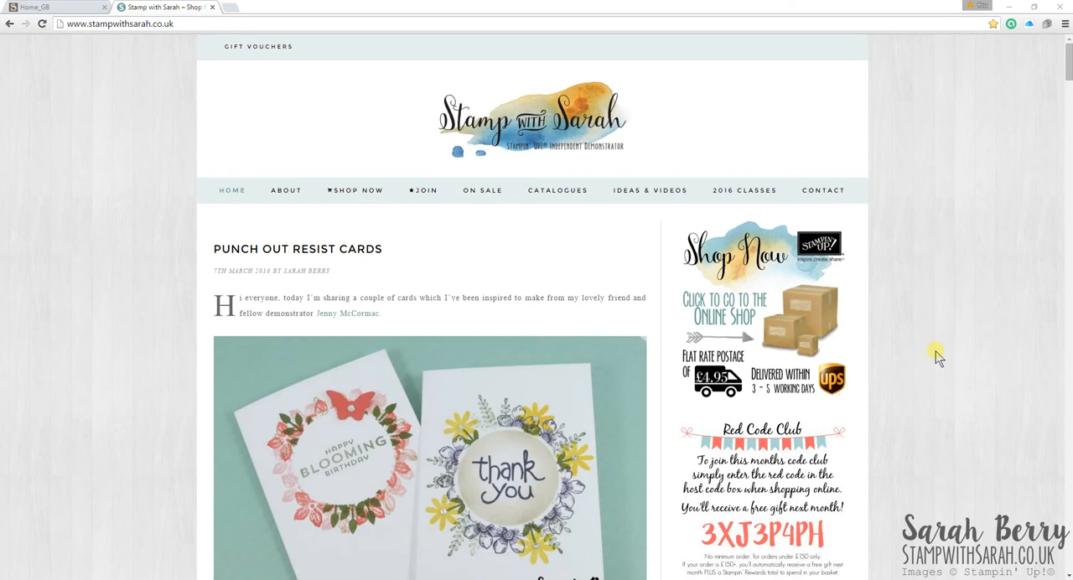
mouse_move(933, 353)
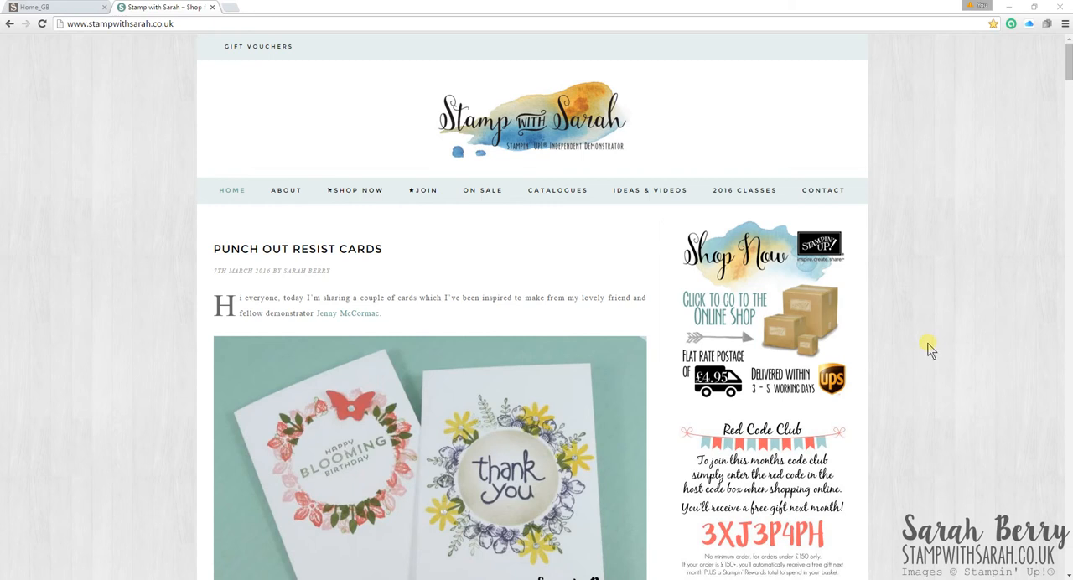
mouse_move(920, 352)
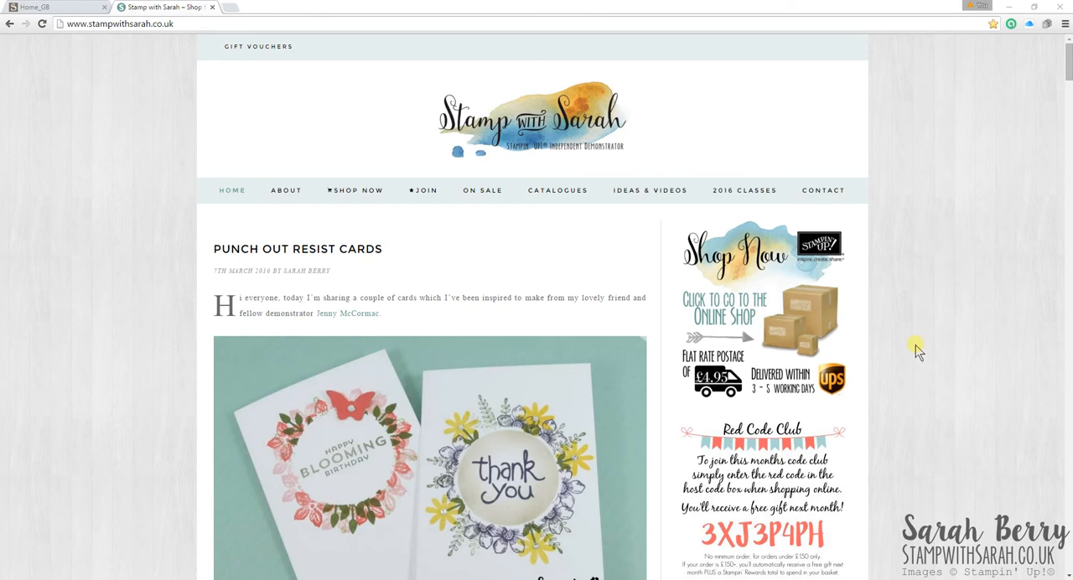
mouse_move(916, 352)
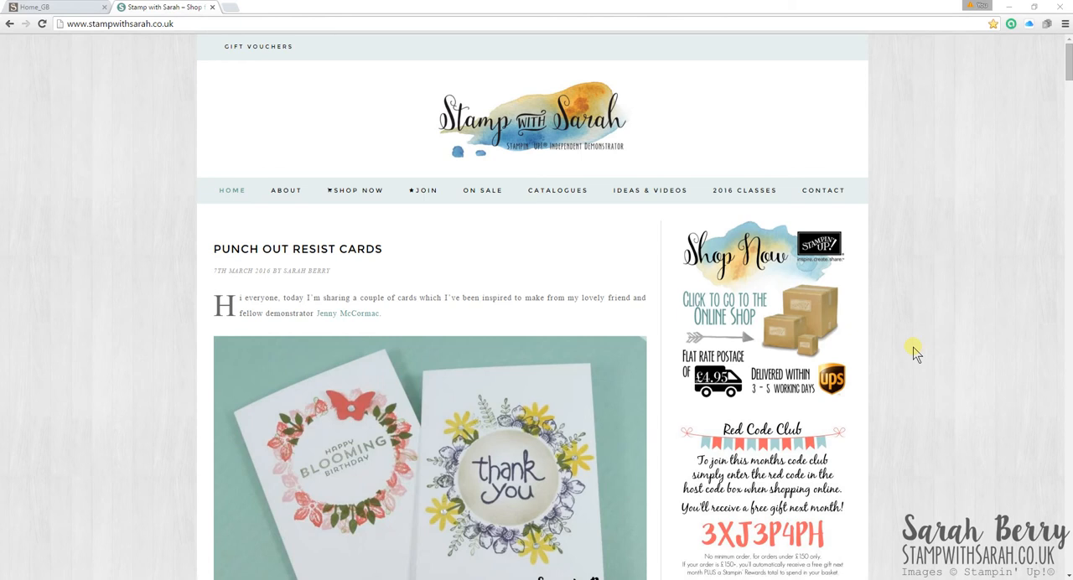
mouse_move(814, 344)
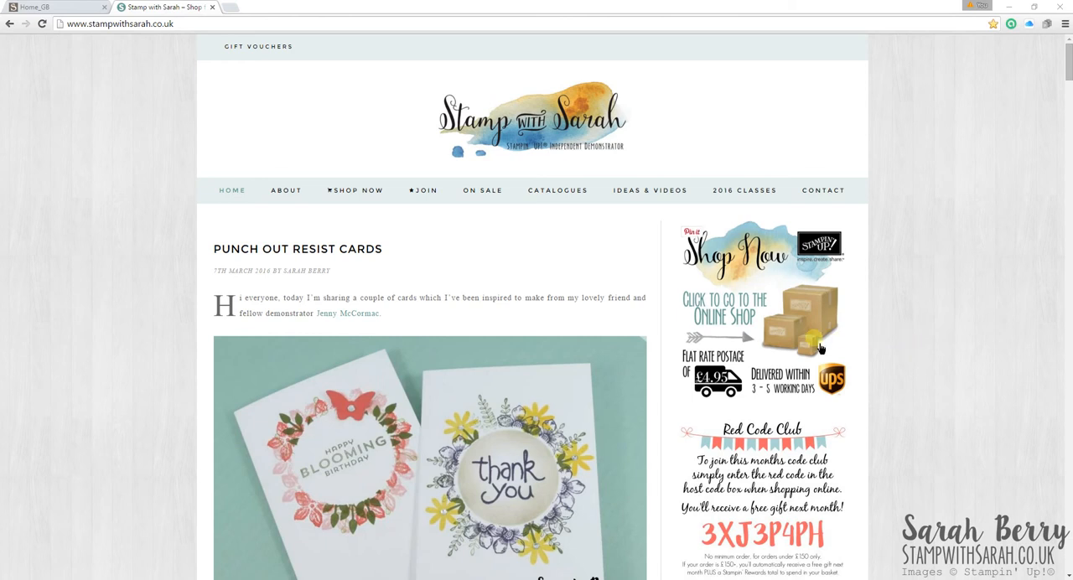
mouse_move(426, 134)
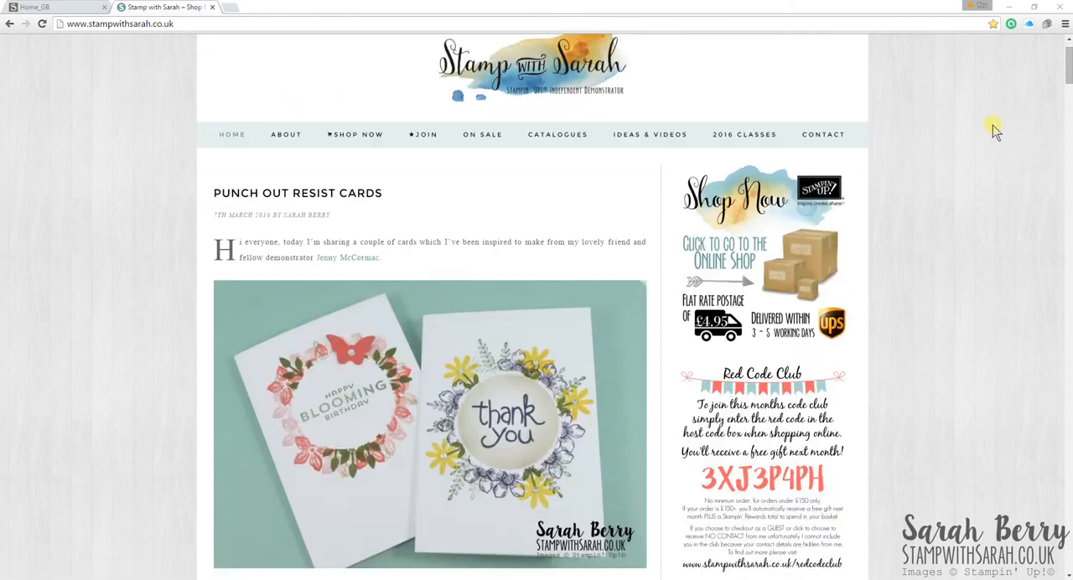
Step: Go to the blog's JOIN page and scroll down to the starter kit link
scroll(down, 3)
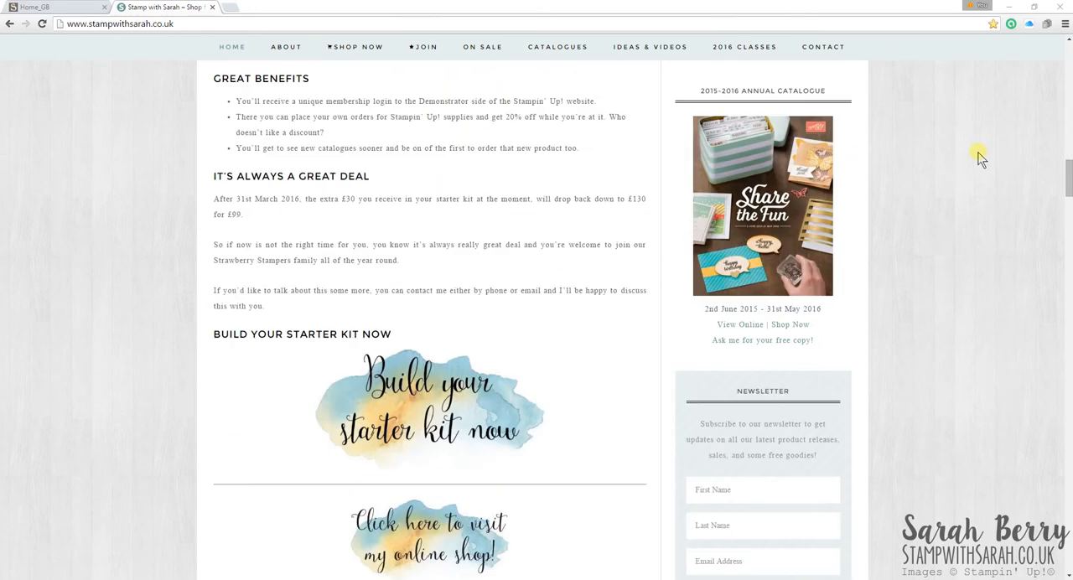
scroll(down, 3)
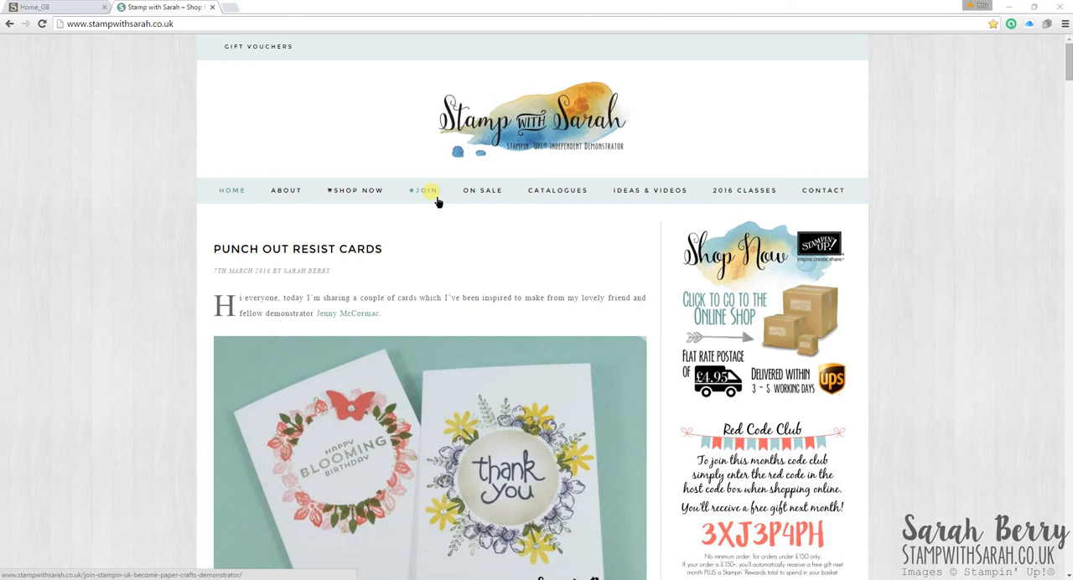
mouse_move(418, 205)
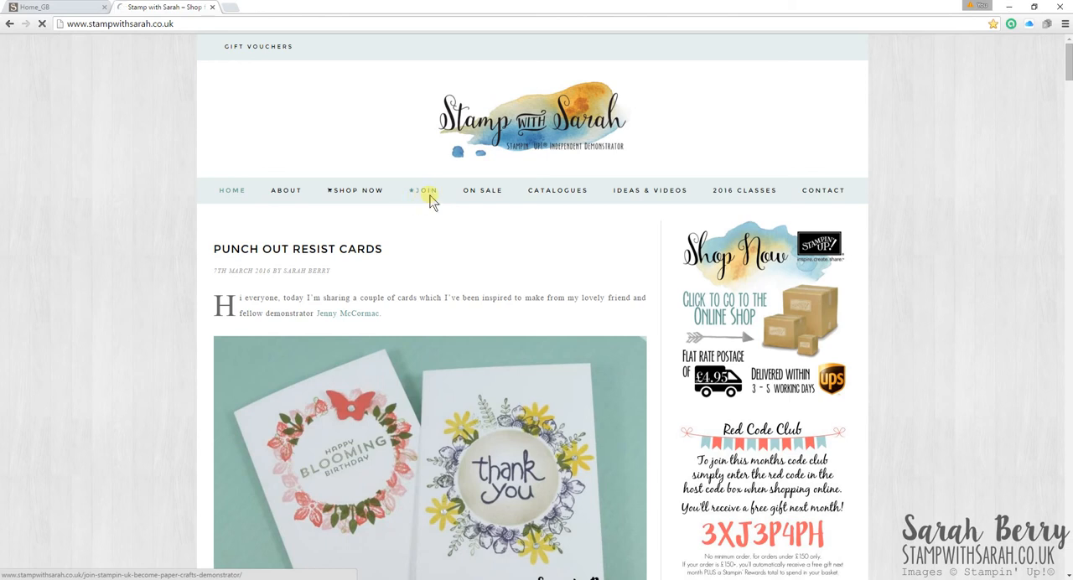
click(426, 190)
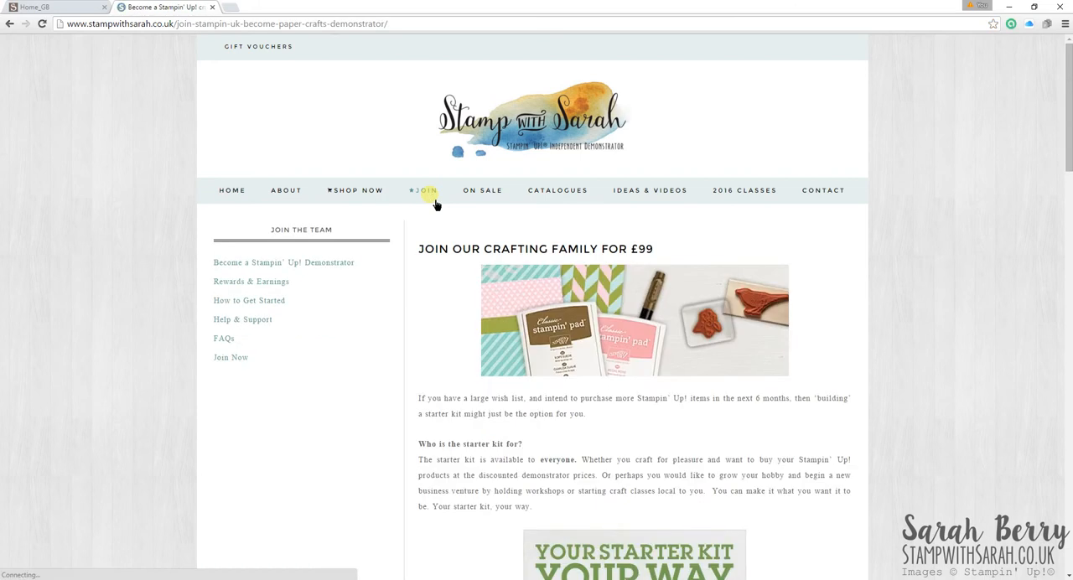
mouse_move(988, 242)
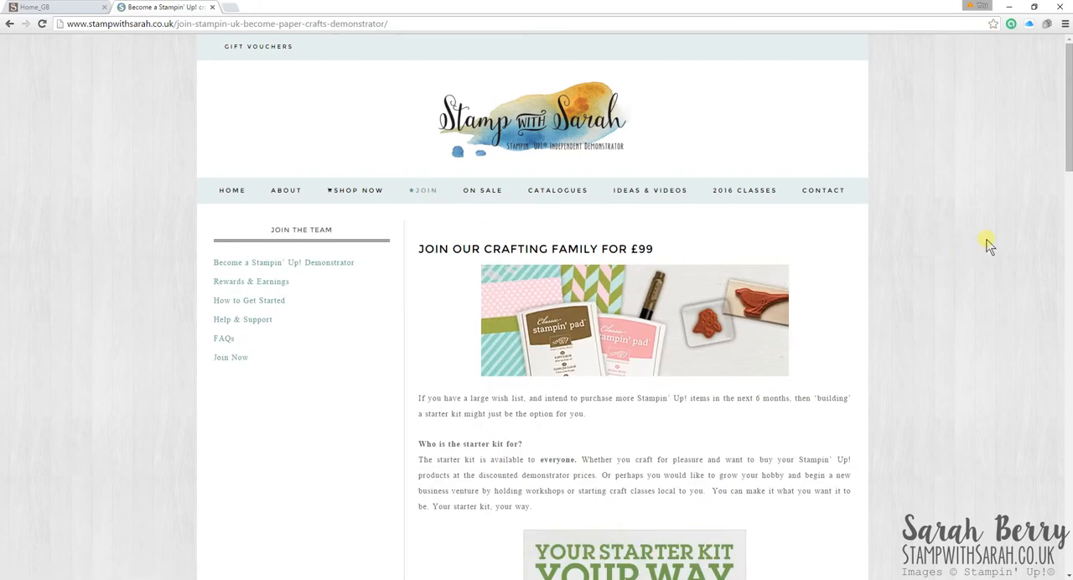
mouse_move(818, 277)
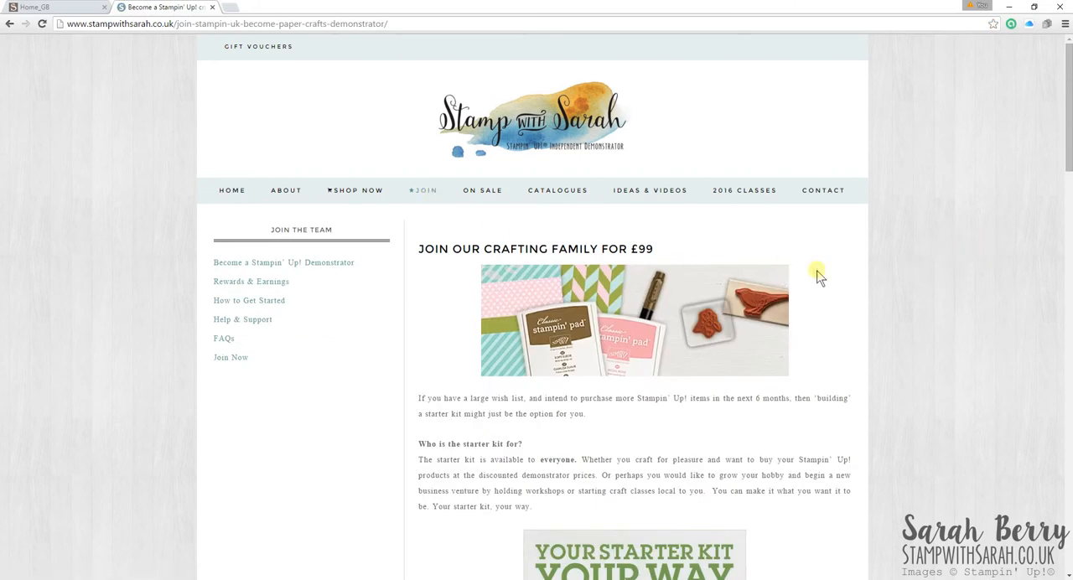
scroll(down, 3)
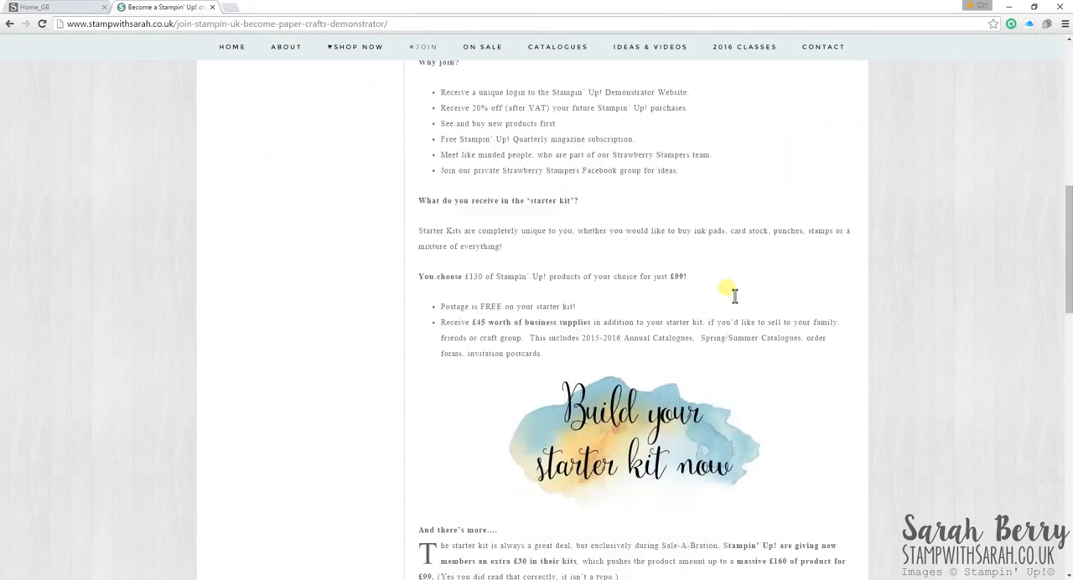
scroll(down, 3)
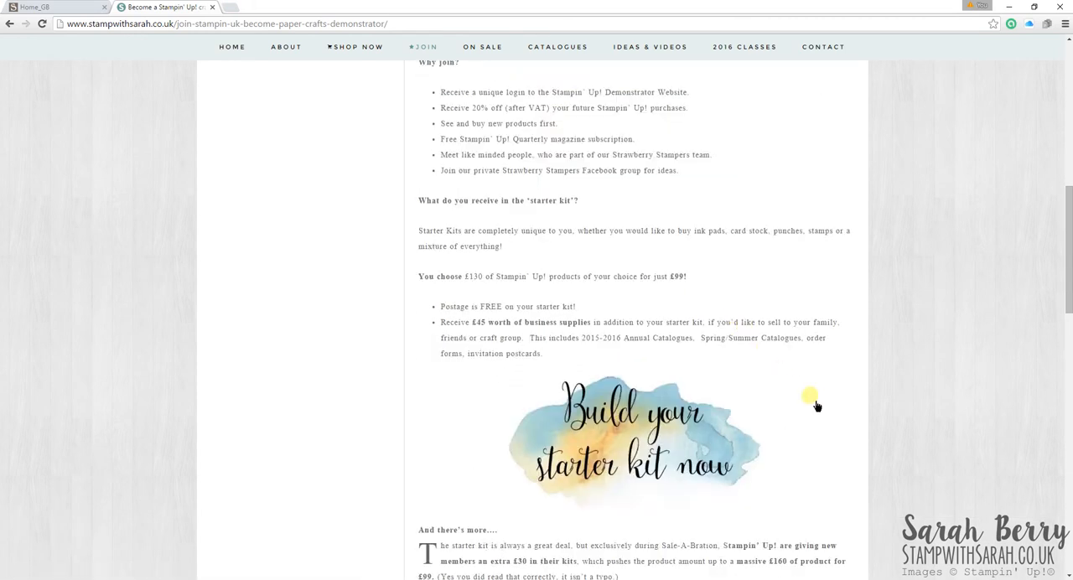
scroll(up, 3)
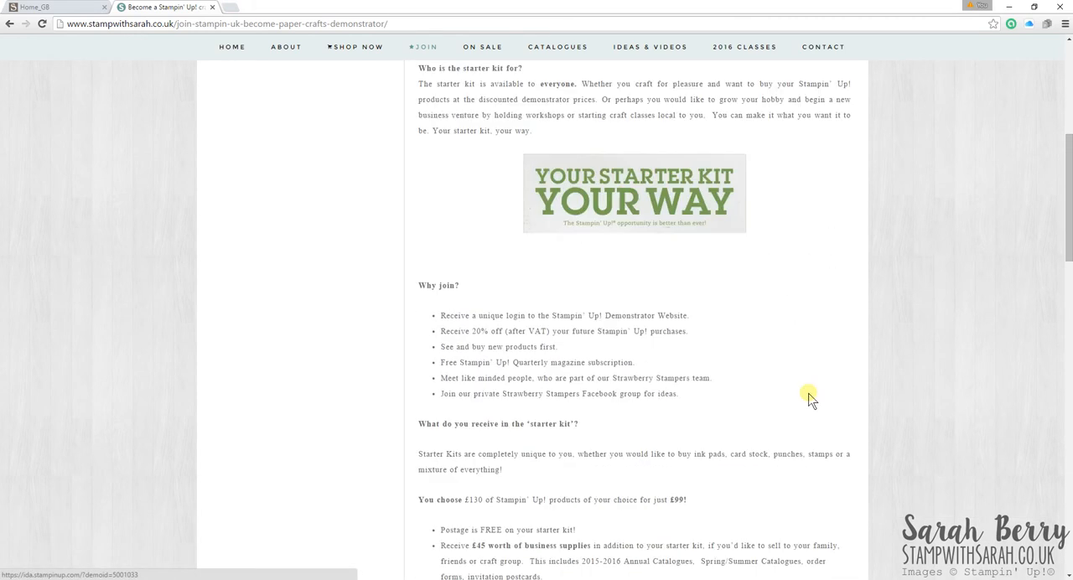
scroll(down, 3)
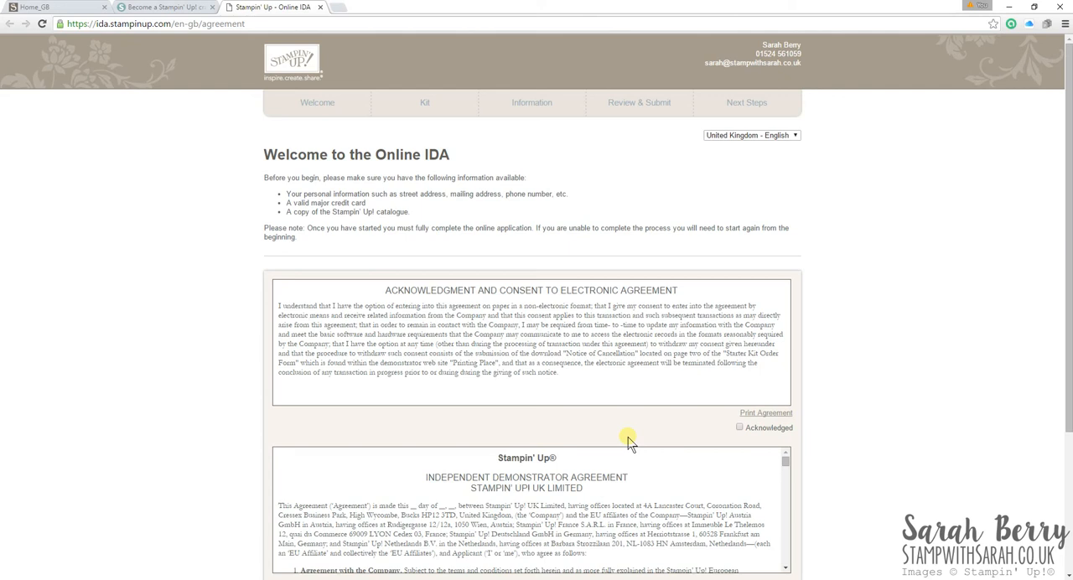
mouse_move(643, 402)
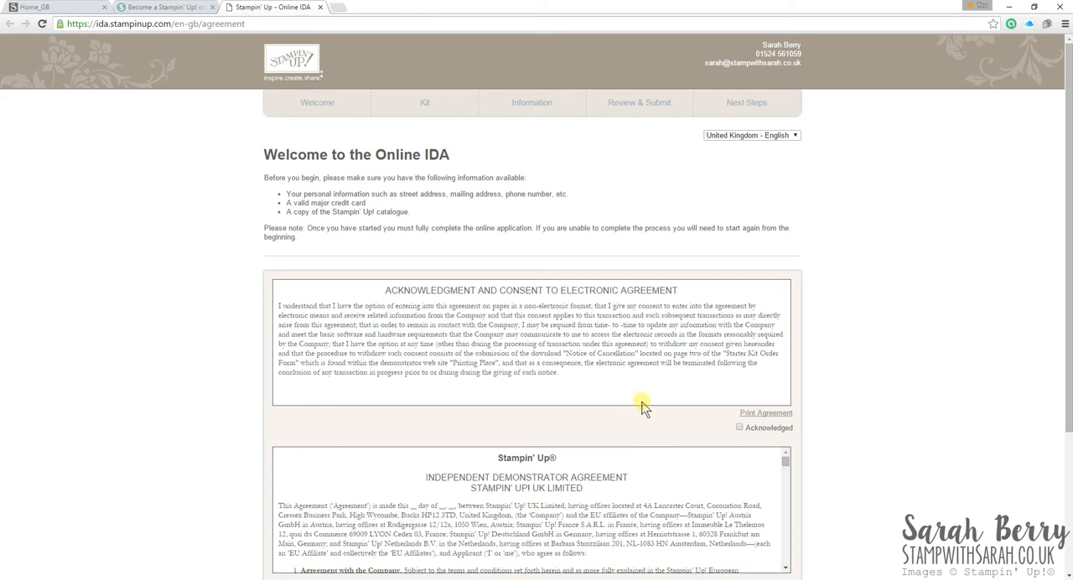
mouse_move(770, 83)
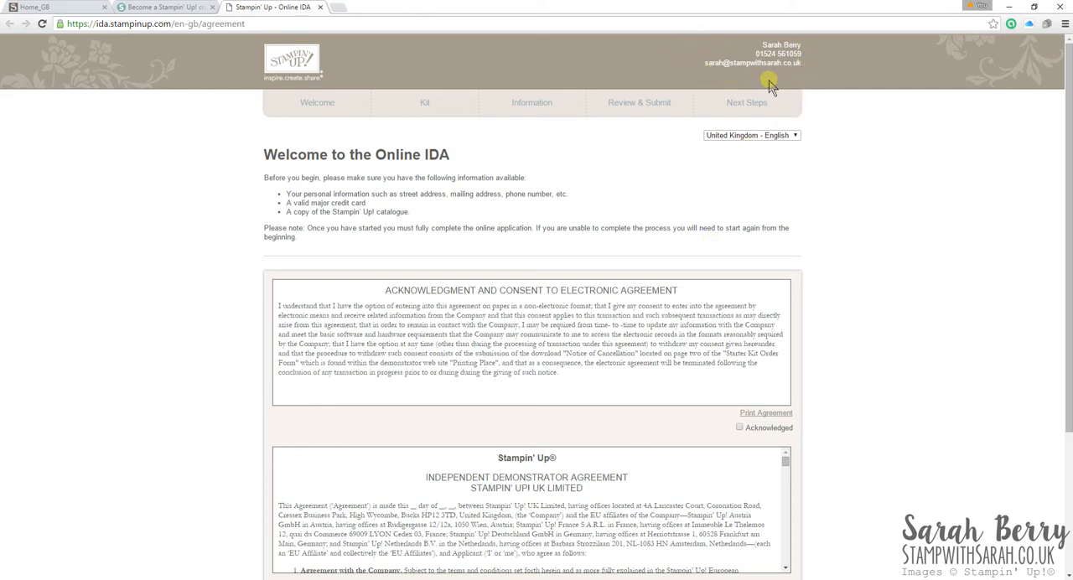
mouse_move(677, 40)
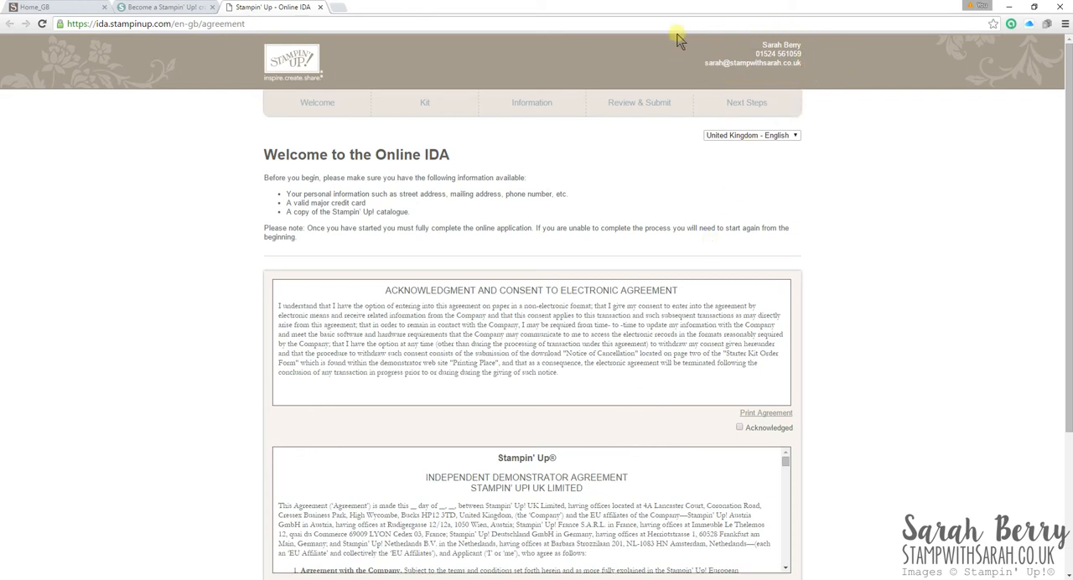
mouse_move(864, 84)
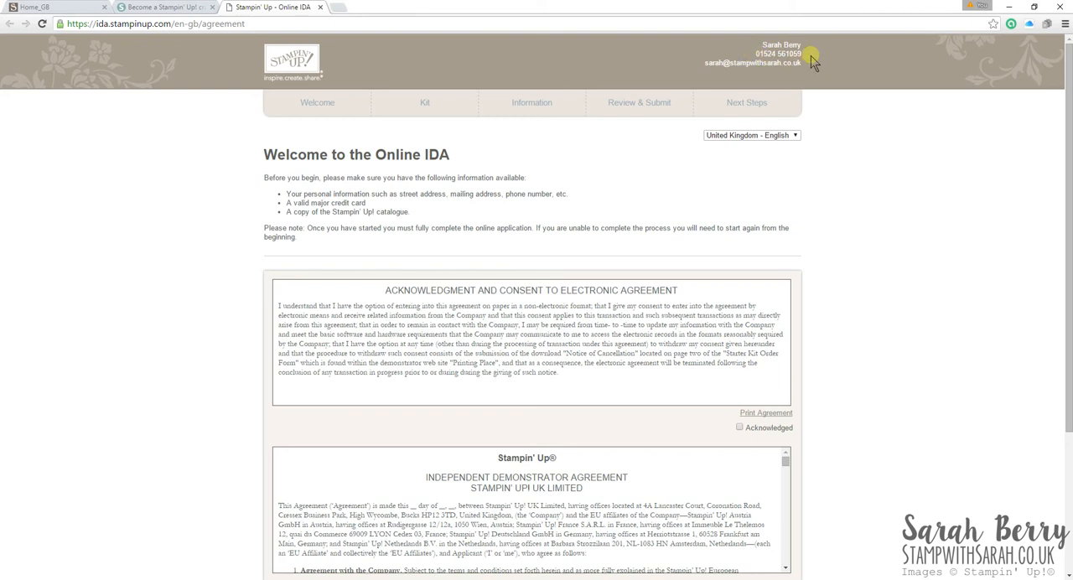
mouse_move(868, 109)
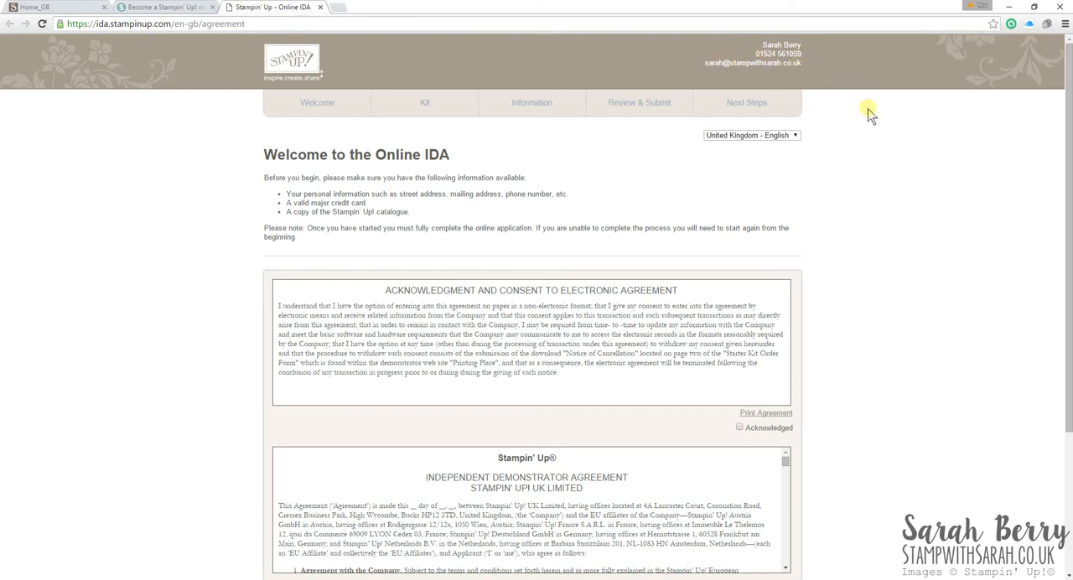
mouse_move(132, 221)
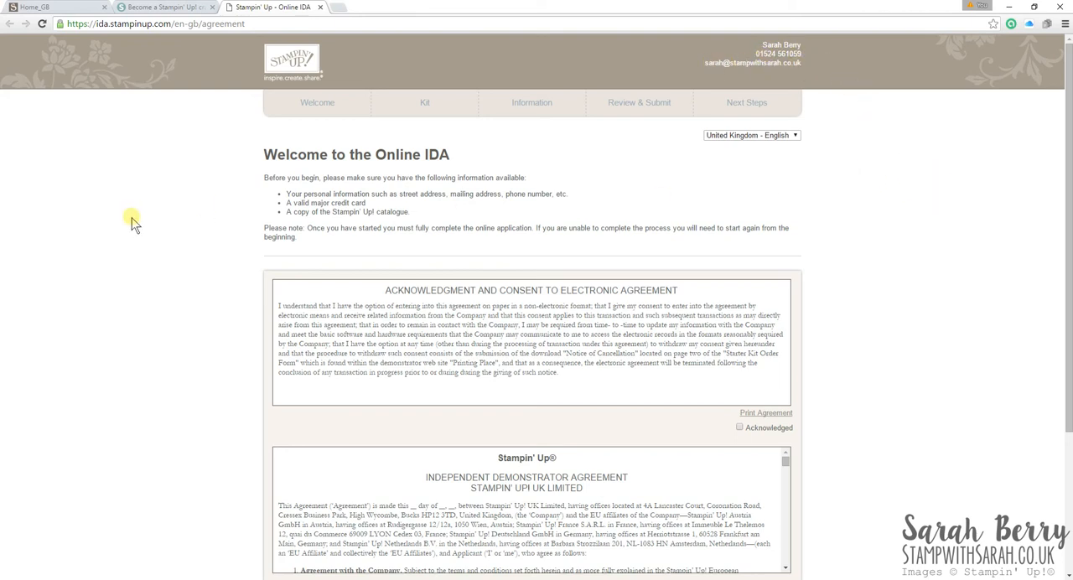
mouse_move(138, 224)
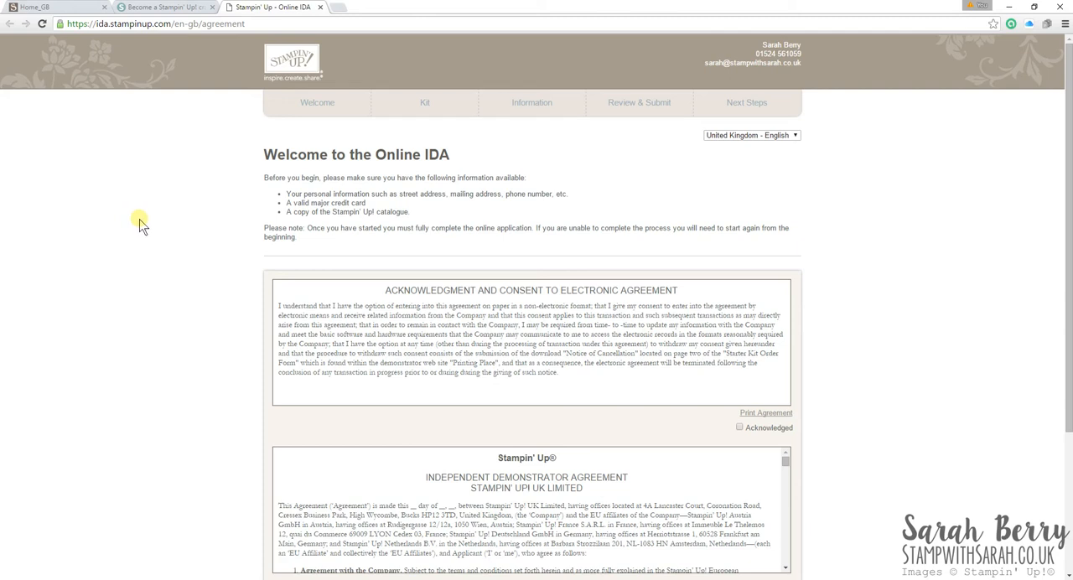
mouse_move(889, 178)
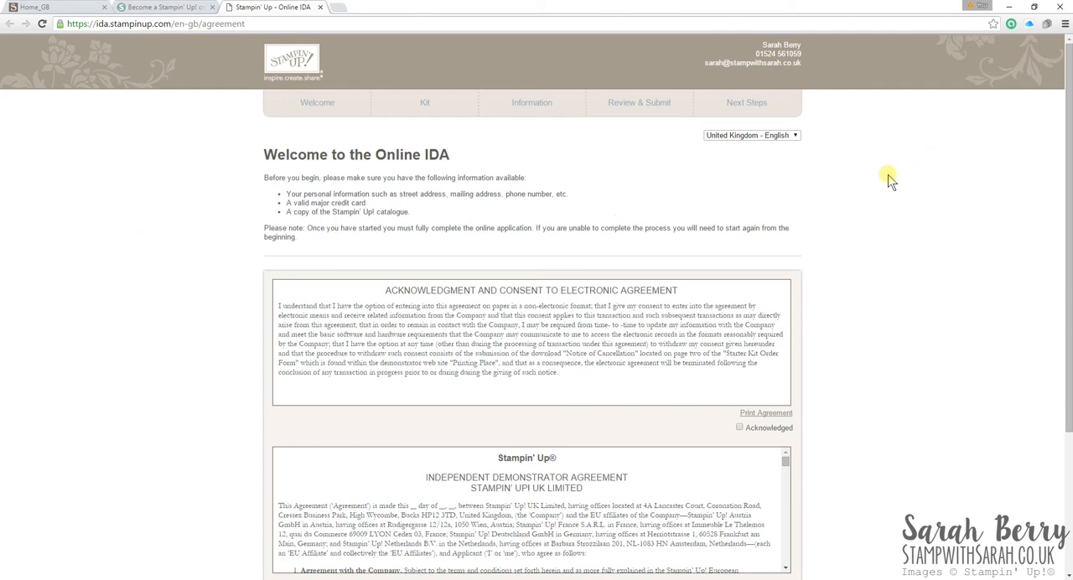
Step: Acknowledge the electronic consent and the Independent Demonstrator Agreement, then return to the top
scroll(down, 3)
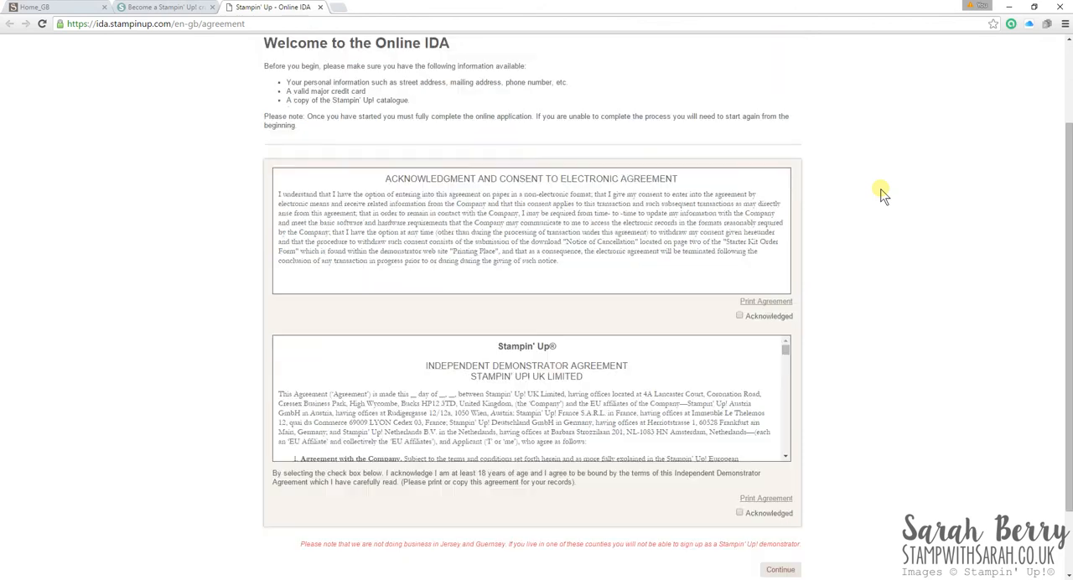
mouse_move(595, 383)
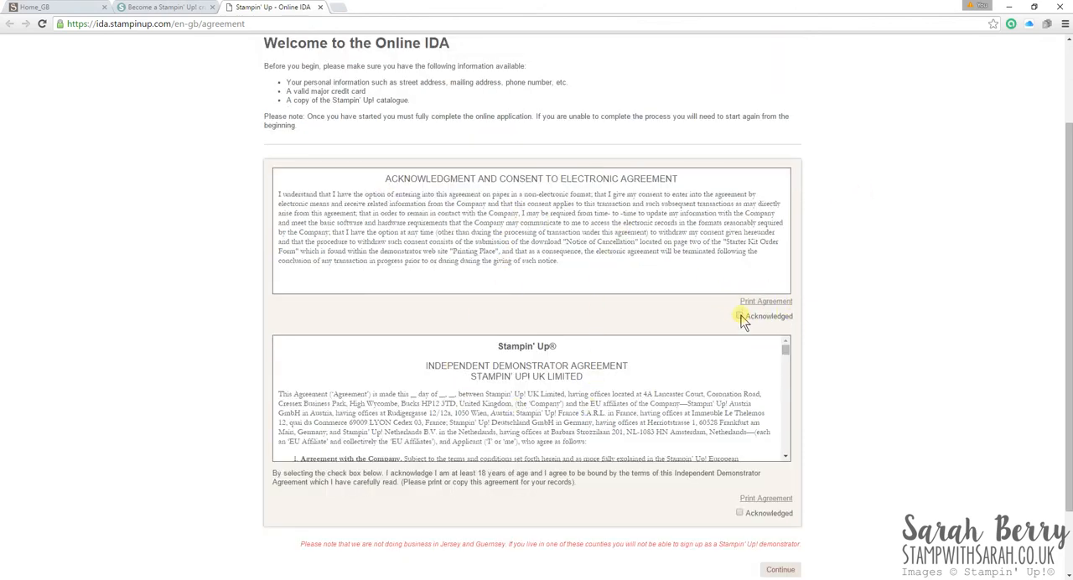
click(740, 315)
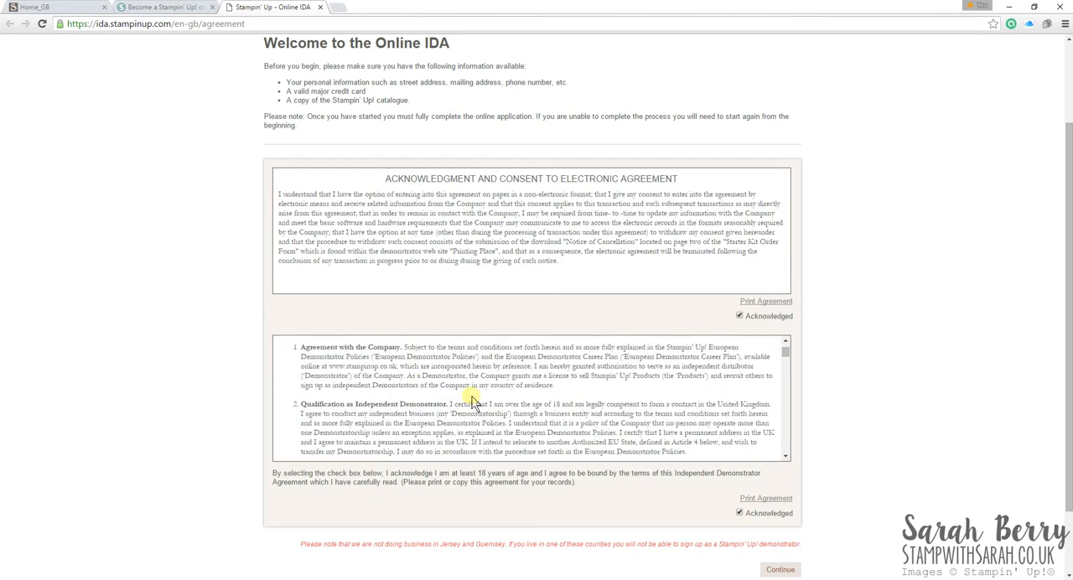
scroll(down, 3)
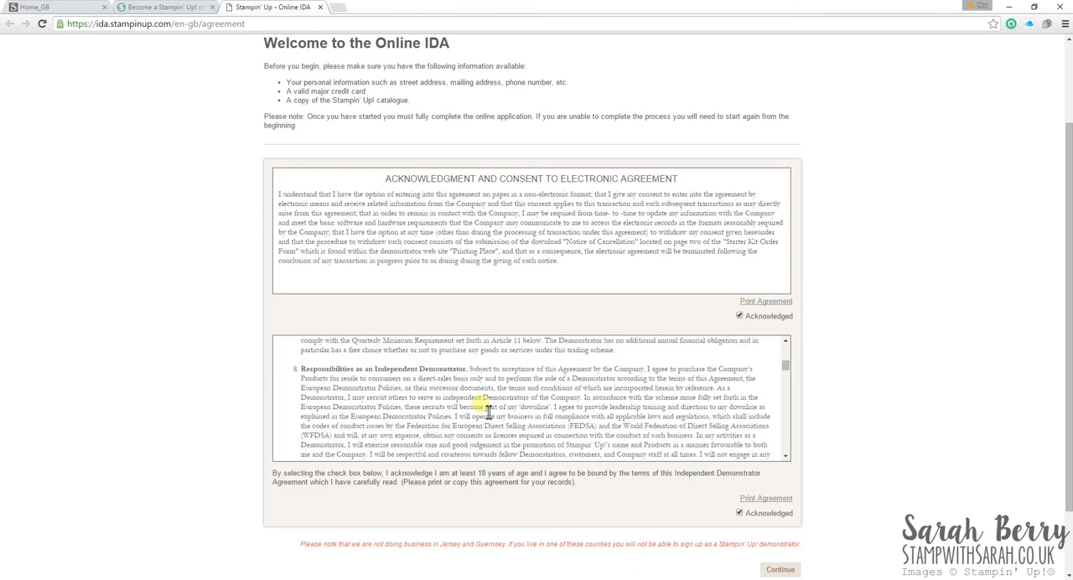
scroll(down, 3)
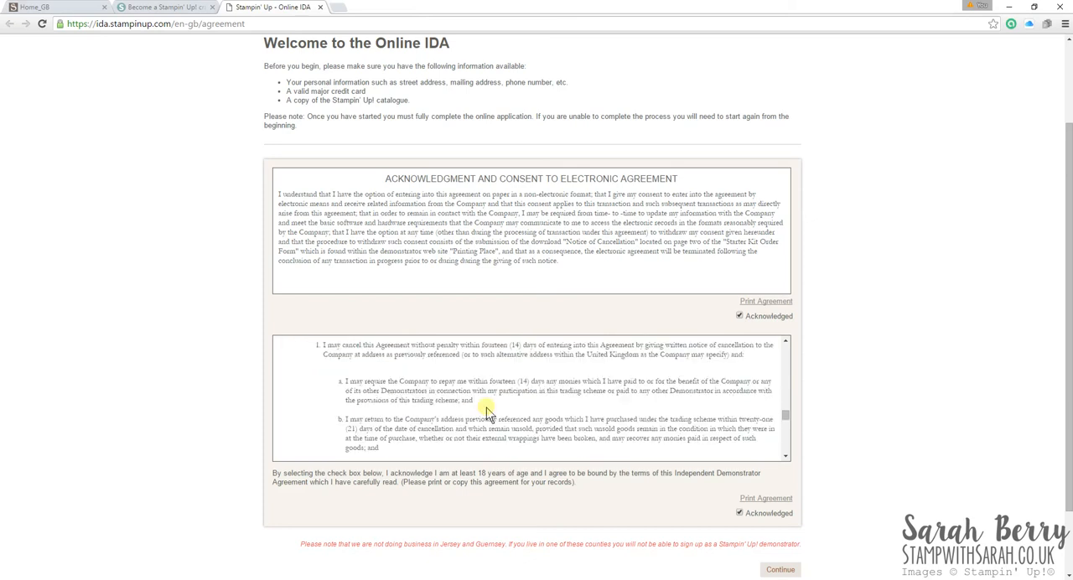
scroll(down, 3)
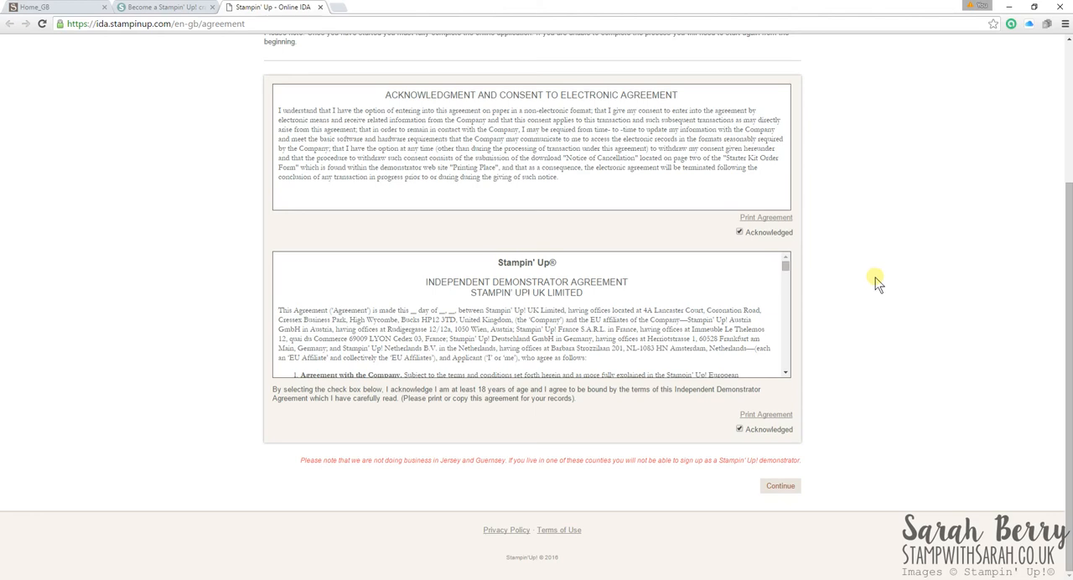
mouse_move(857, 274)
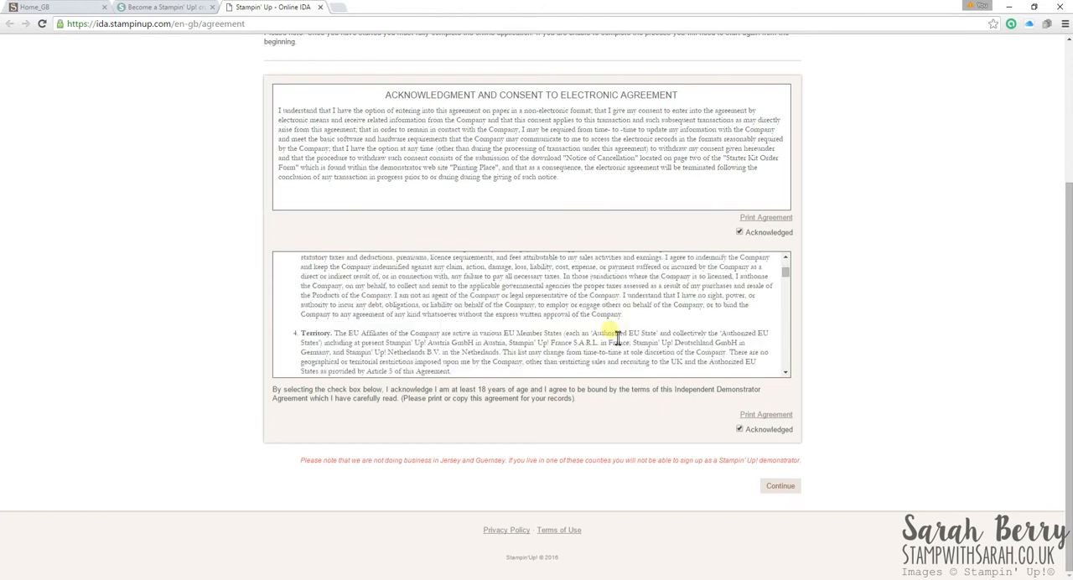
scroll(down, 3)
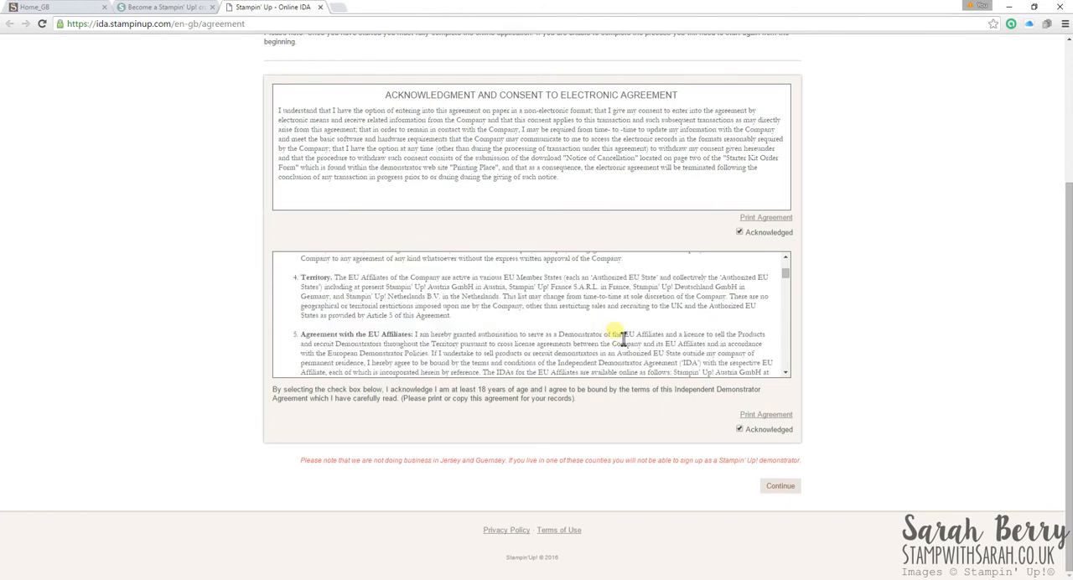
scroll(up, 3)
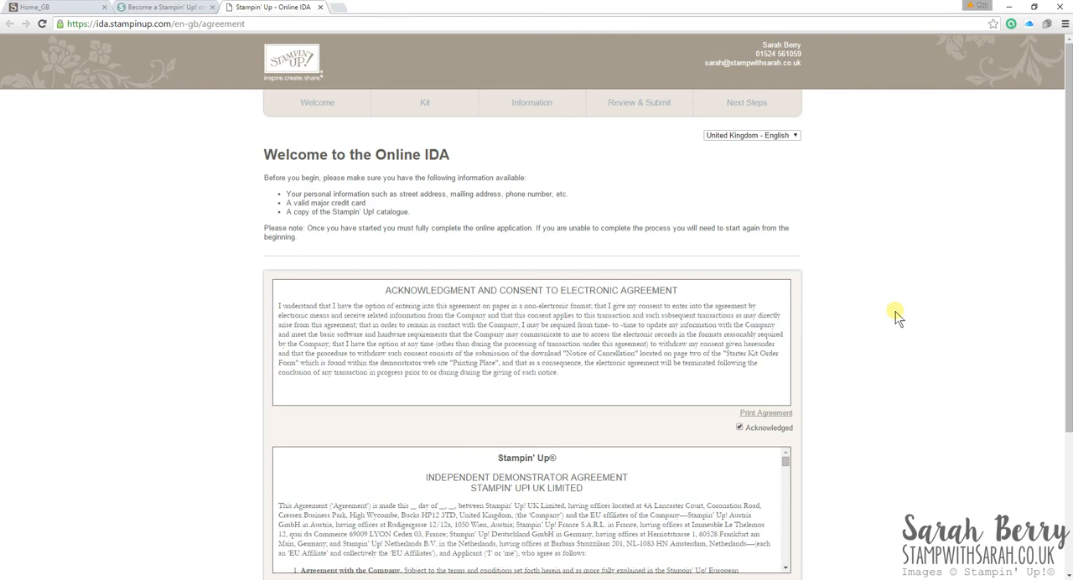
scroll(down, 3)
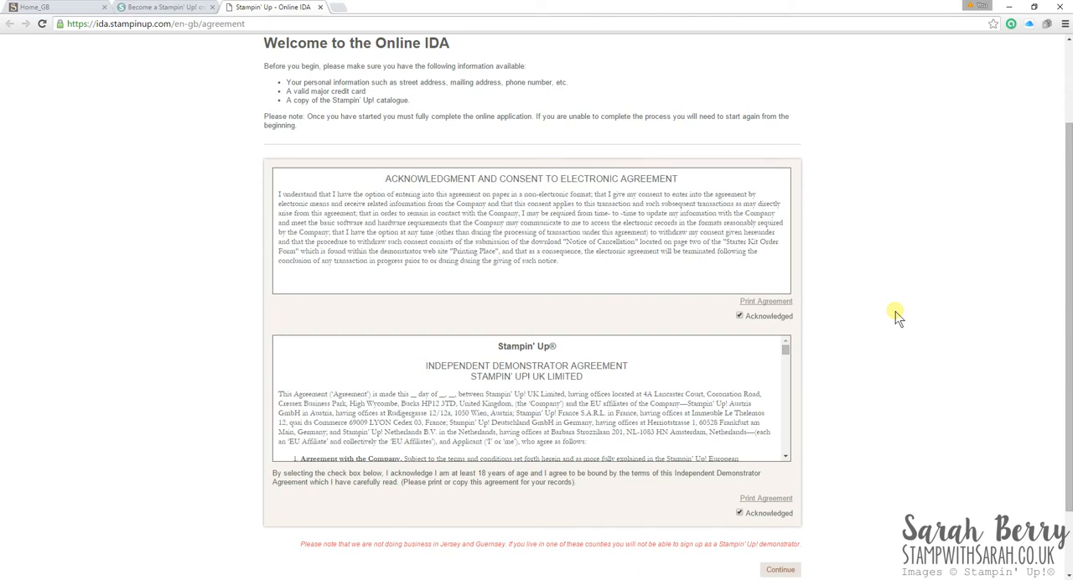
scroll(down, 3)
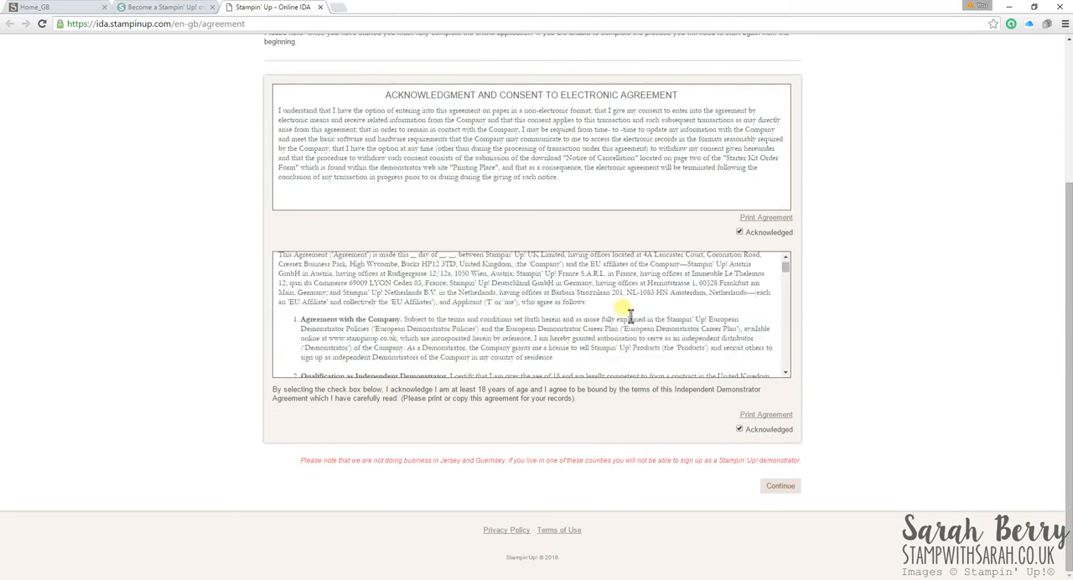
scroll(down, 3)
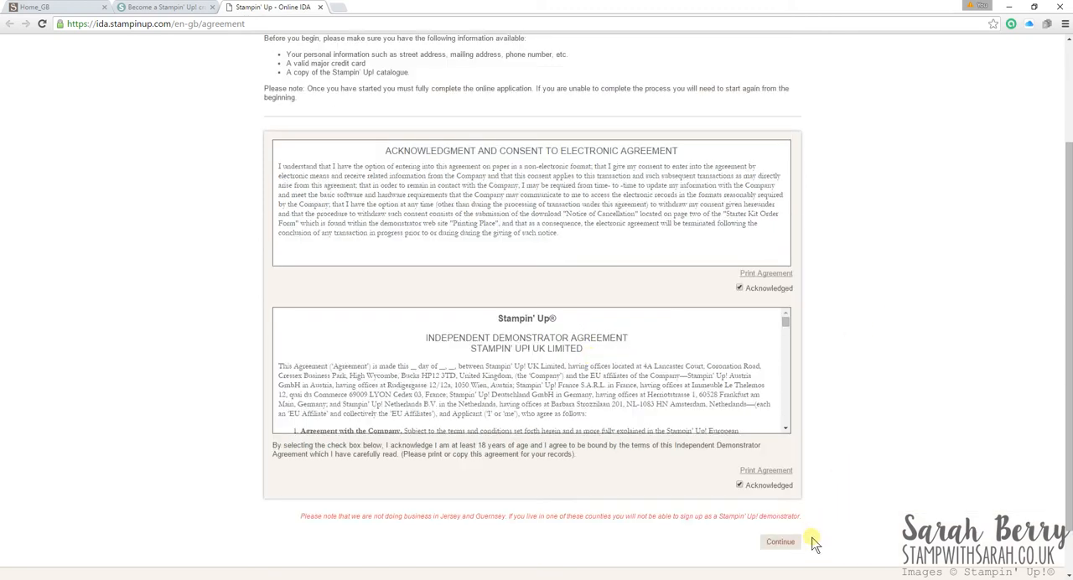
scroll(up, 3)
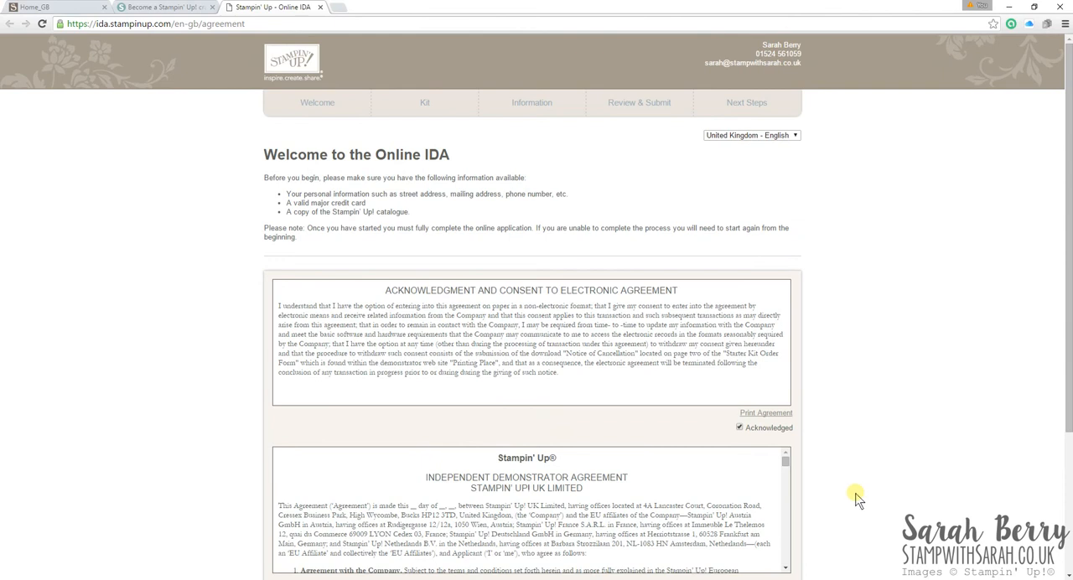
mouse_move(979, 449)
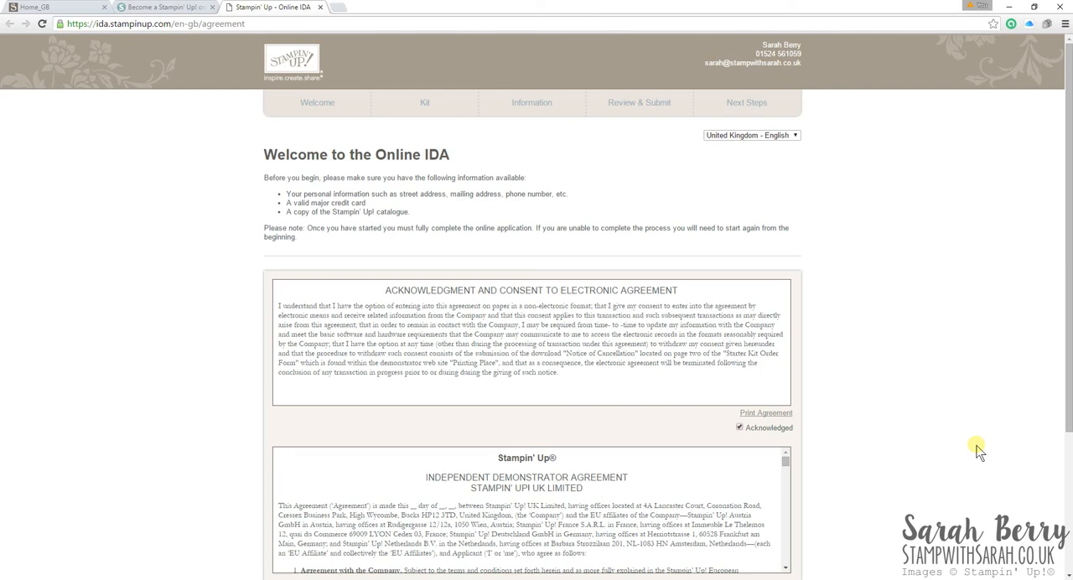
Step: Continue past the agreements to the Kit step
scroll(down, 3)
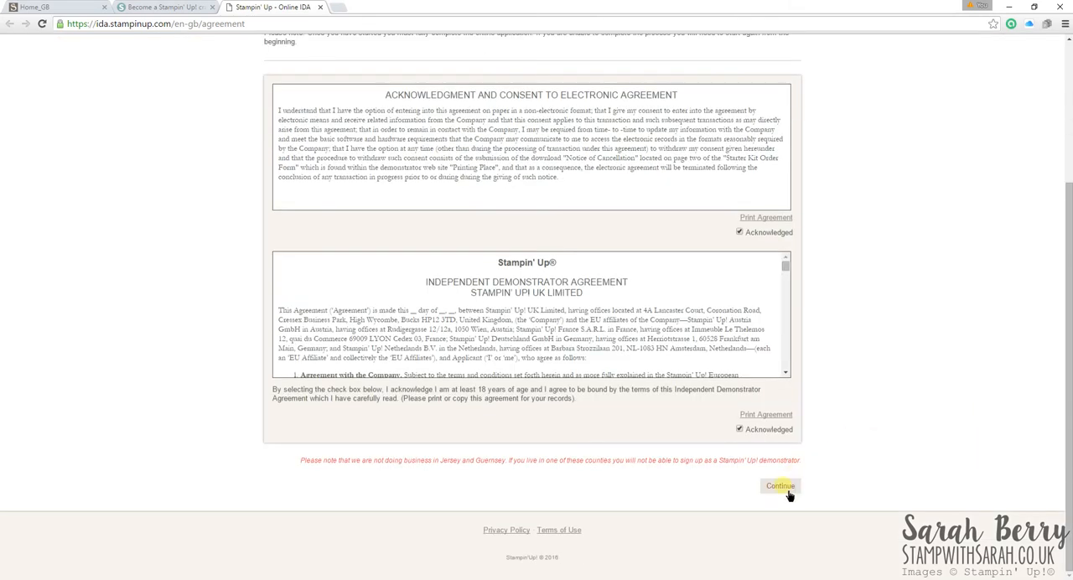
click(779, 486)
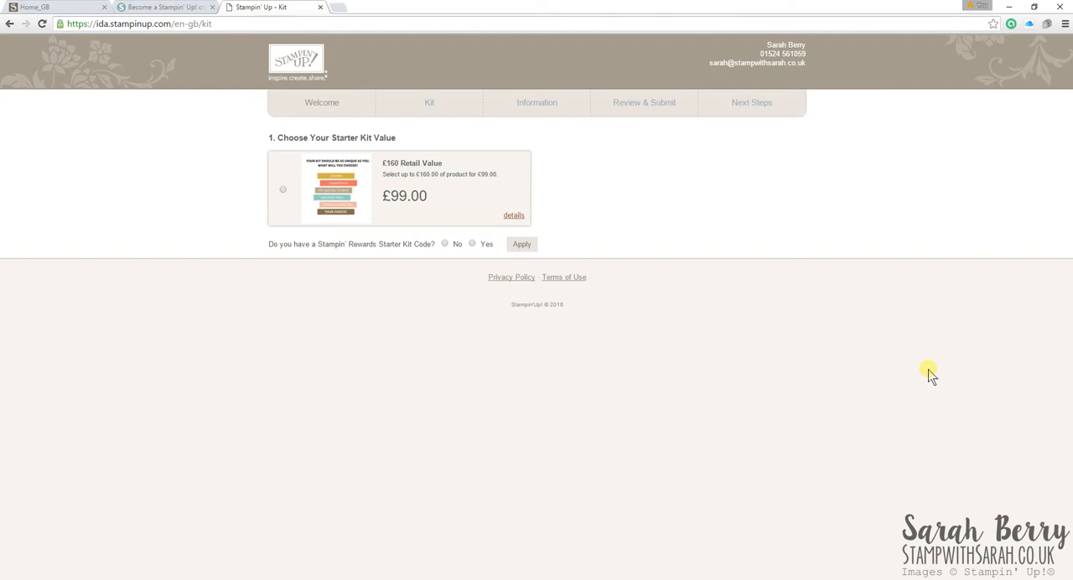
mouse_move(243, 186)
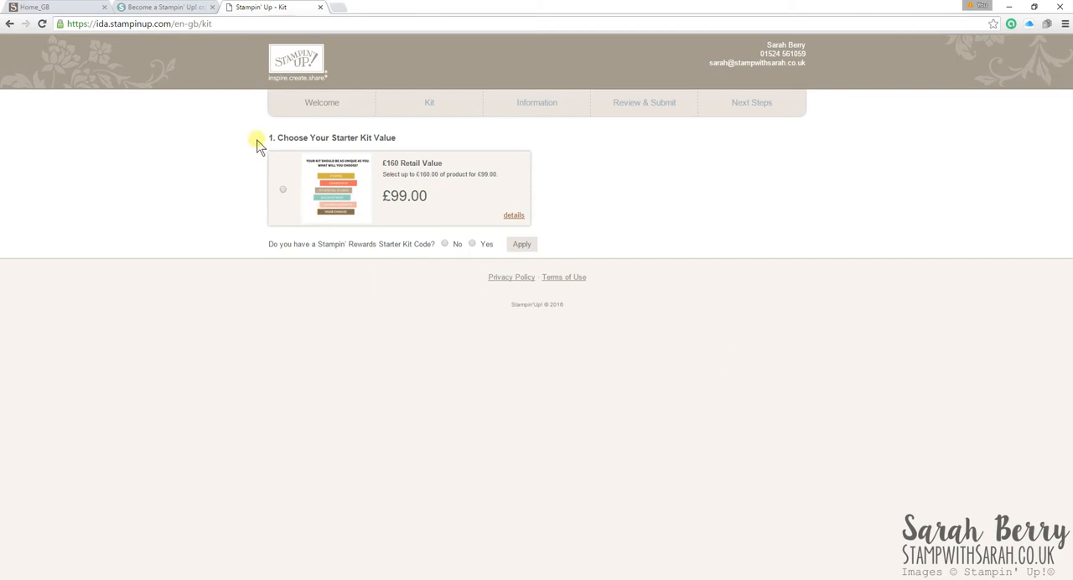
mouse_move(373, 351)
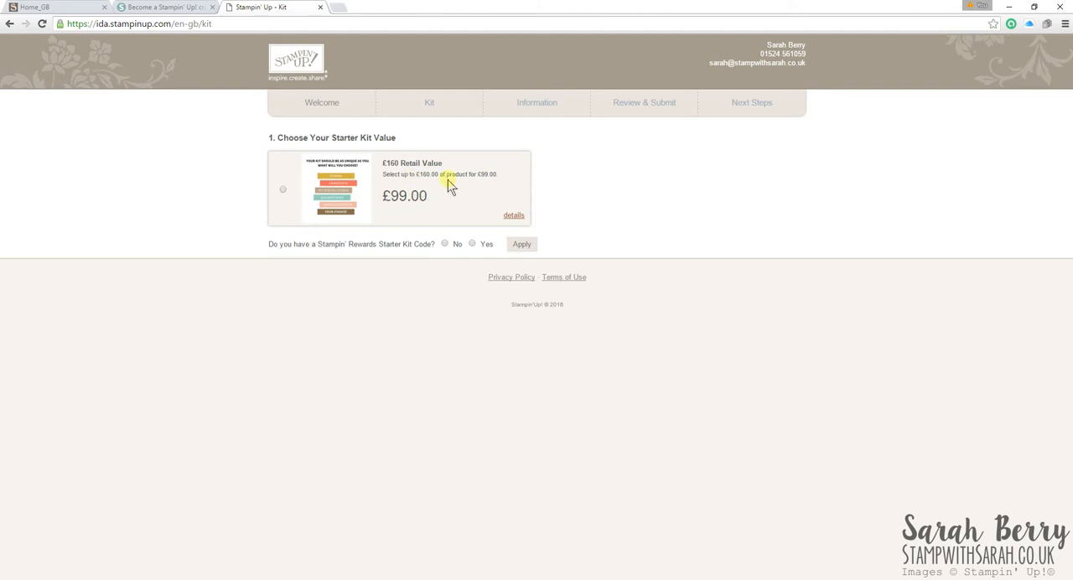
mouse_move(457, 185)
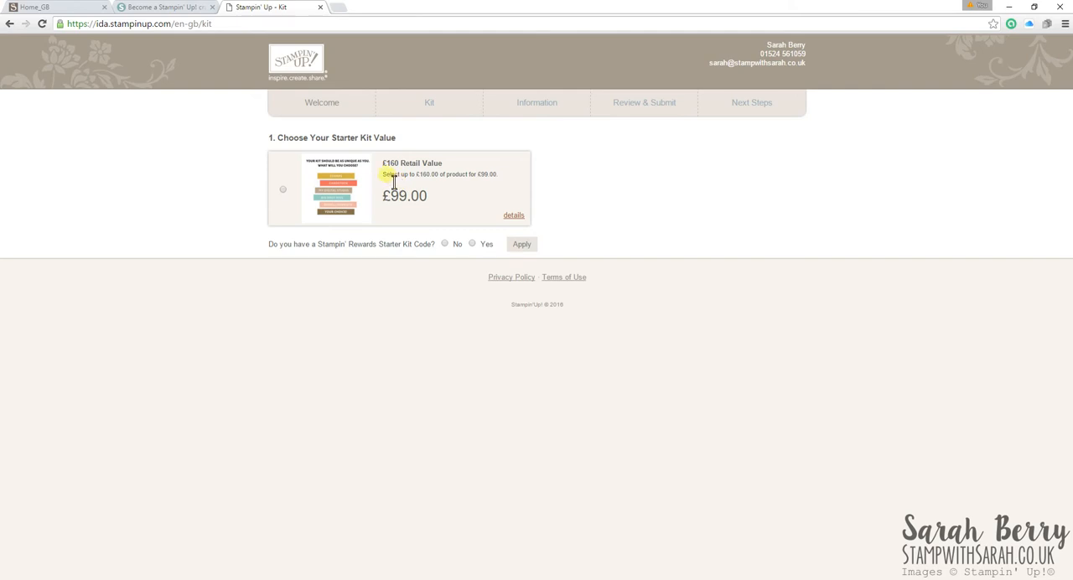
mouse_move(646, 178)
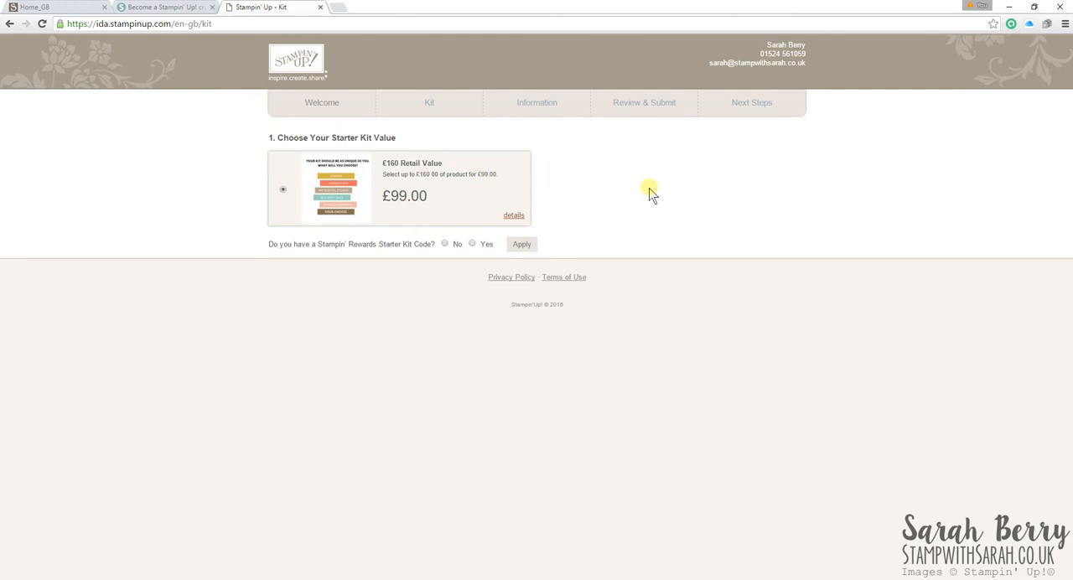
mouse_move(625, 195)
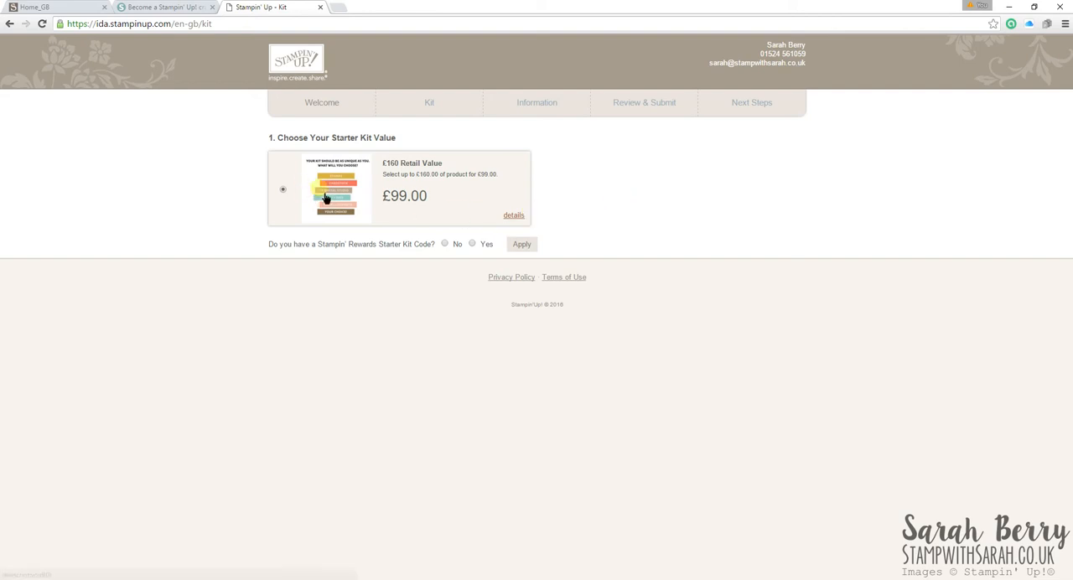
mouse_move(592, 208)
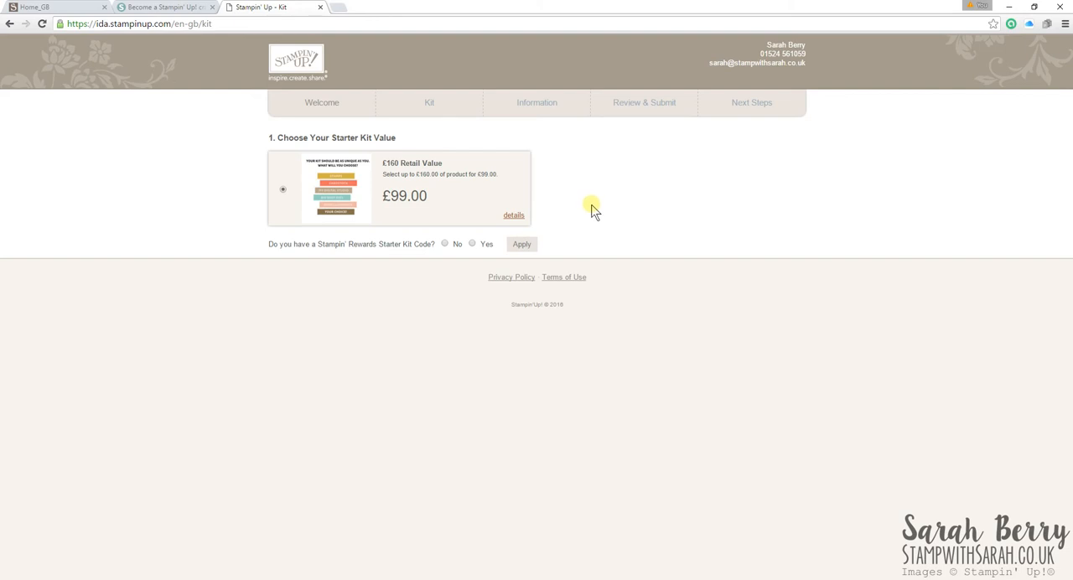
mouse_move(594, 215)
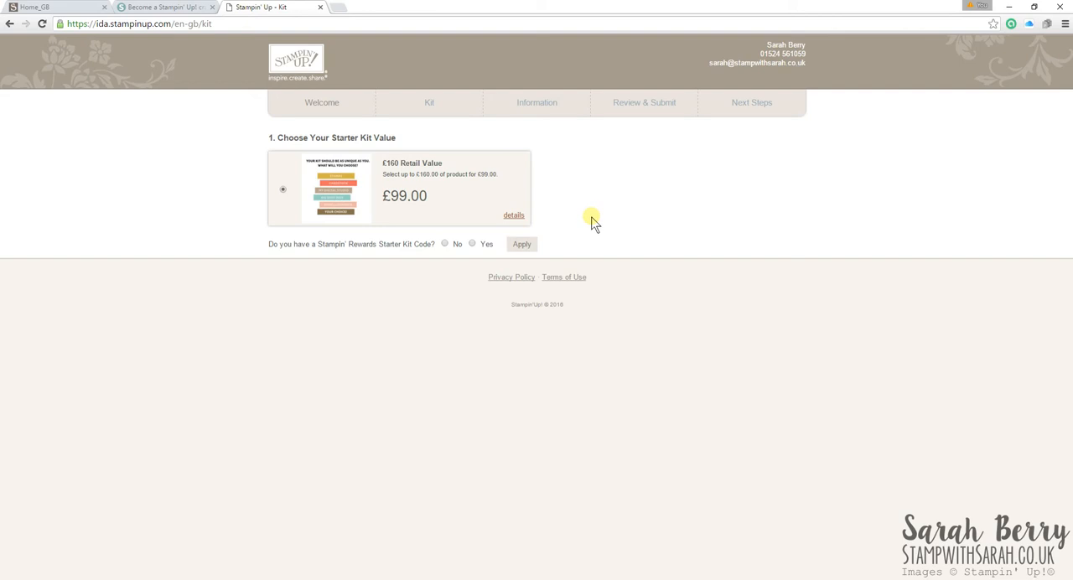
mouse_move(661, 205)
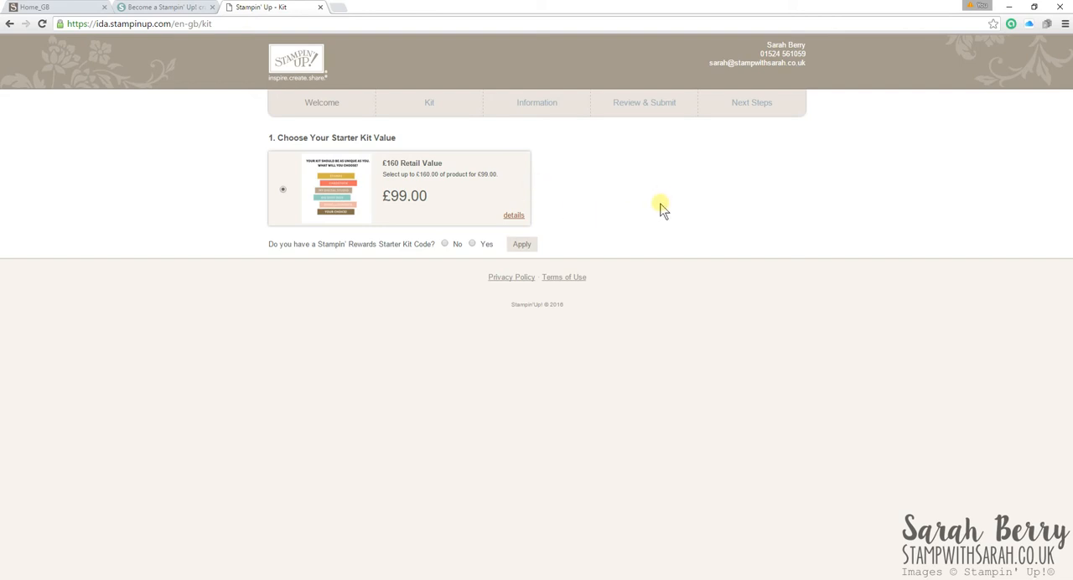
mouse_move(405, 363)
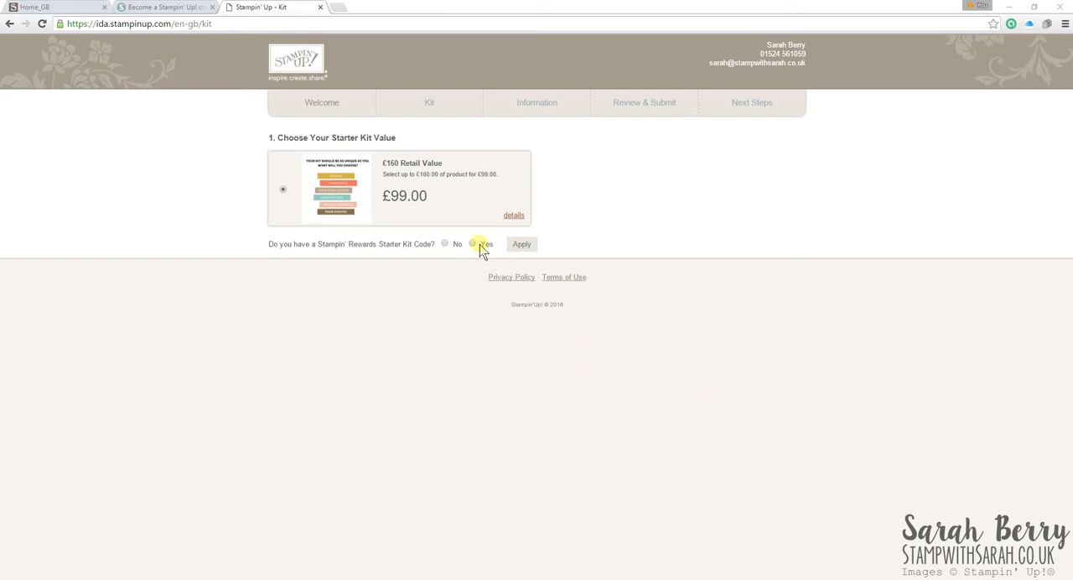
Step: Apply a No answer to the Stampin' Rewards Starter Kit Code question
click(473, 244)
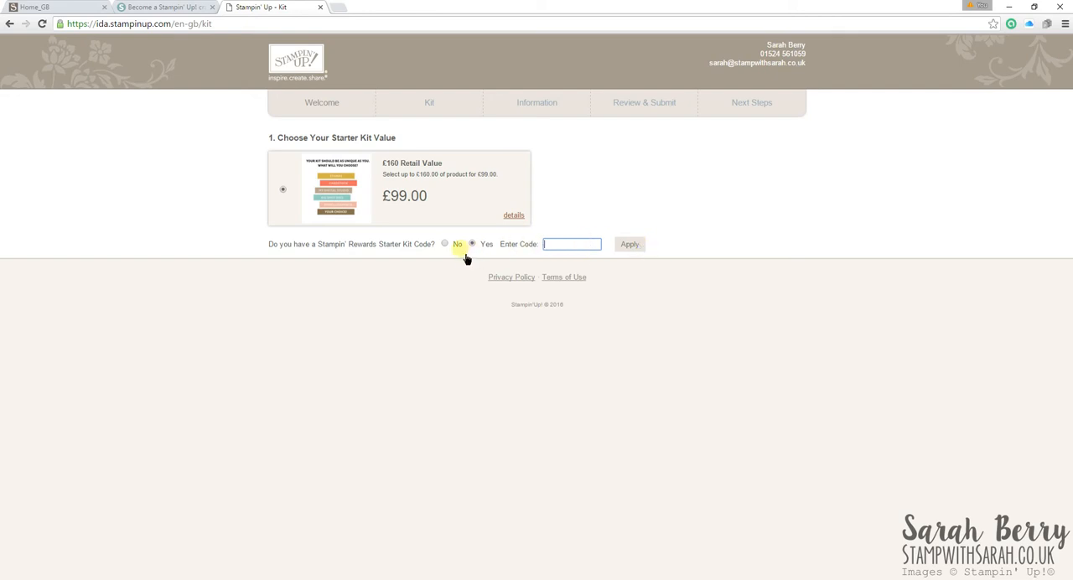
click(446, 244)
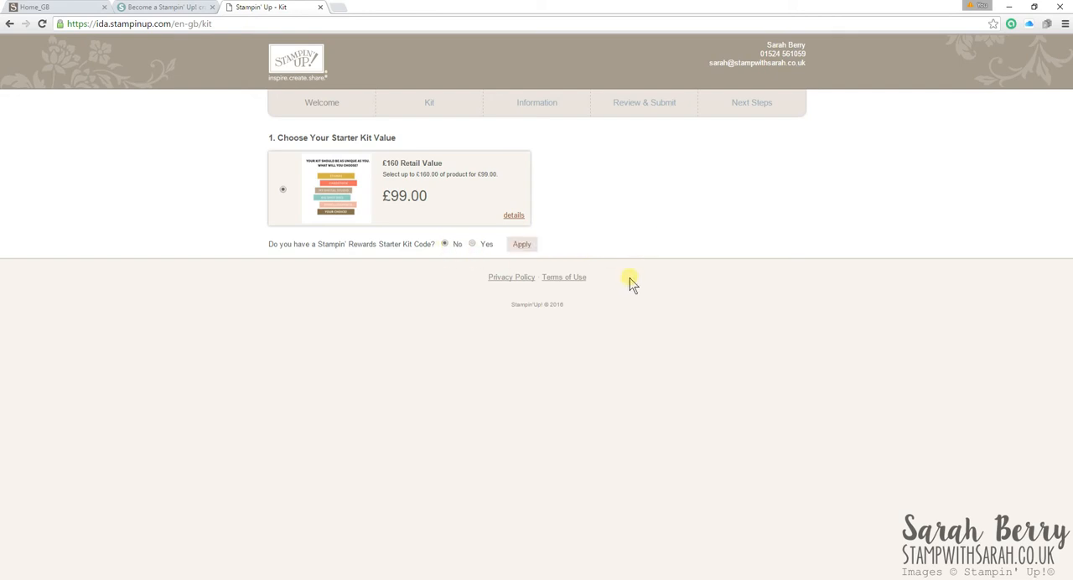
mouse_move(596, 268)
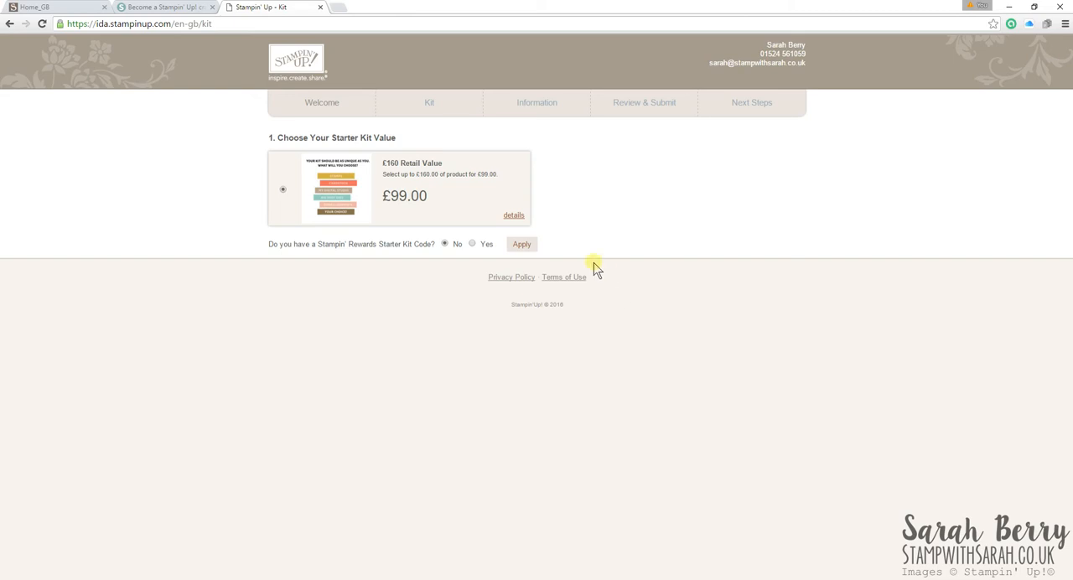
click(520, 244)
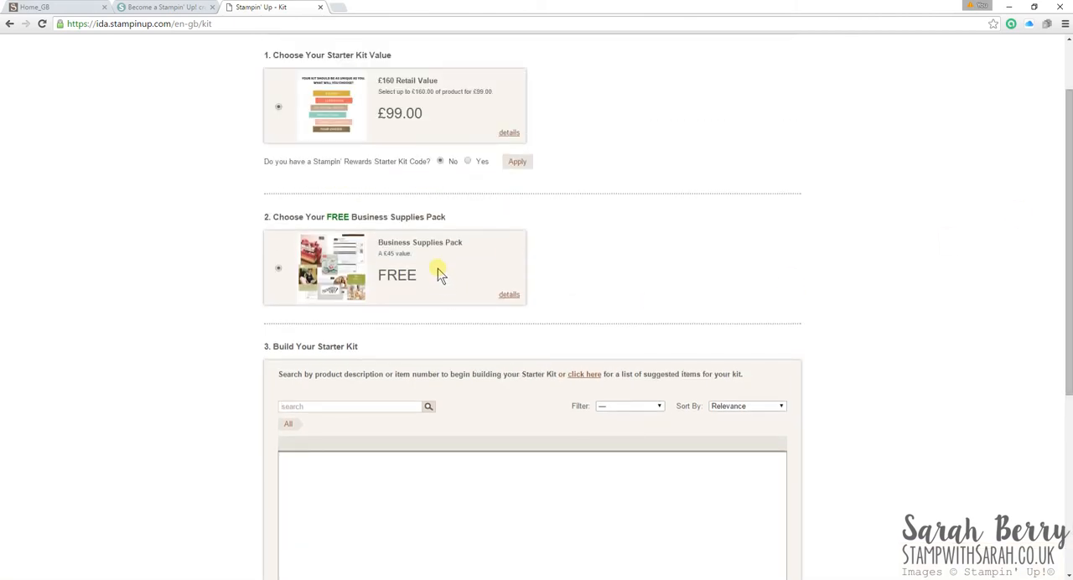
mouse_move(688, 285)
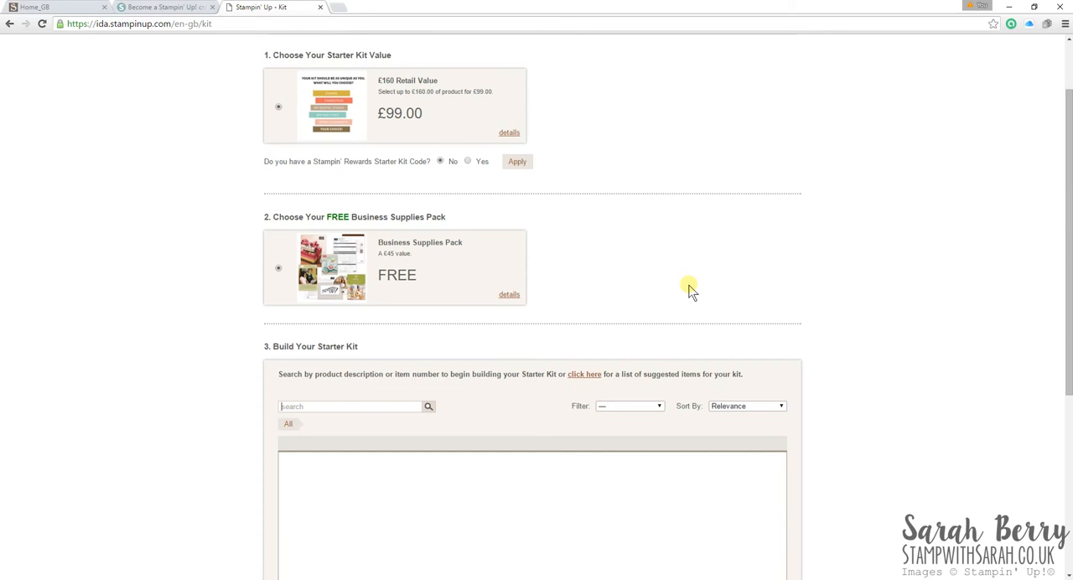
Step: Select the free Business Supplies Pack and view its details
click(348, 407)
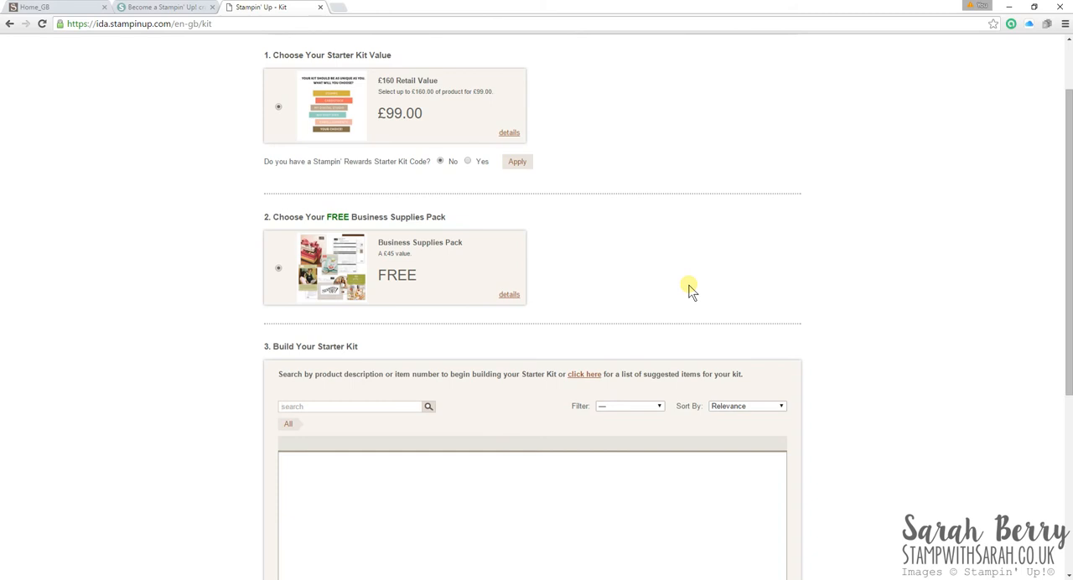
click(348, 406)
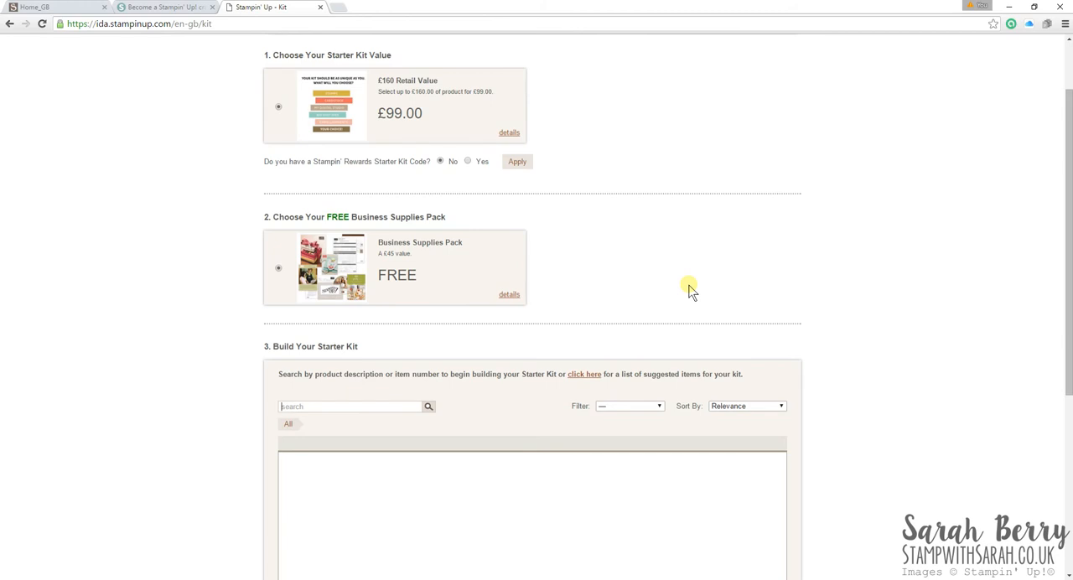
click(509, 294)
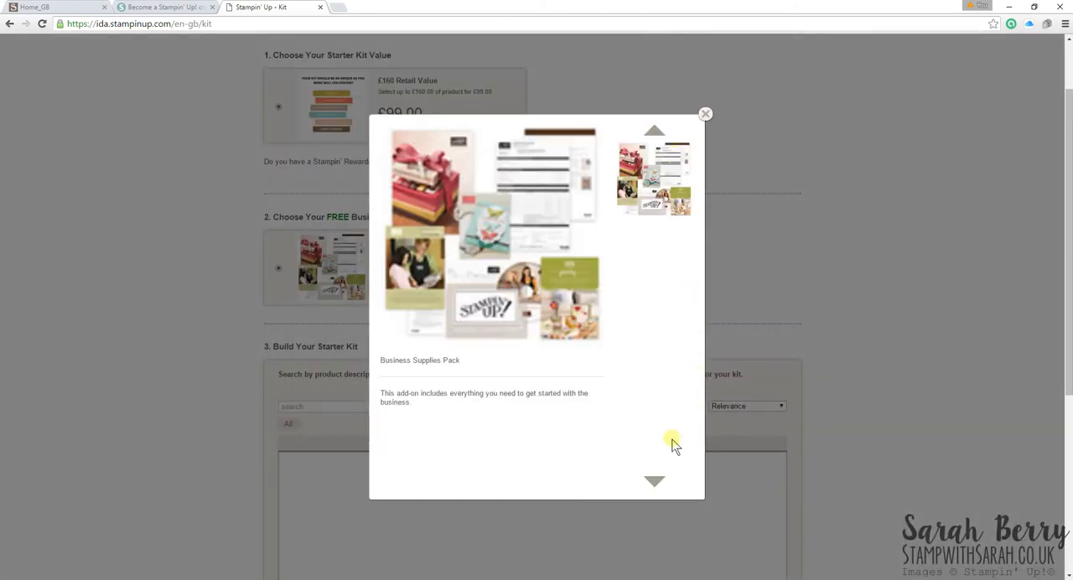
click(706, 113)
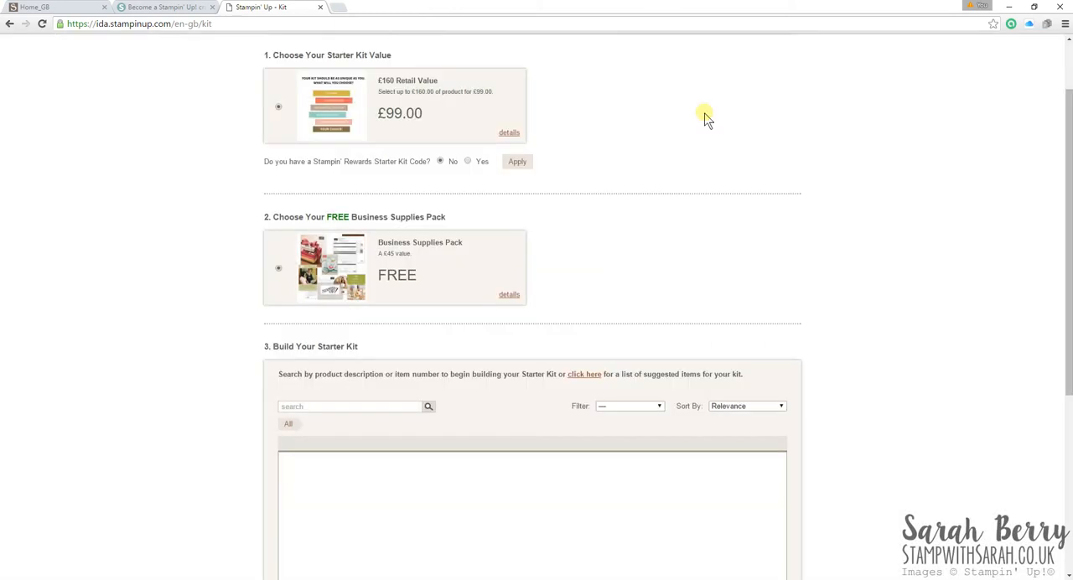
mouse_move(373, 264)
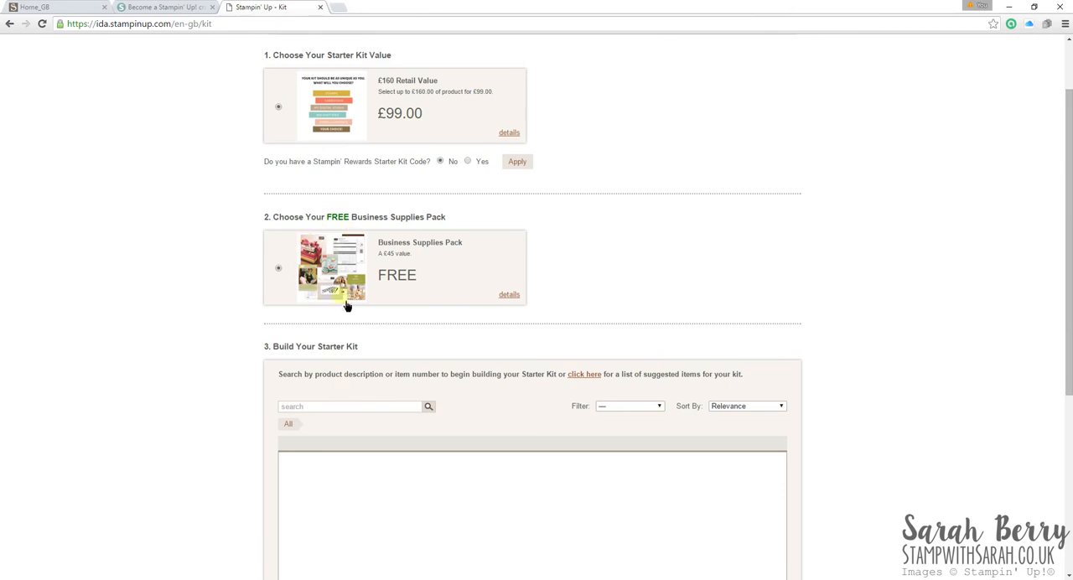
mouse_move(371, 256)
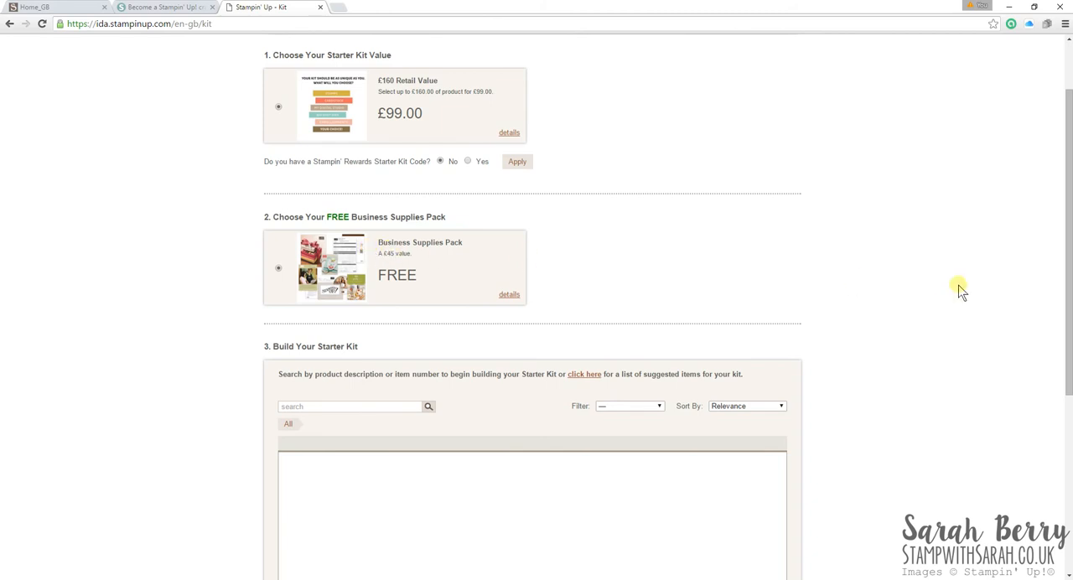
Step: Search item 139683 and add the Curvy Corner Trio Punch to the kit
scroll(down, 3)
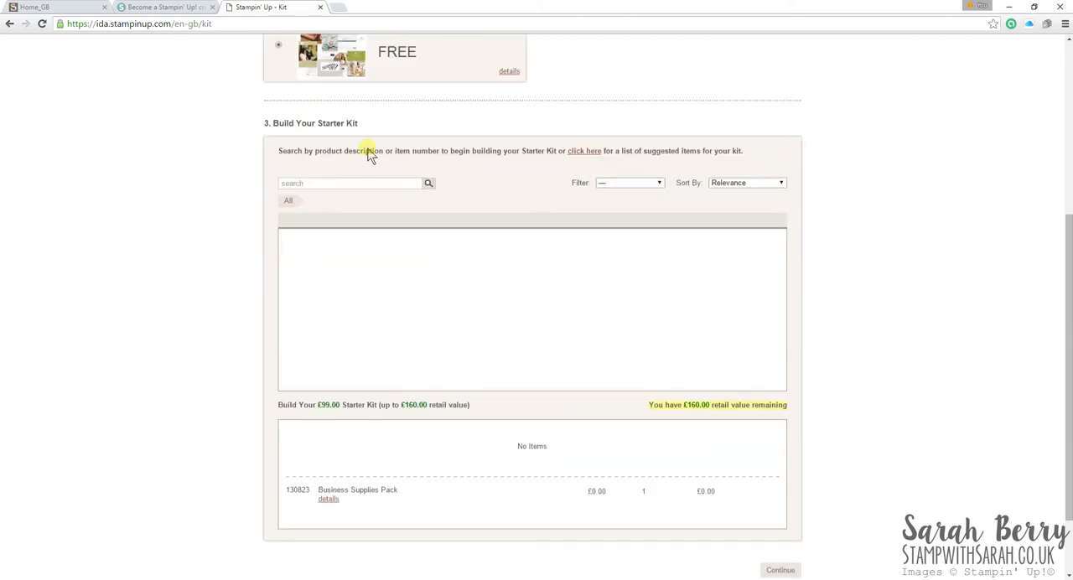
mouse_move(379, 146)
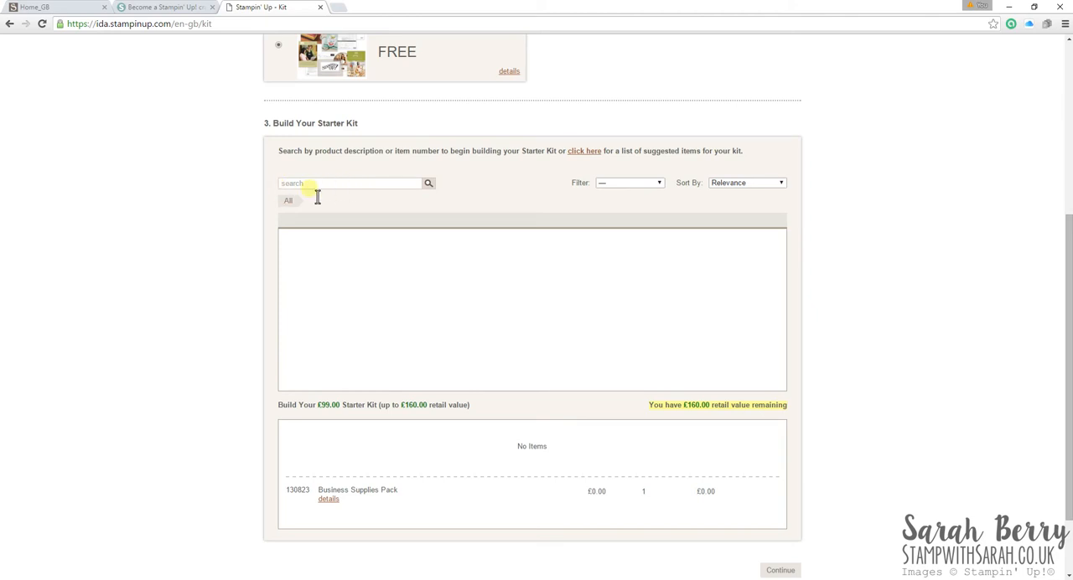
mouse_move(449, 218)
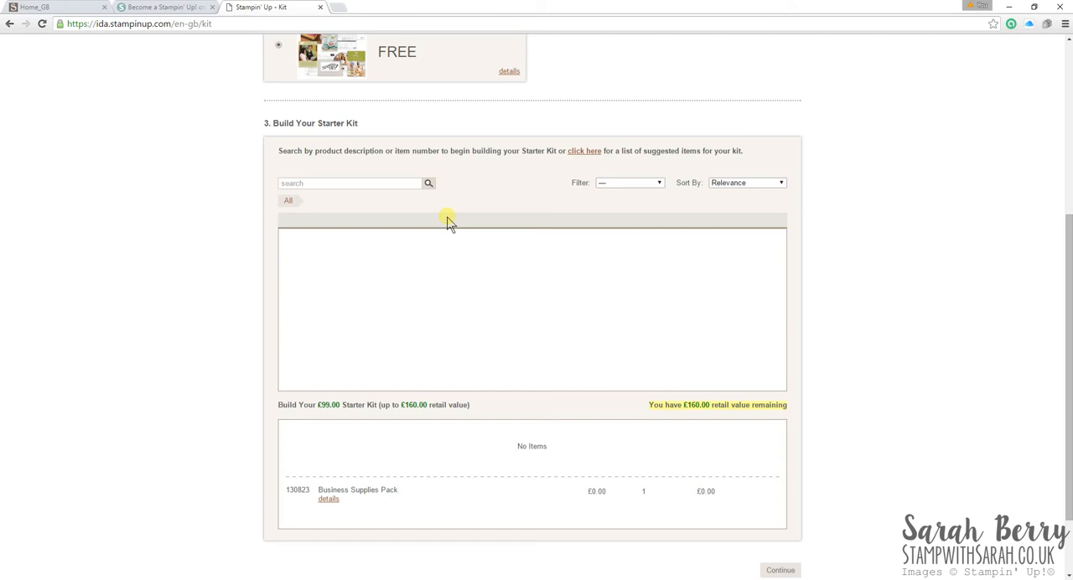
click(349, 183)
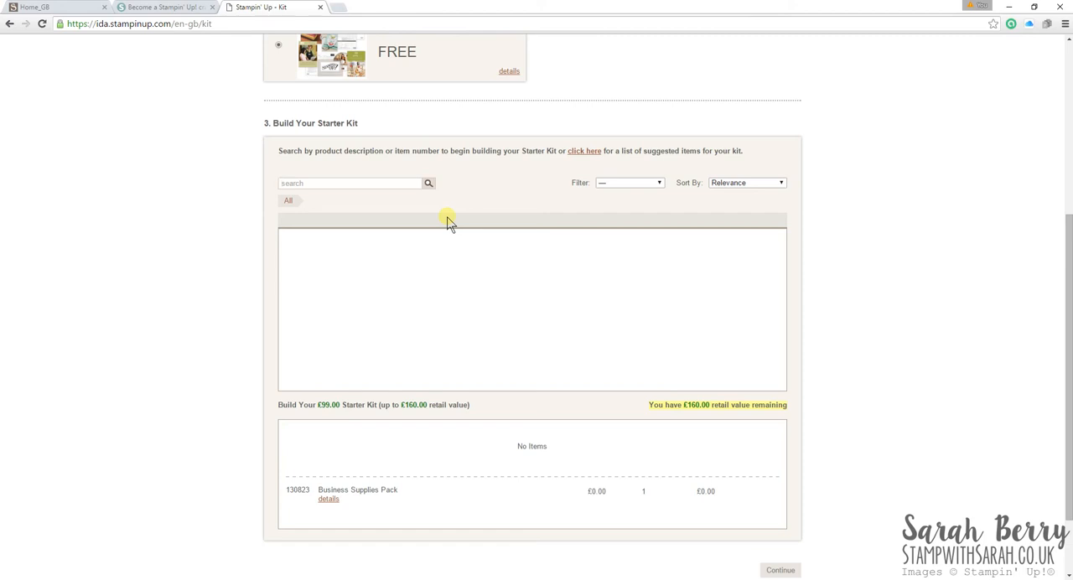
text(139683)
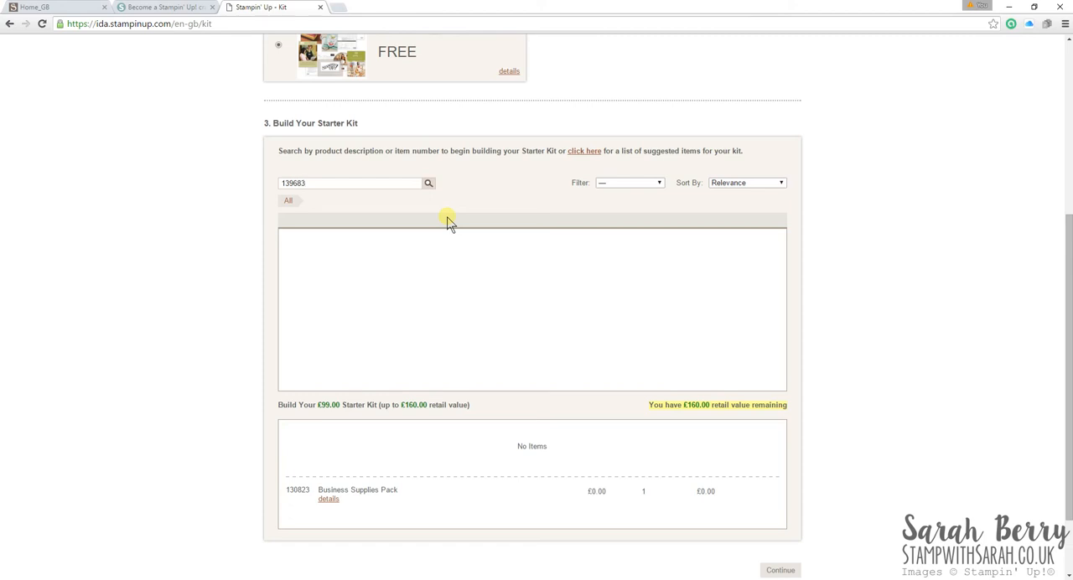
click(429, 183)
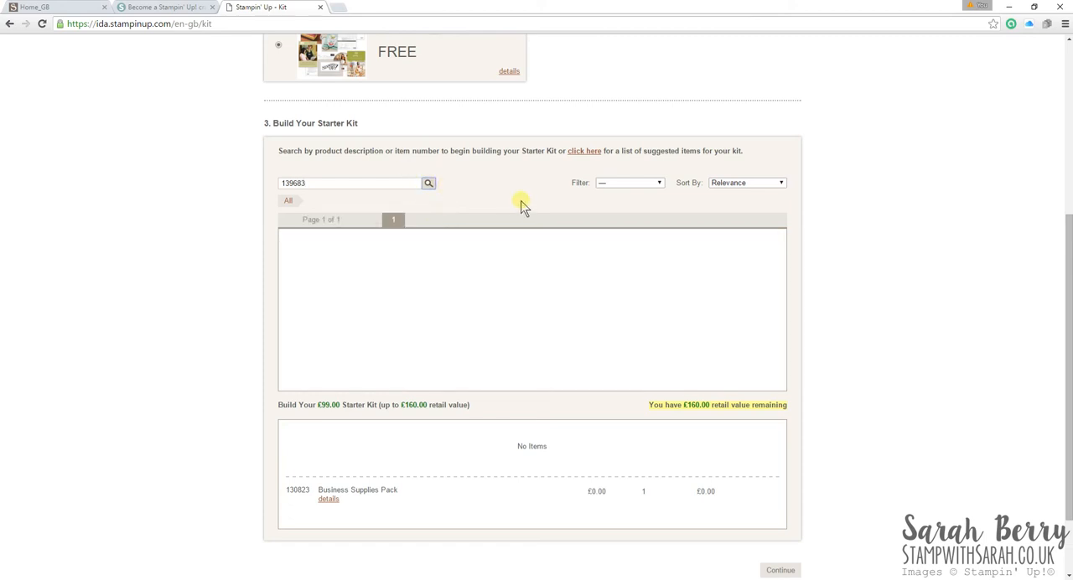
key(enter)
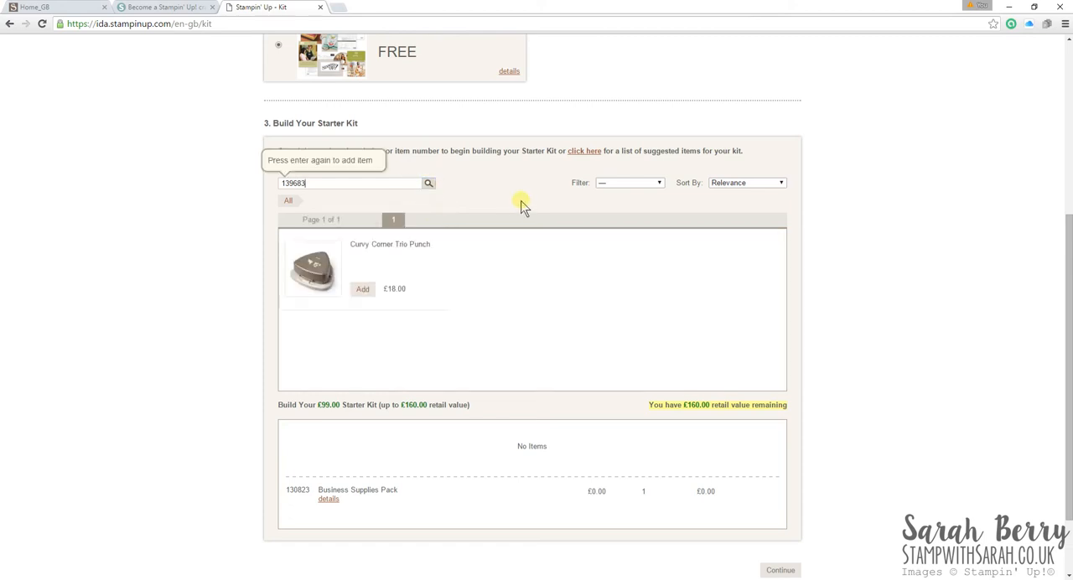
mouse_move(342, 256)
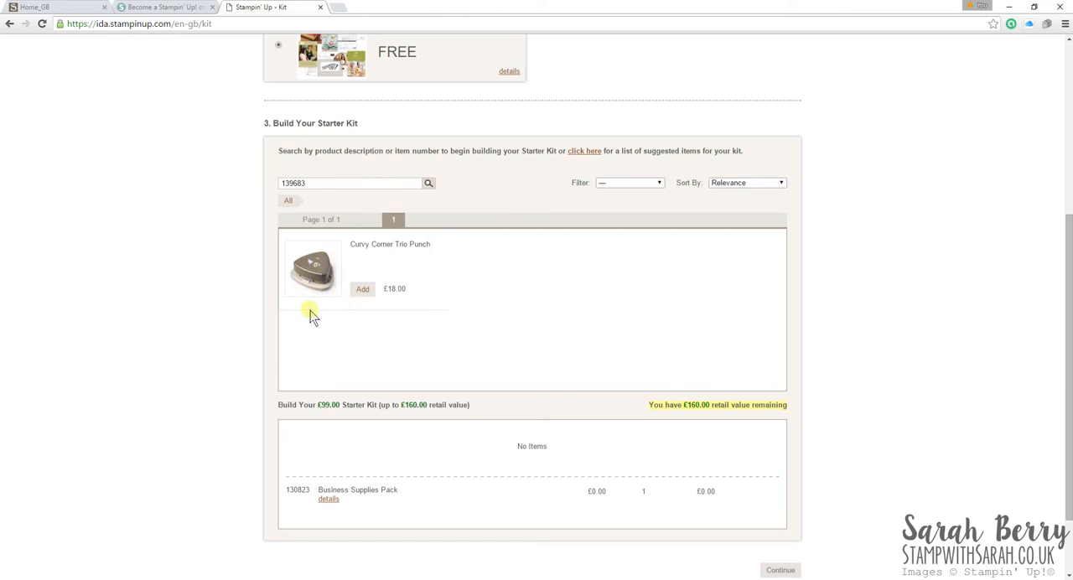
mouse_move(363, 290)
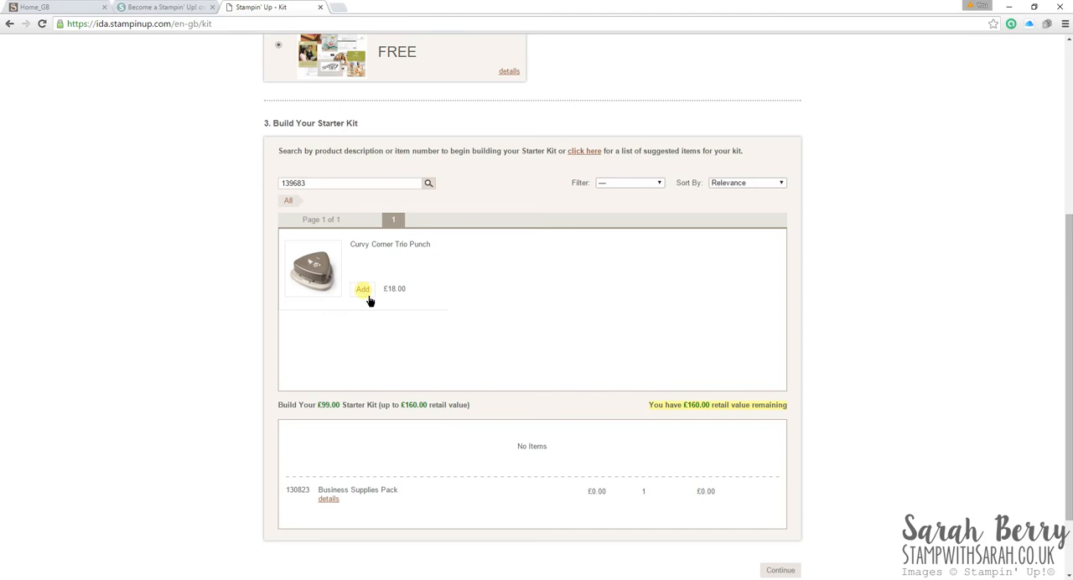
click(362, 289)
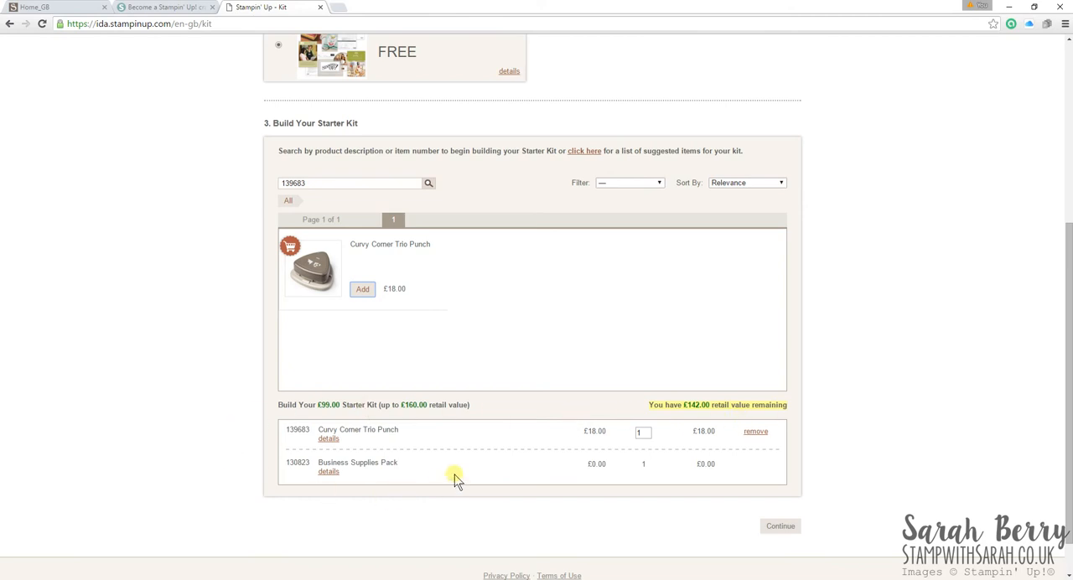
mouse_move(718, 424)
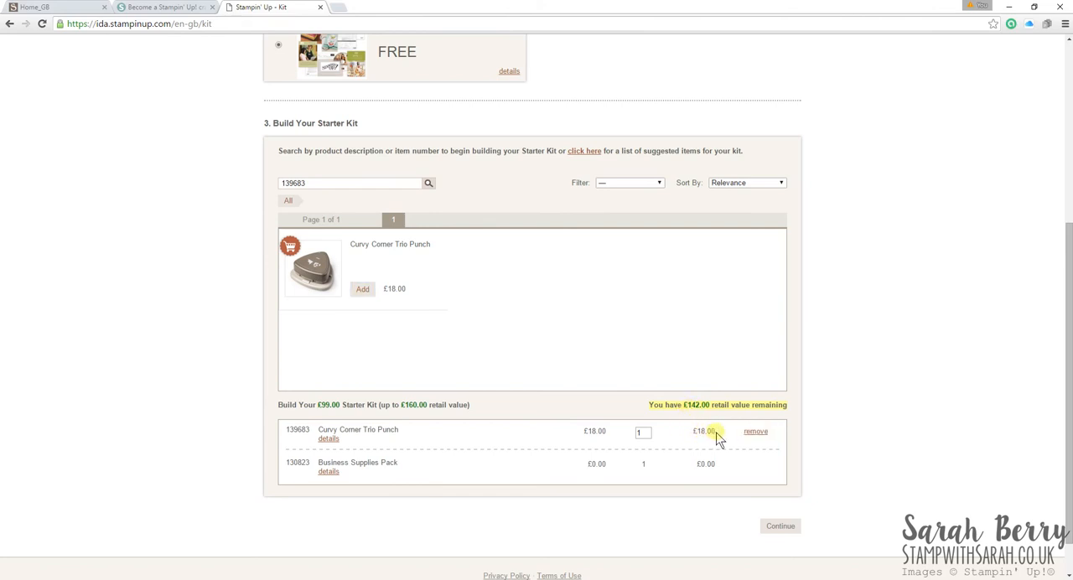
mouse_move(429, 417)
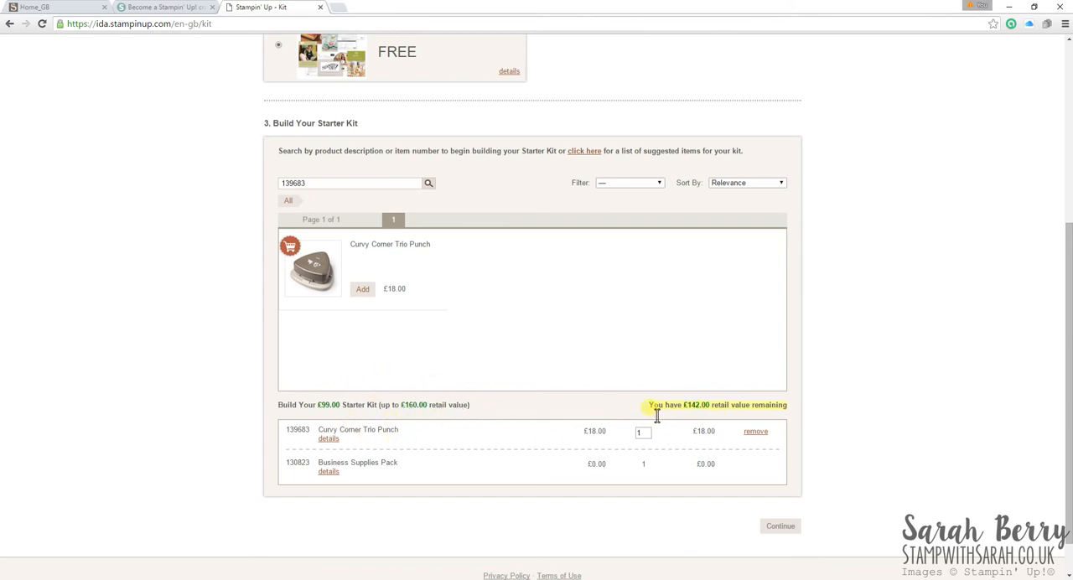
mouse_move(793, 420)
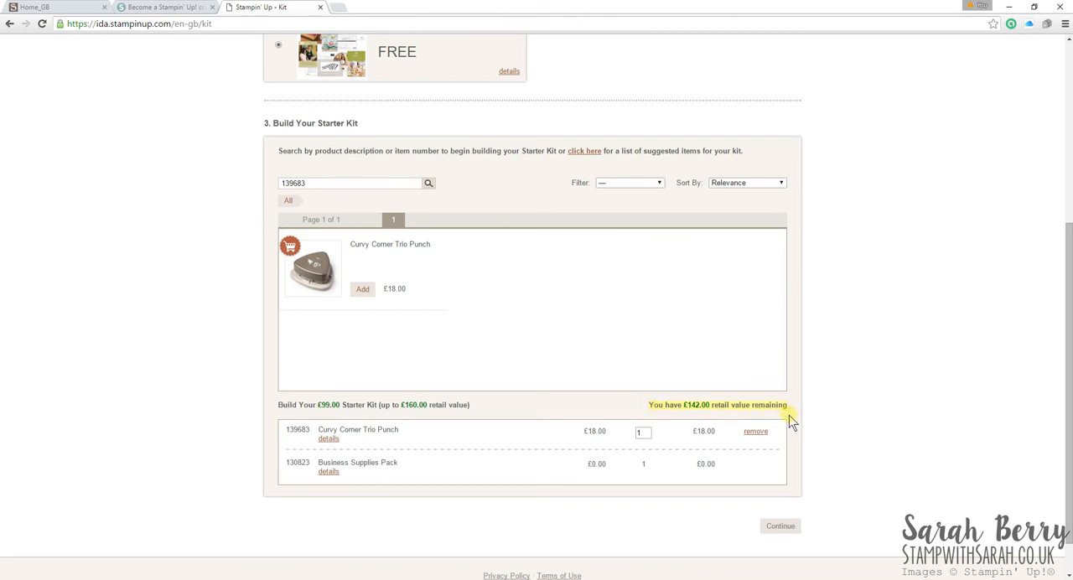
mouse_move(843, 372)
text(139637)
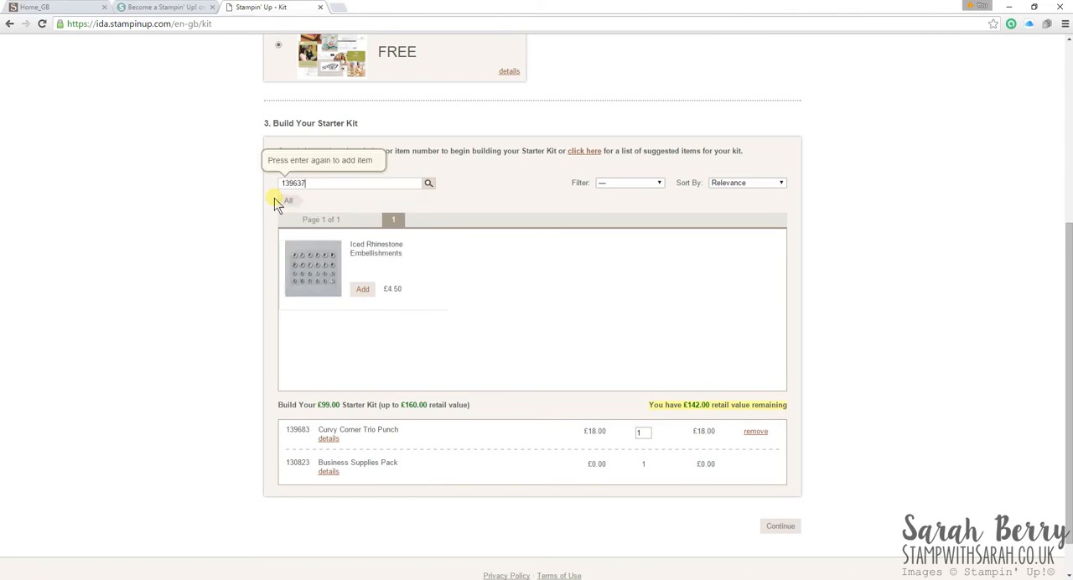
mouse_move(362, 289)
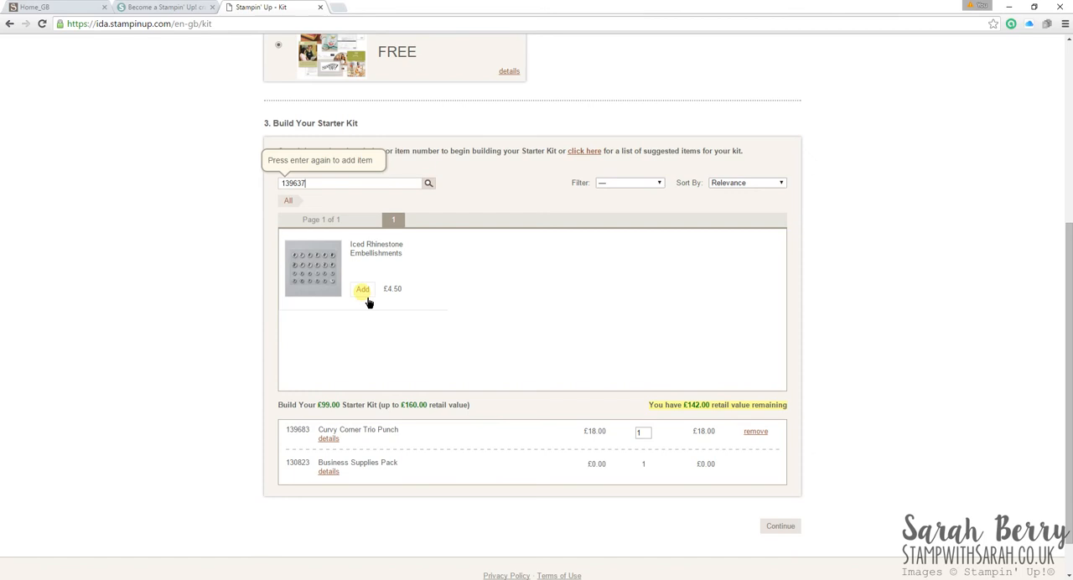
Step: Add Iced Rhinestone Embellishments, then search item 140580 for Watermelon Wonder ribbon
click(363, 289)
text(1)
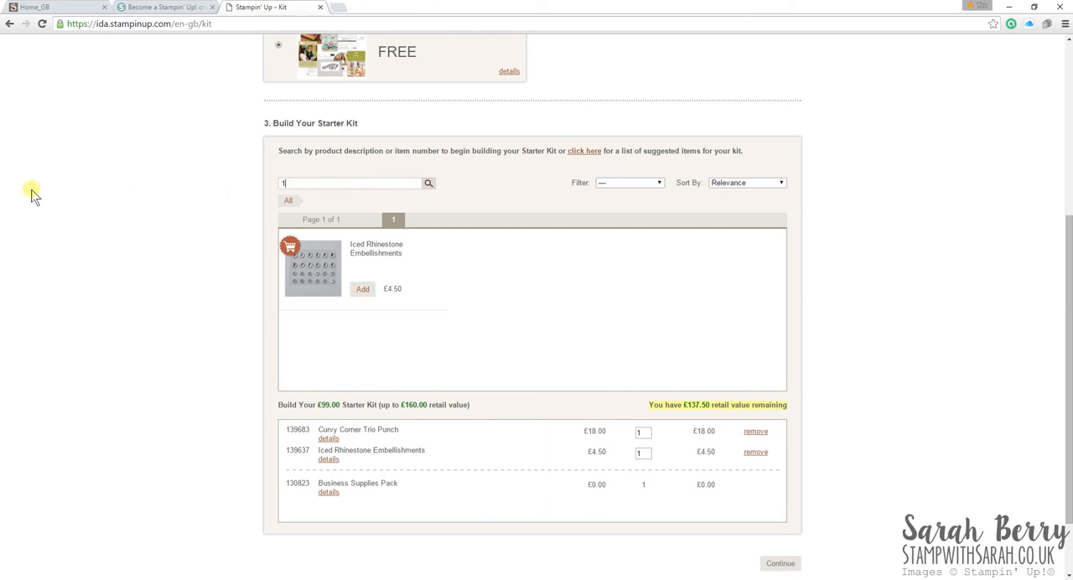
text(40580)
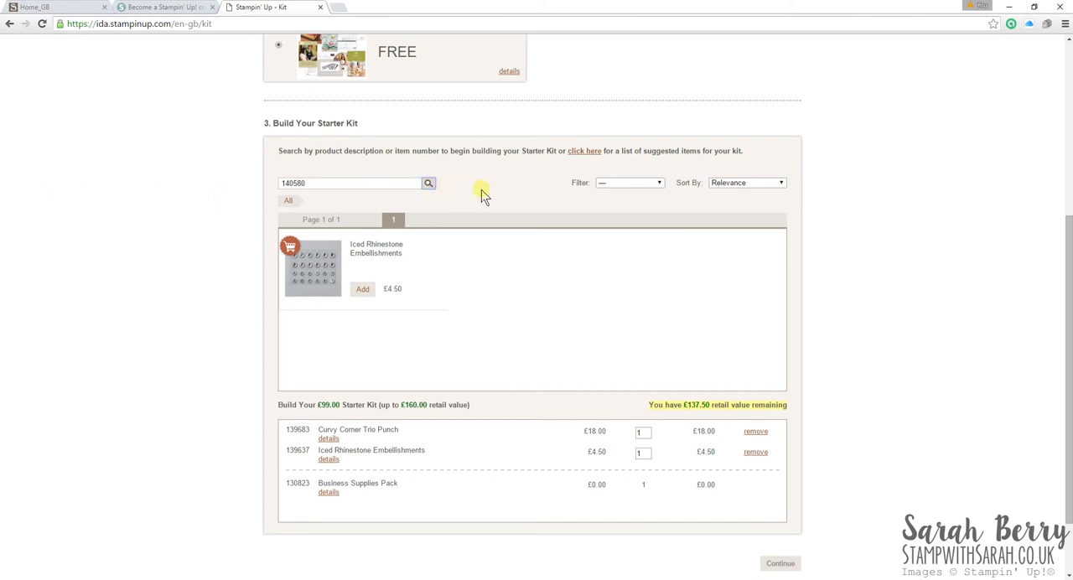
key(enter)
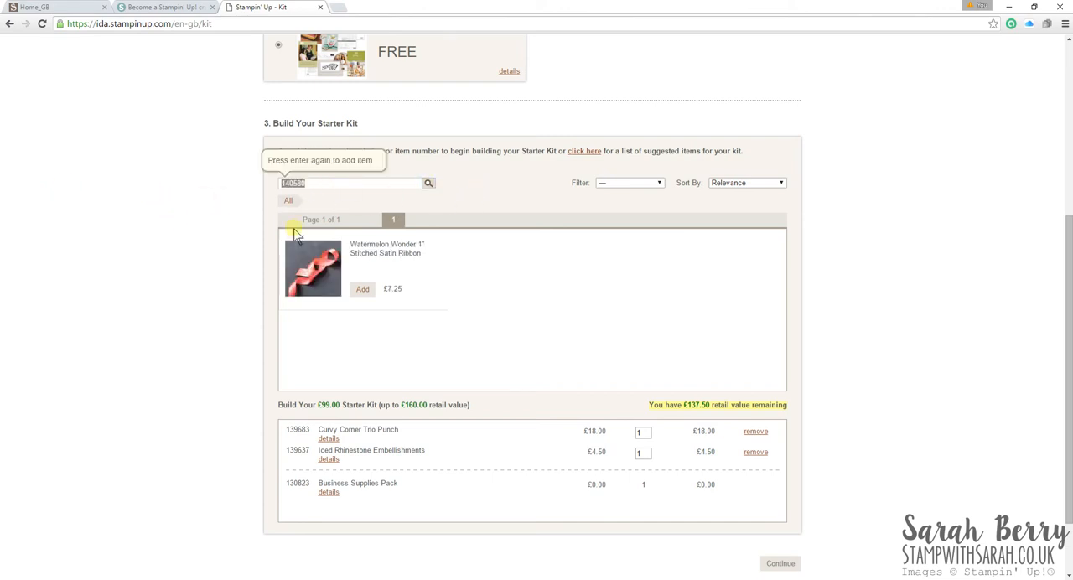
mouse_move(451, 218)
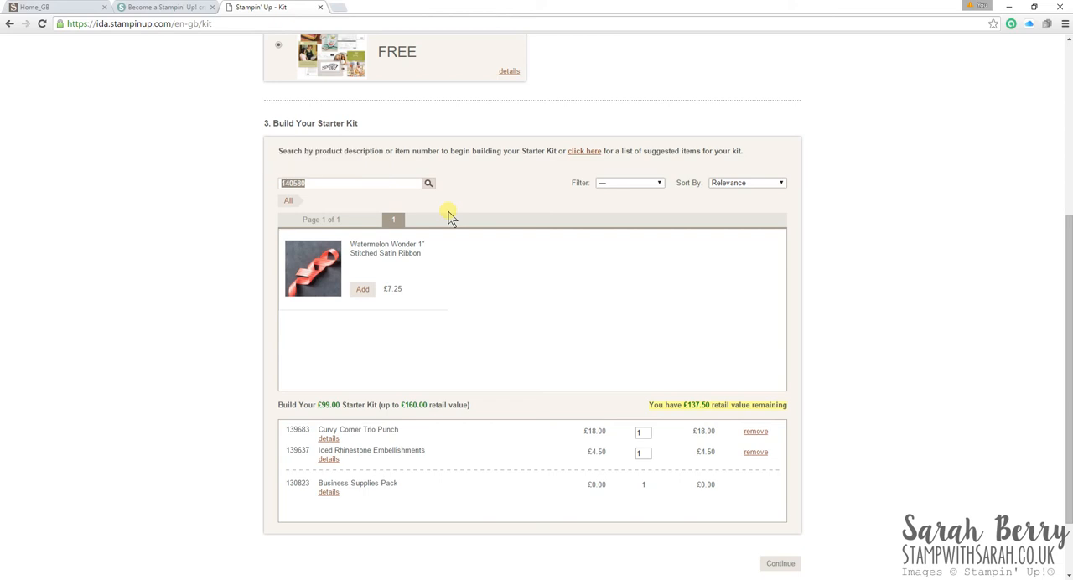
Step: Search 'classic' with a £0–£10 price filter, sorted price high to low
text(ink pad)
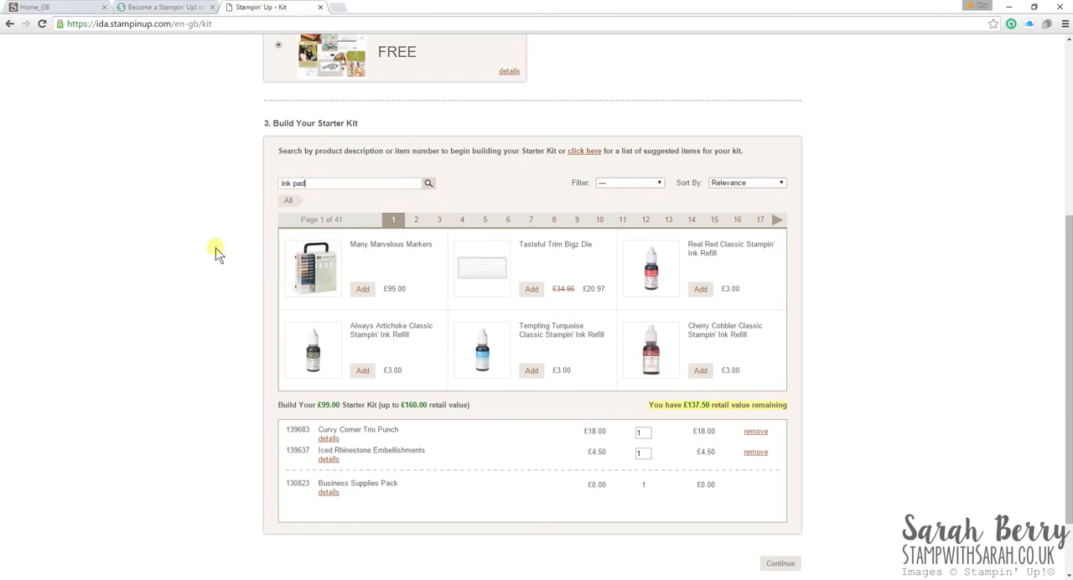
mouse_move(192, 254)
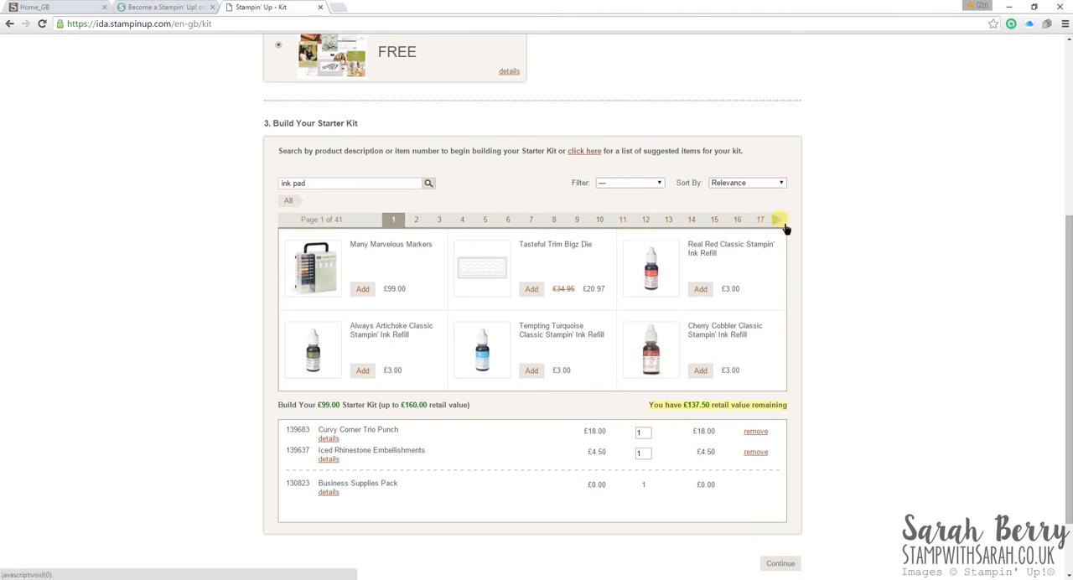
click(630, 183)
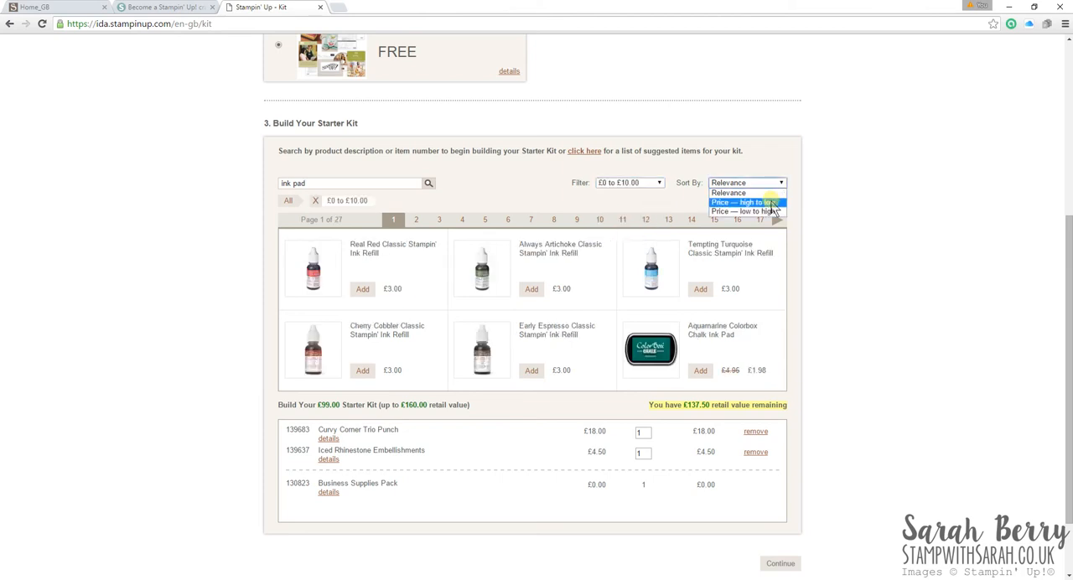
click(745, 202)
text(classic)
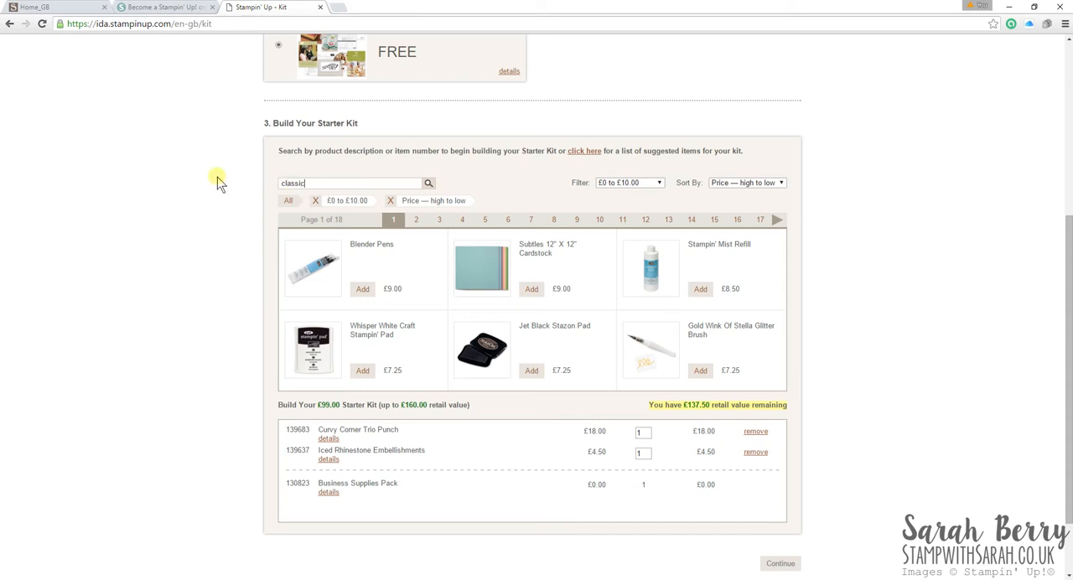
click(429, 182)
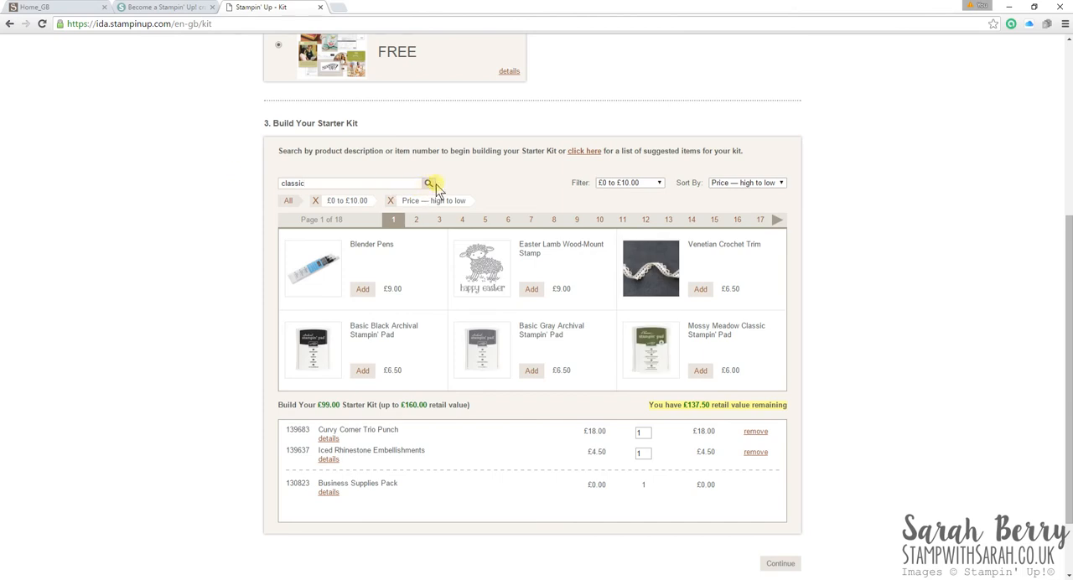
scroll(down, 3)
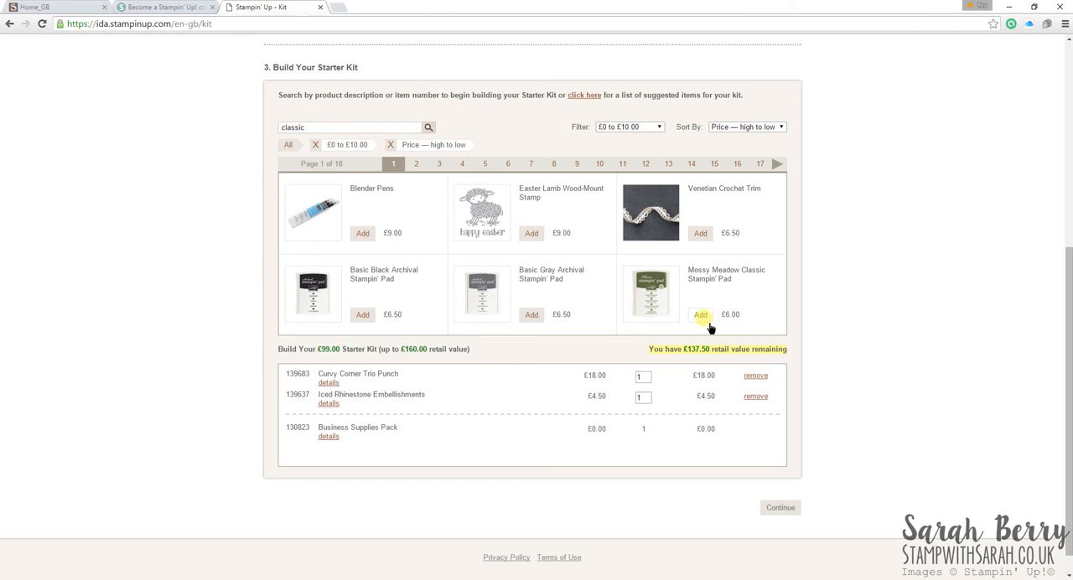
Step: Add Mossy Meadow Classic Stampin' Pad, re-sort price low to high, and add Santa & Co. washi tape
click(700, 315)
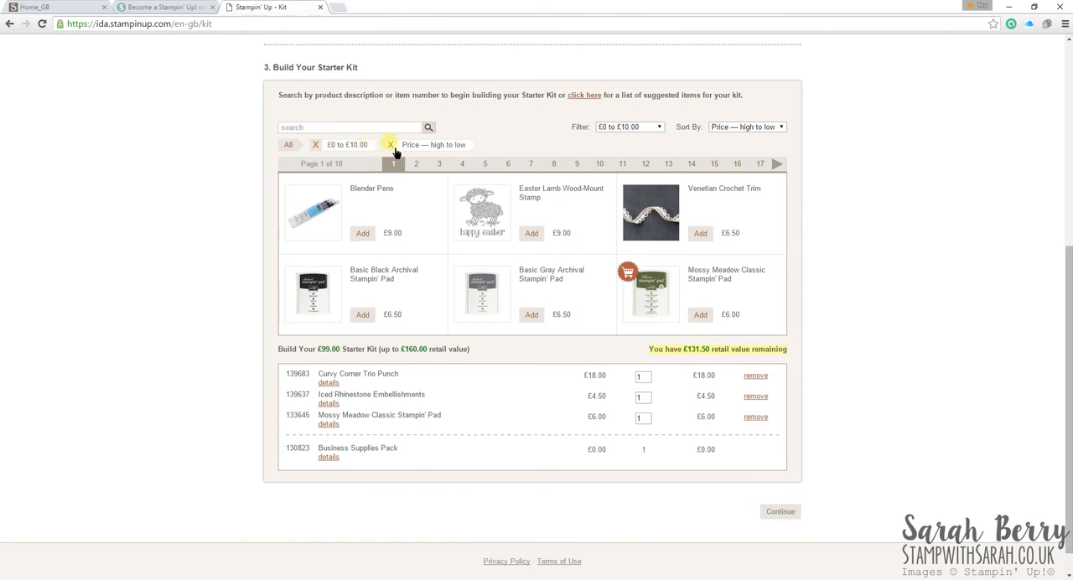
click(390, 144)
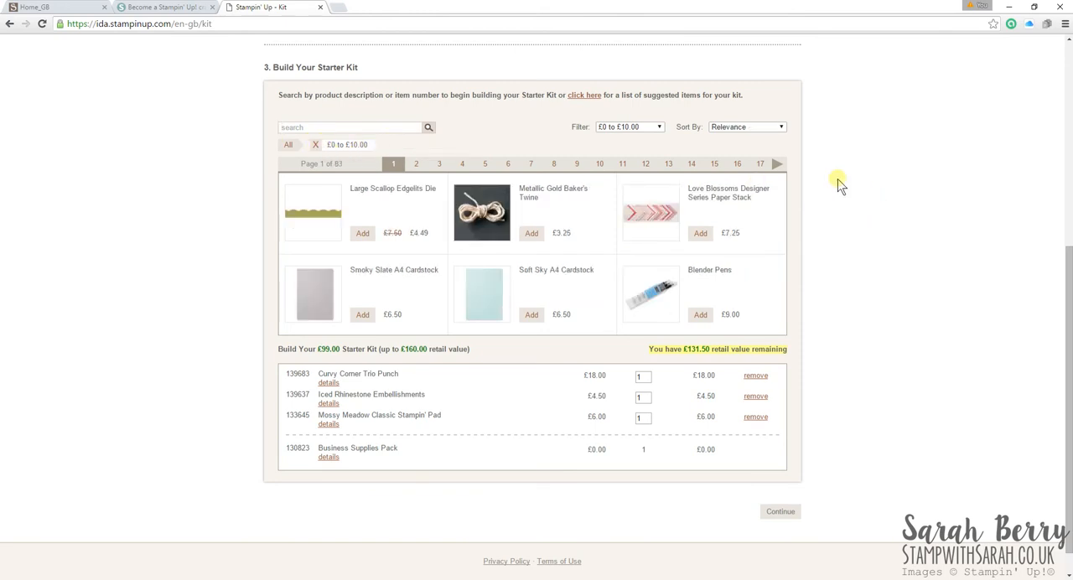
mouse_move(453, 163)
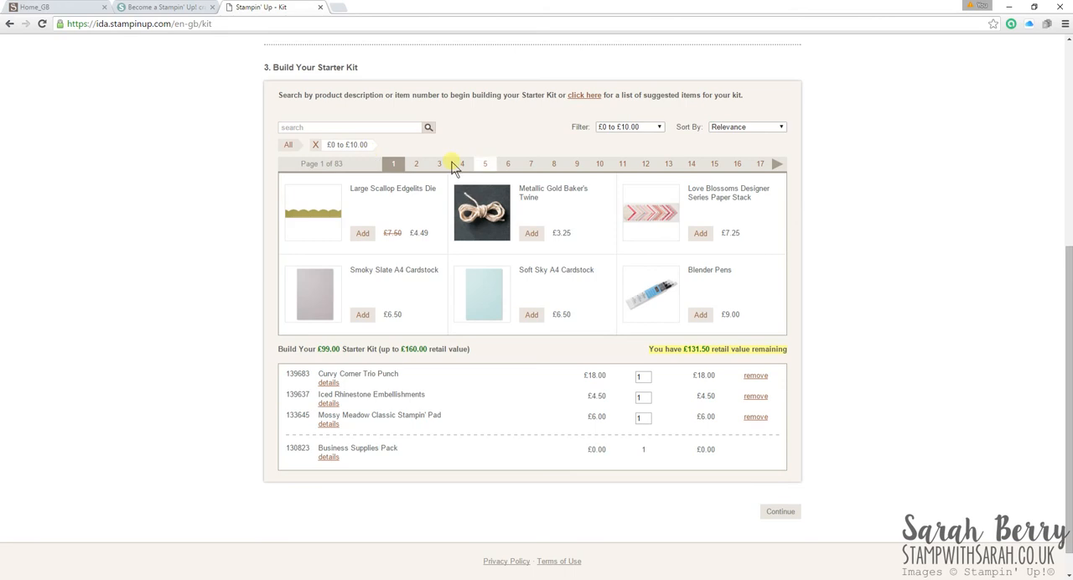
click(744, 126)
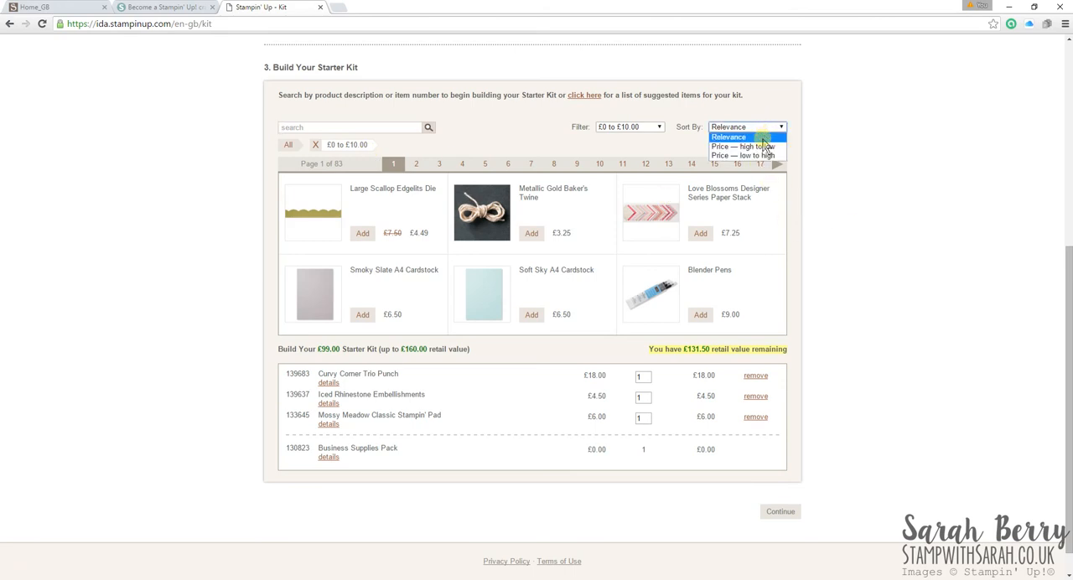
click(744, 155)
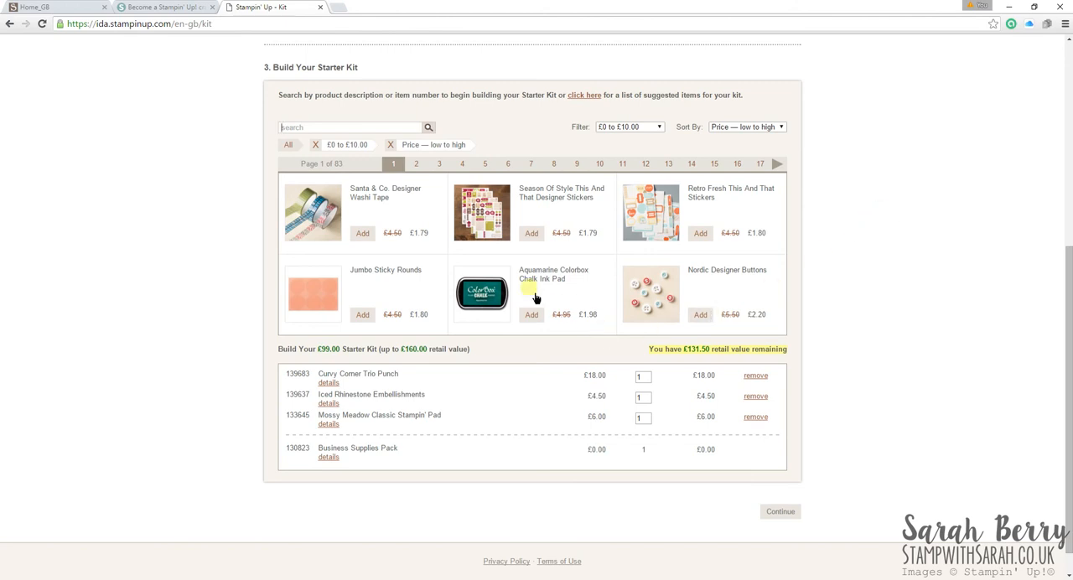
mouse_move(435, 239)
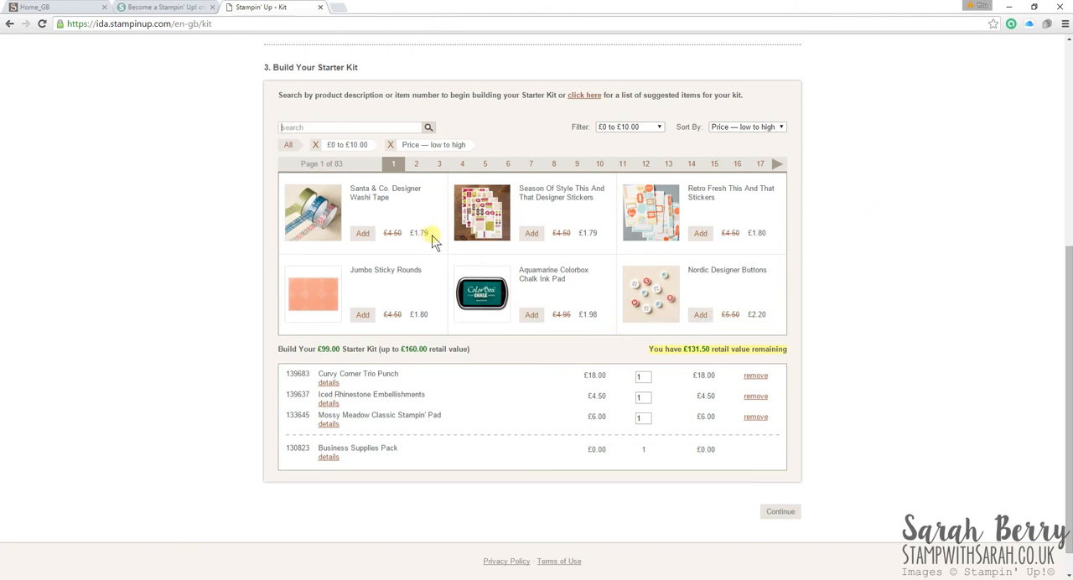
mouse_move(411, 217)
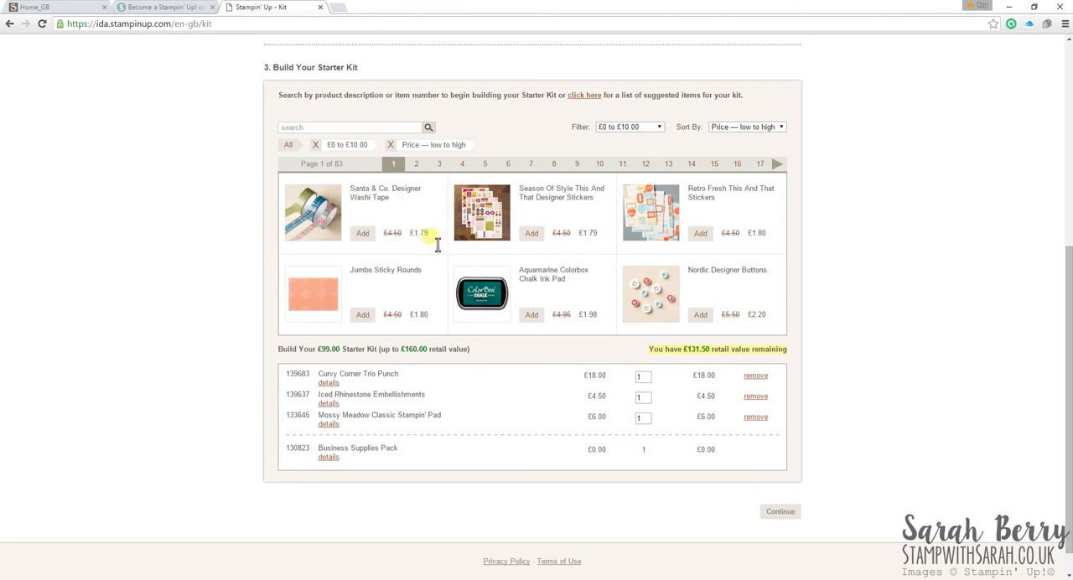
click(362, 233)
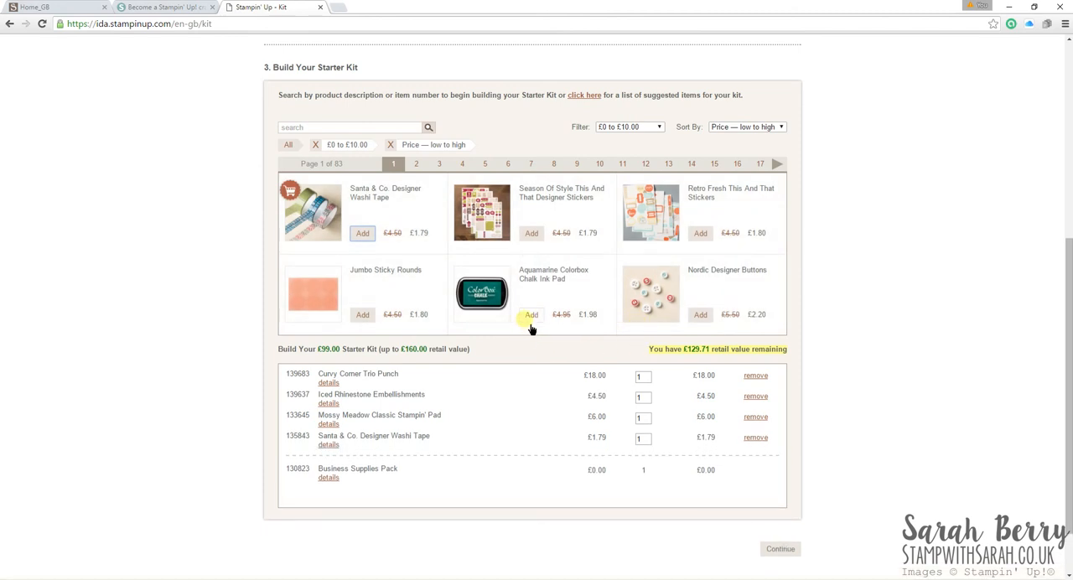
click(531, 314)
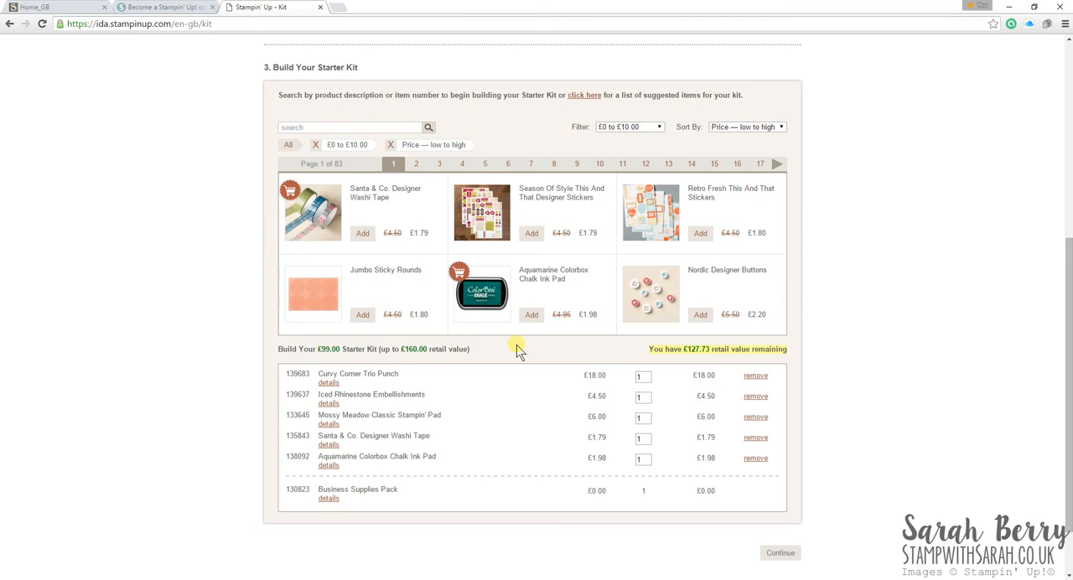
mouse_move(850, 344)
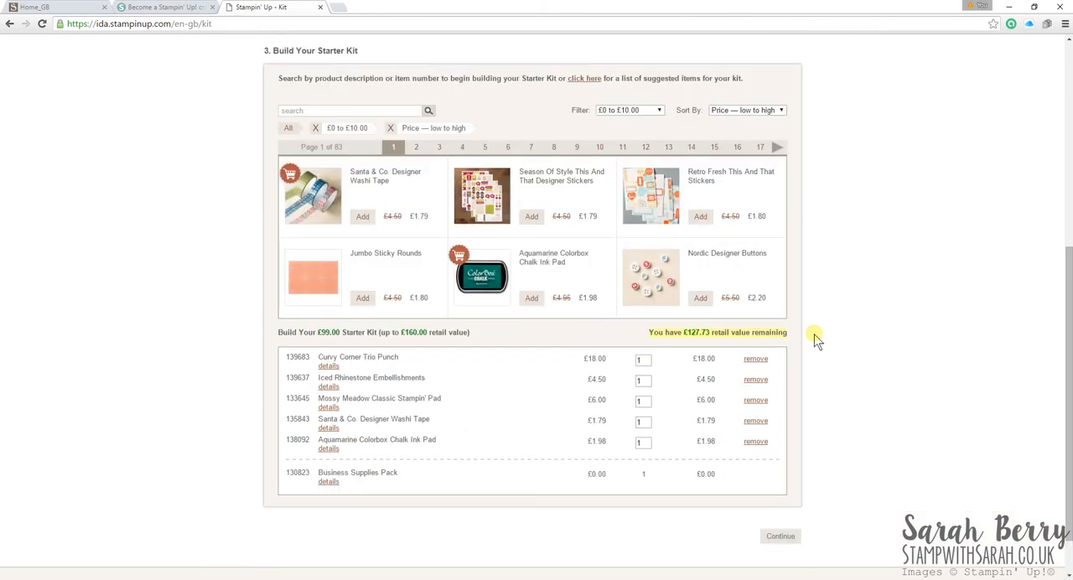
mouse_move(800, 326)
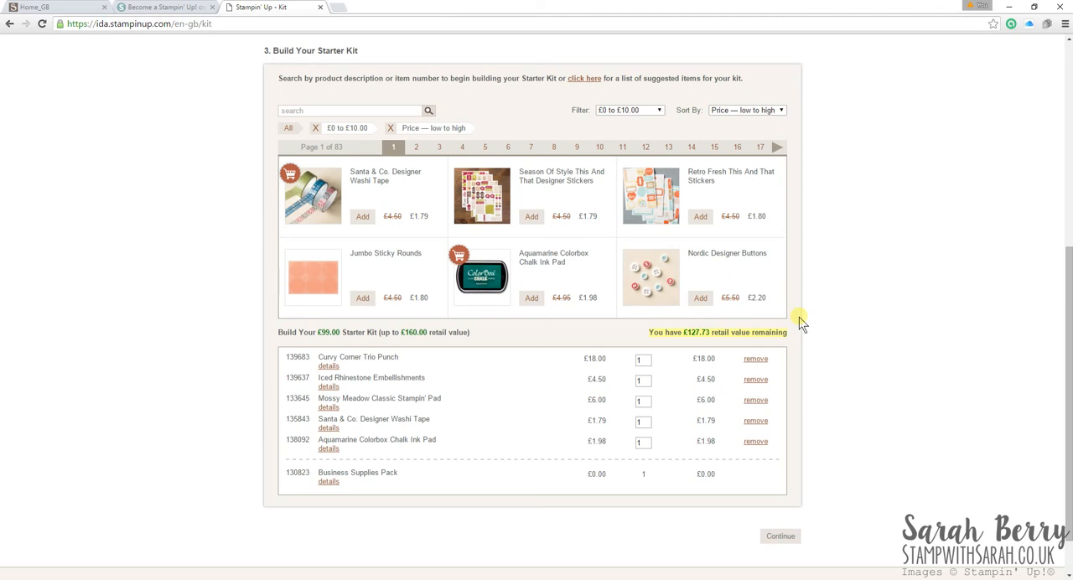
scroll(down, 3)
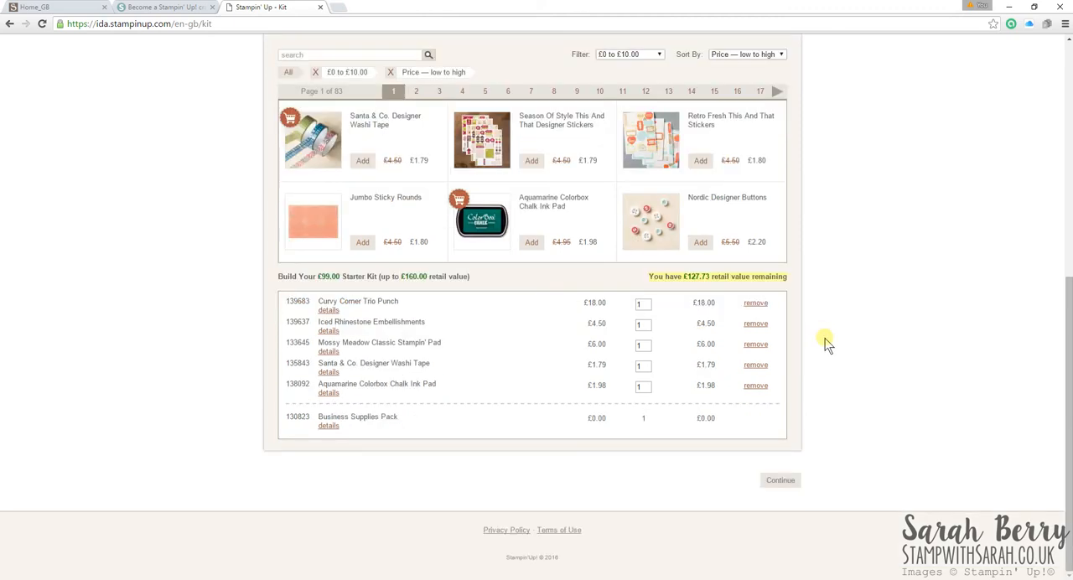
mouse_move(857, 335)
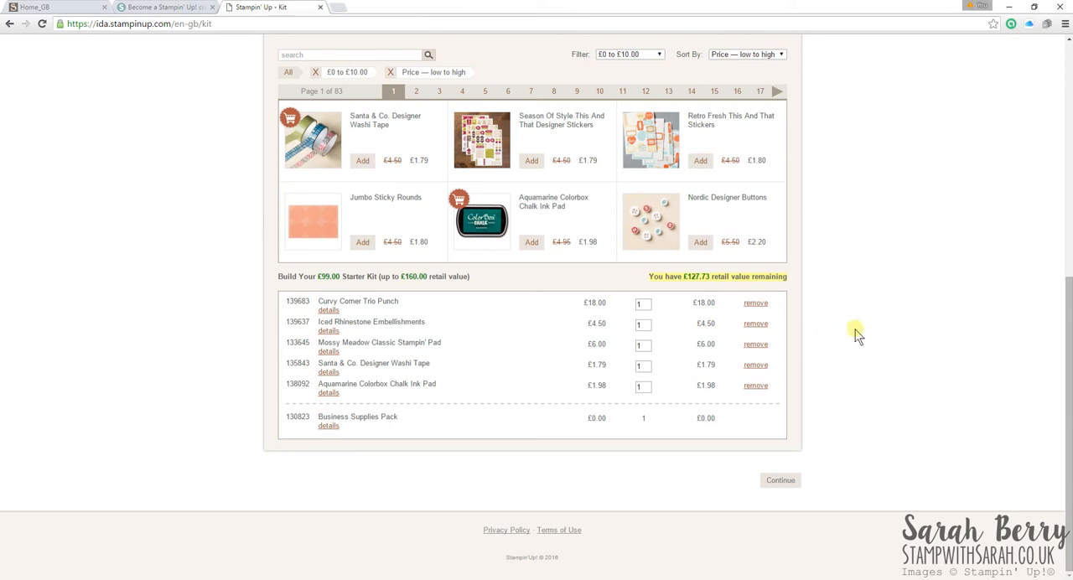
mouse_move(880, 323)
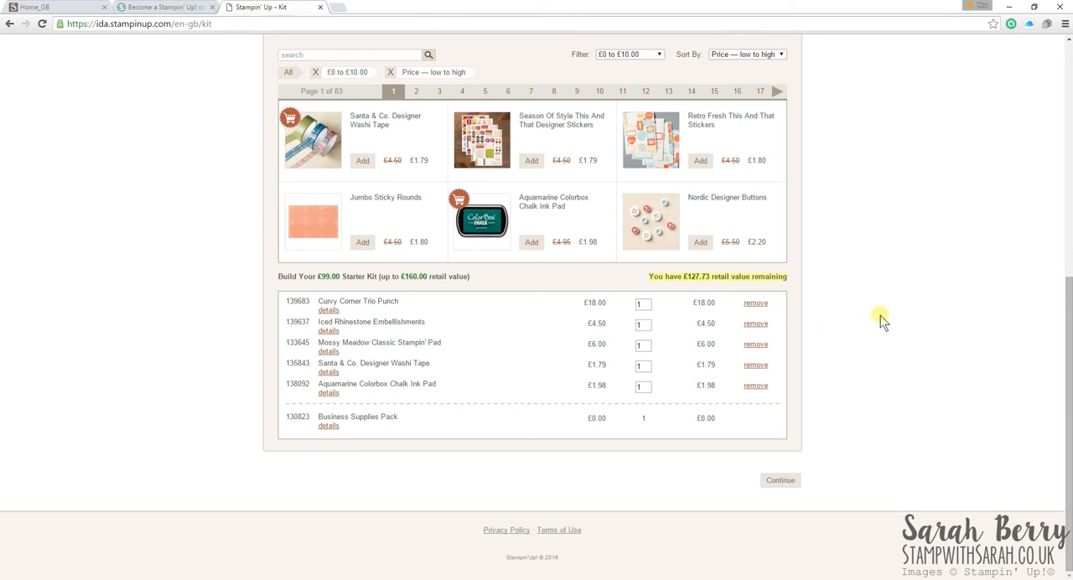
mouse_move(831, 304)
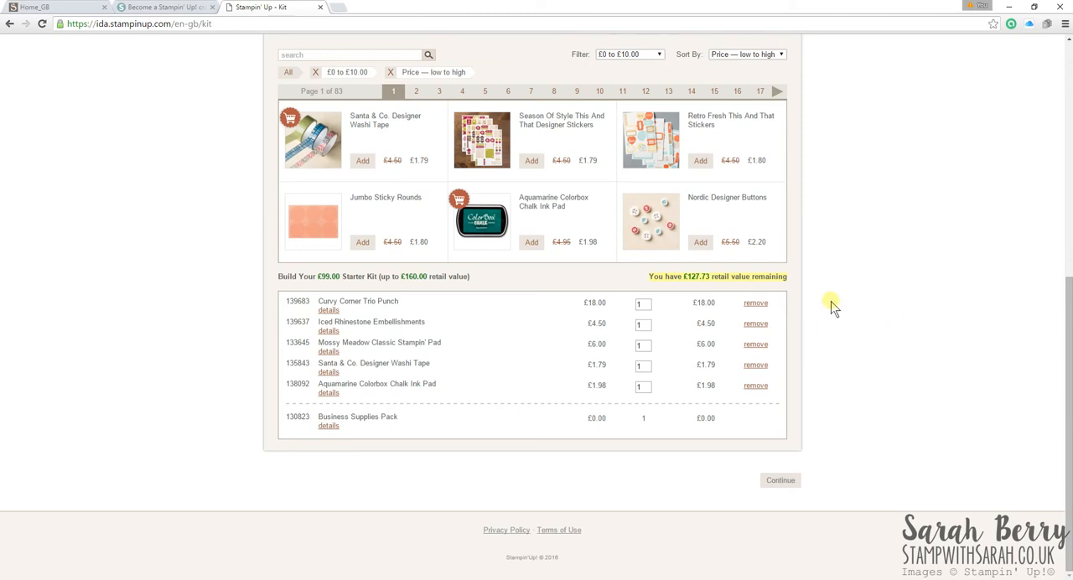
mouse_move(843, 312)
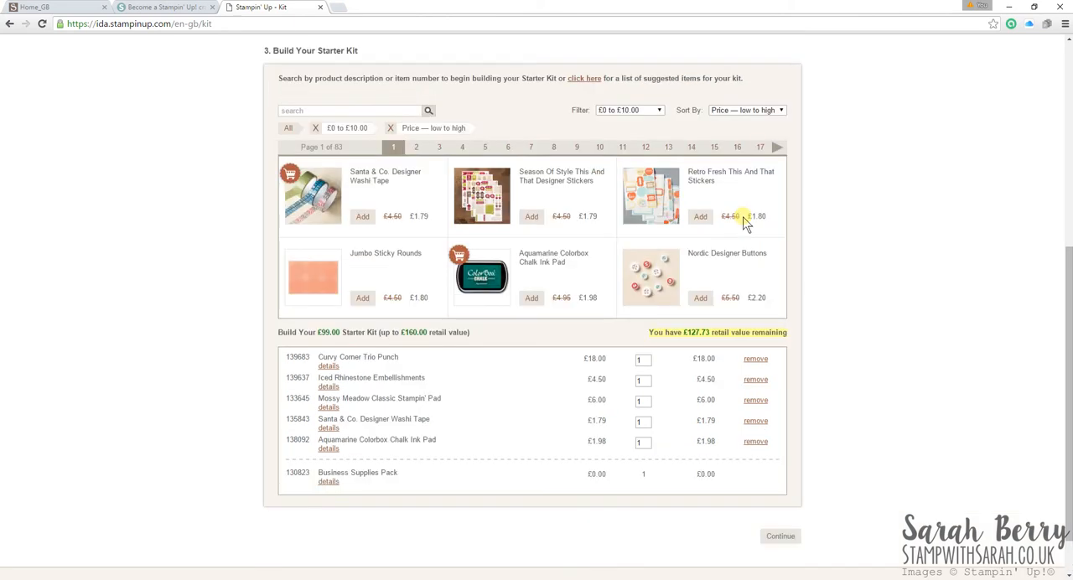
Step: Sort high to low, add Watercolor Winter kit, This Is The Life pack and Blender Pens, then re-sort
click(745, 110)
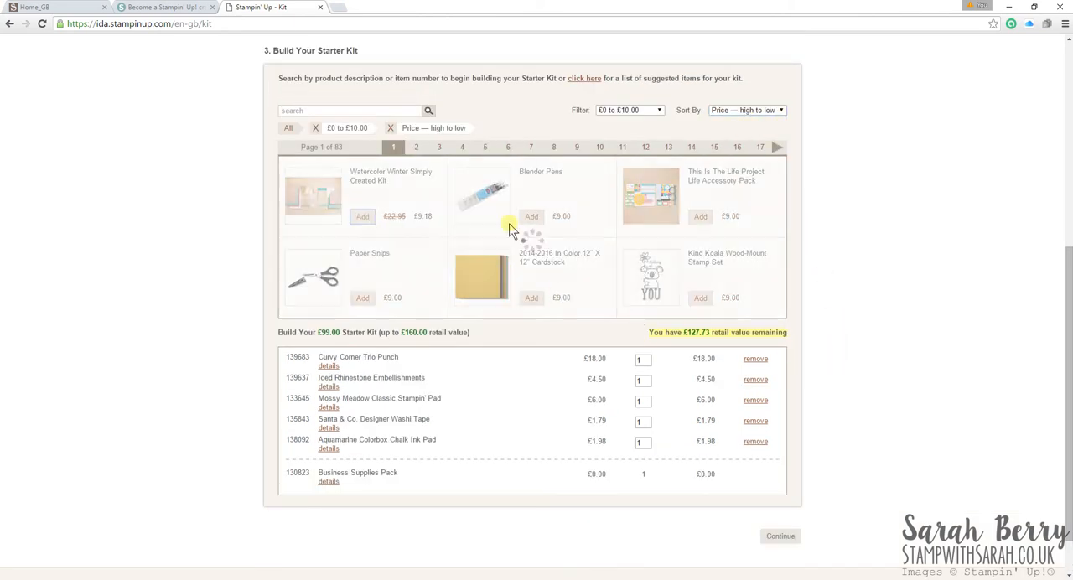
click(532, 216)
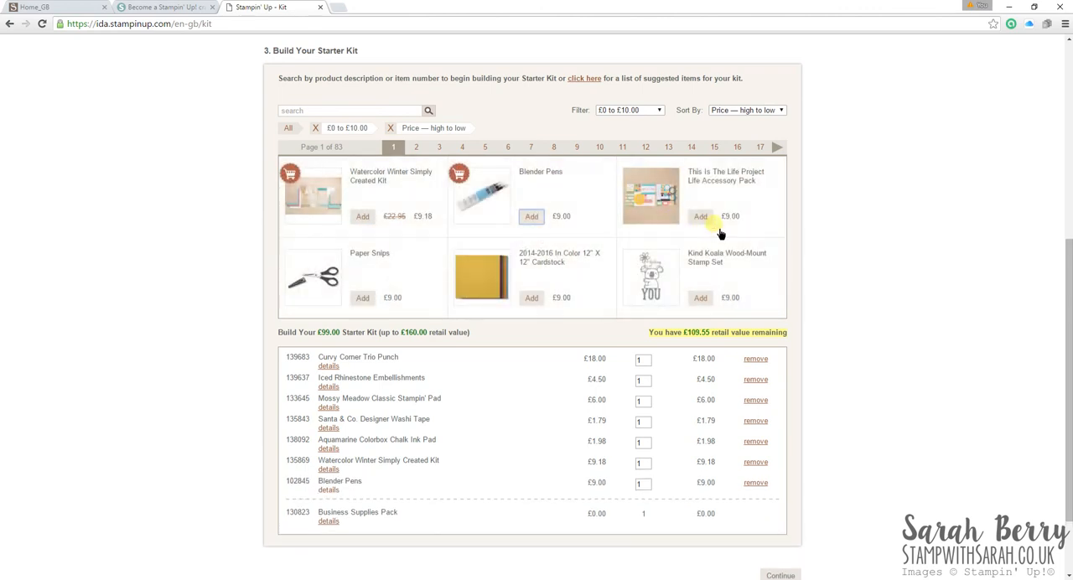
click(700, 216)
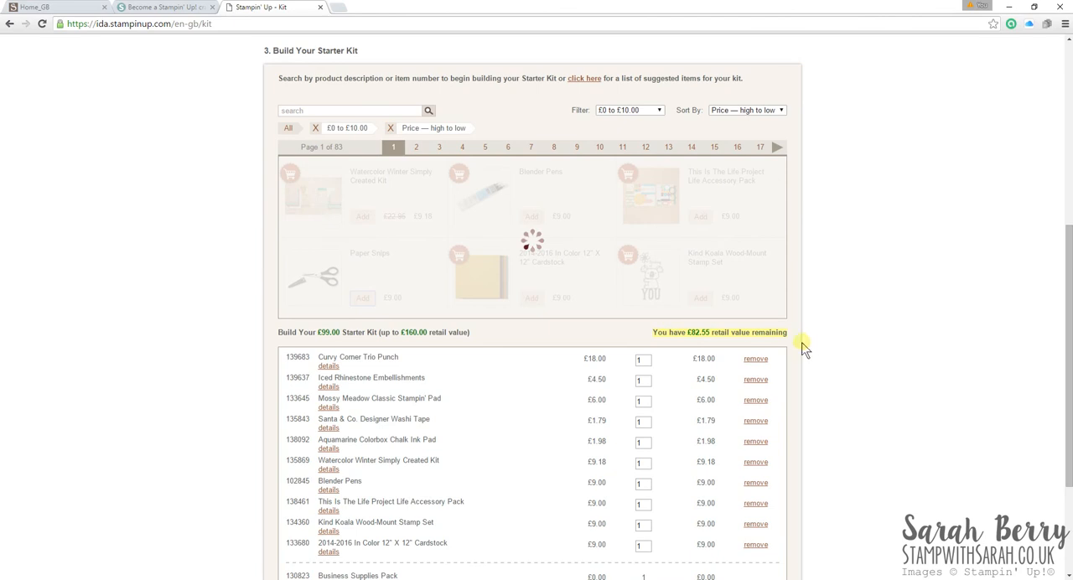
click(530, 216)
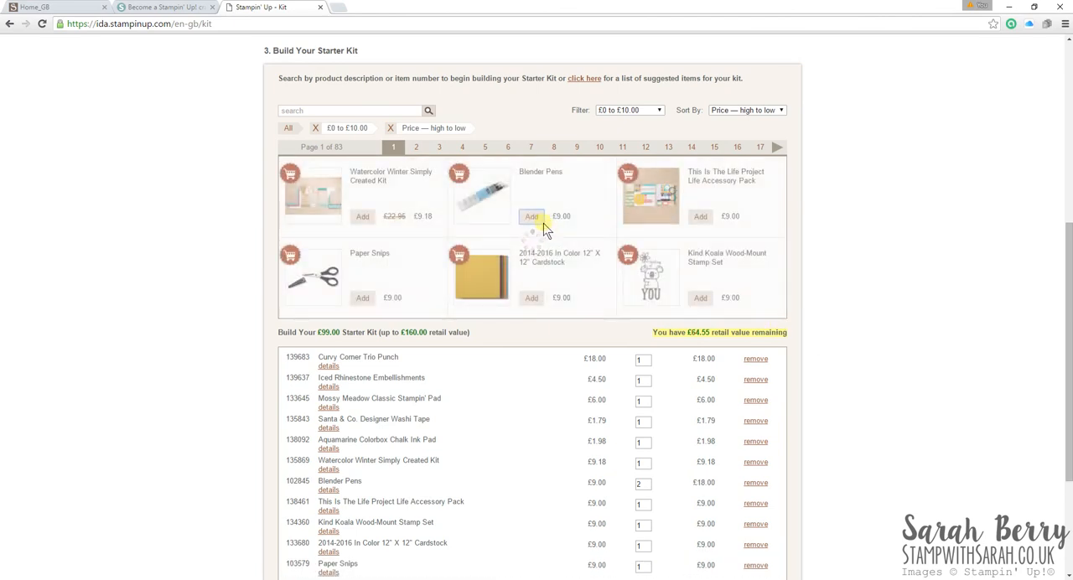
click(532, 216)
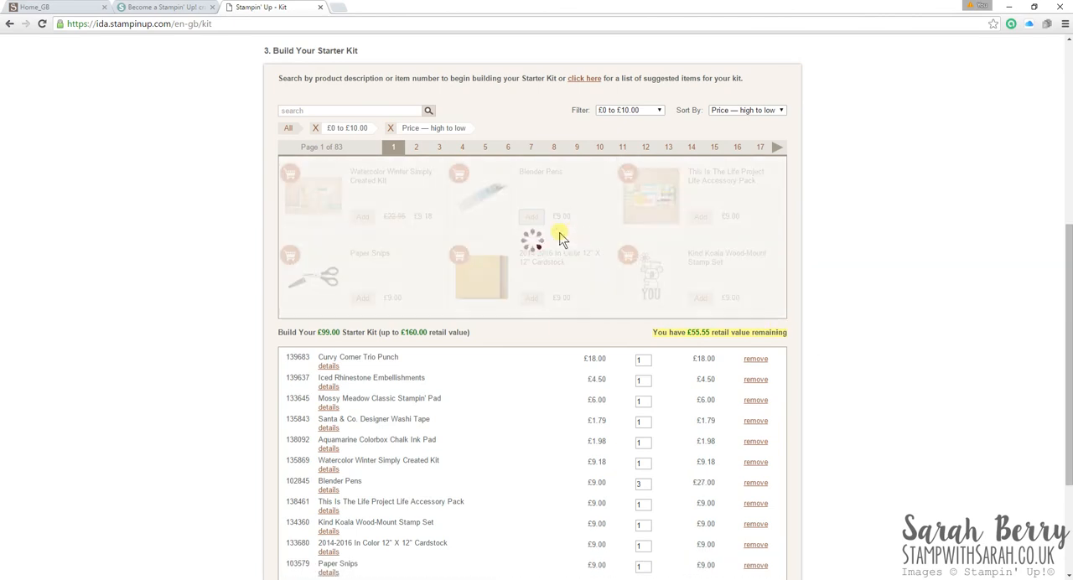
click(532, 217)
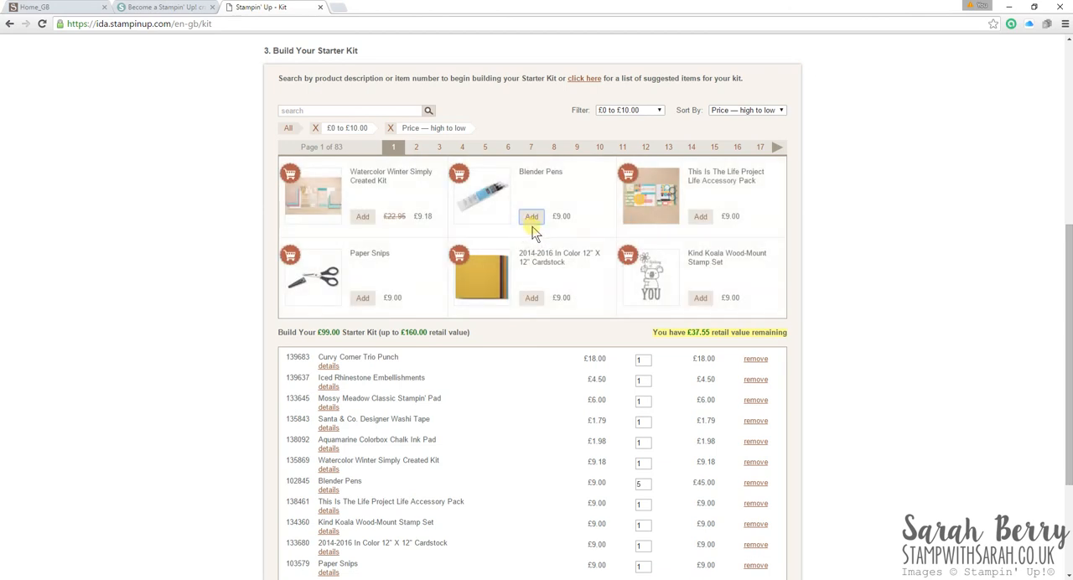
click(531, 217)
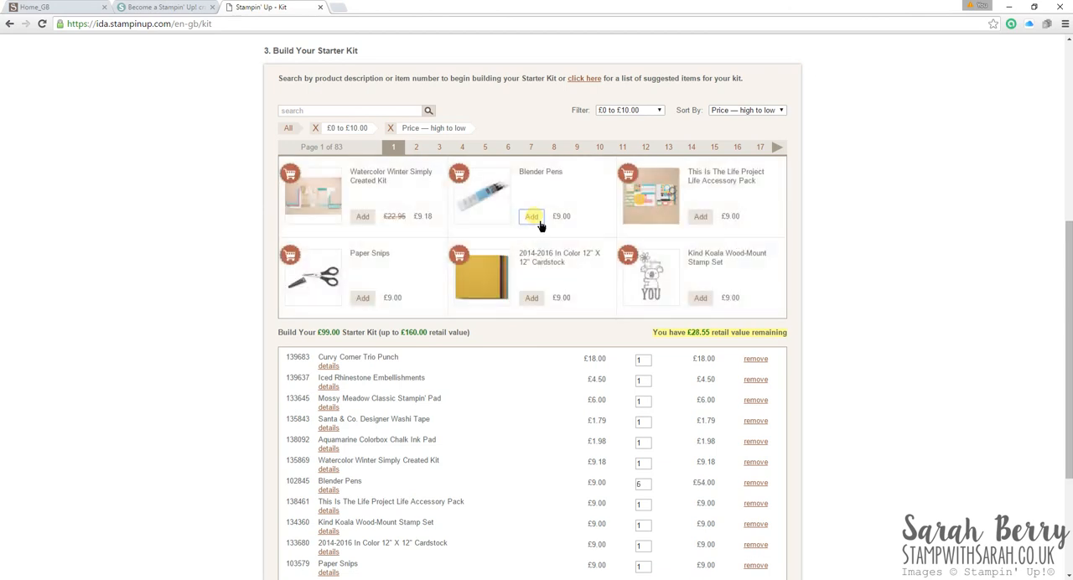
click(531, 217)
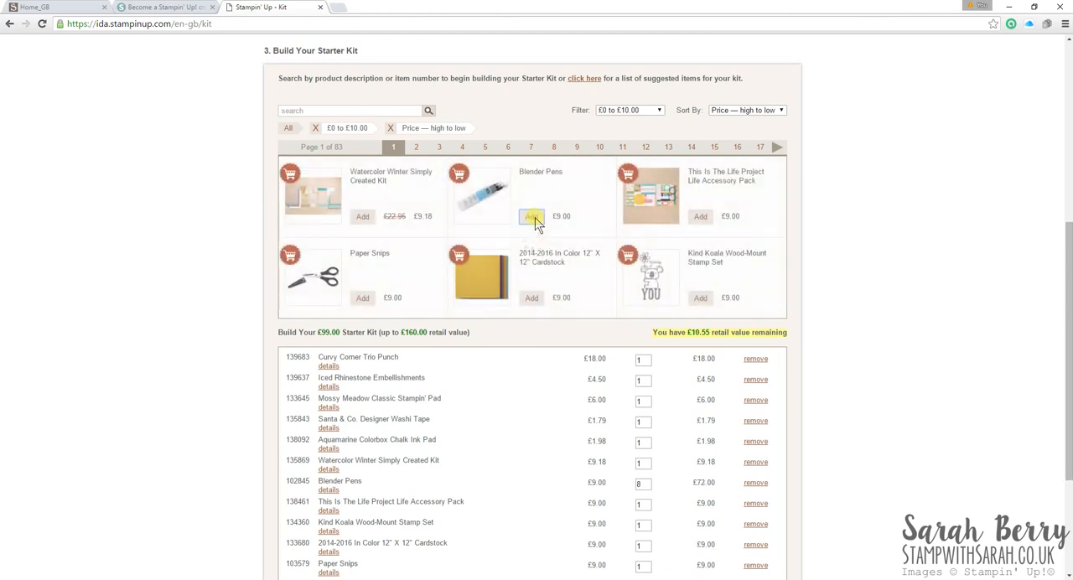
click(532, 216)
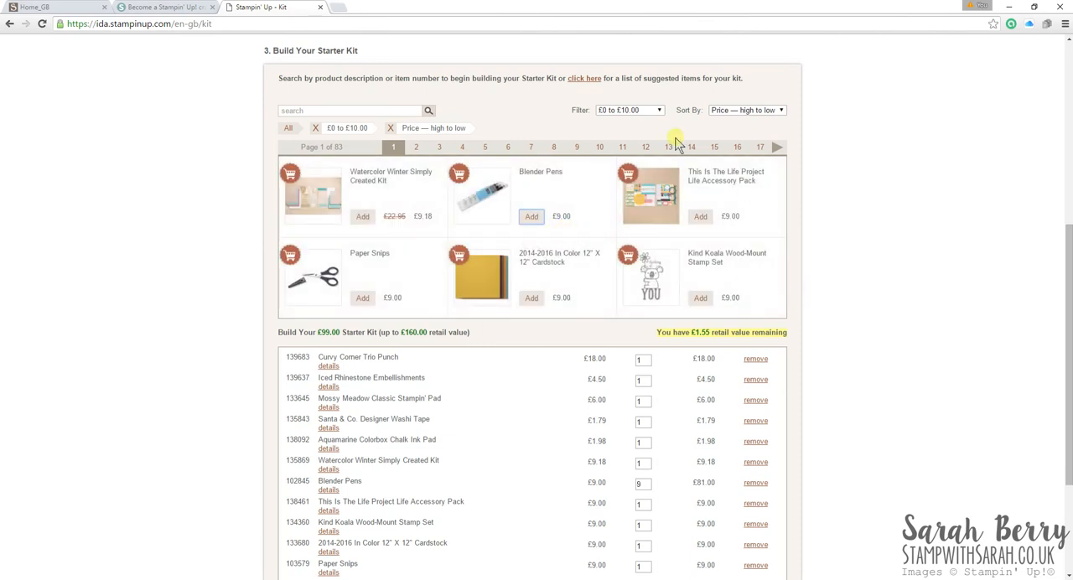
click(745, 110)
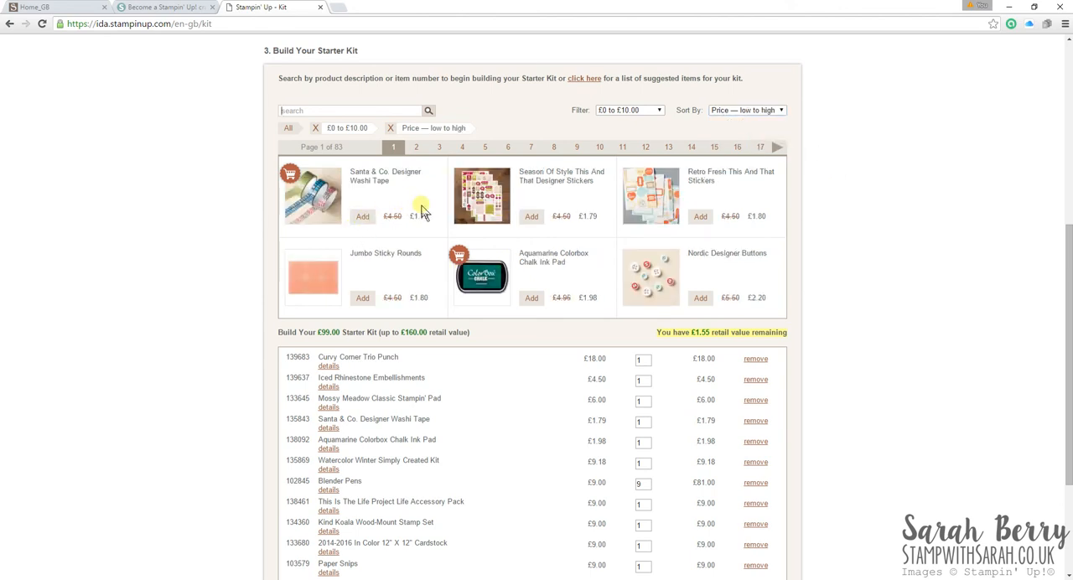
scroll(down, 3)
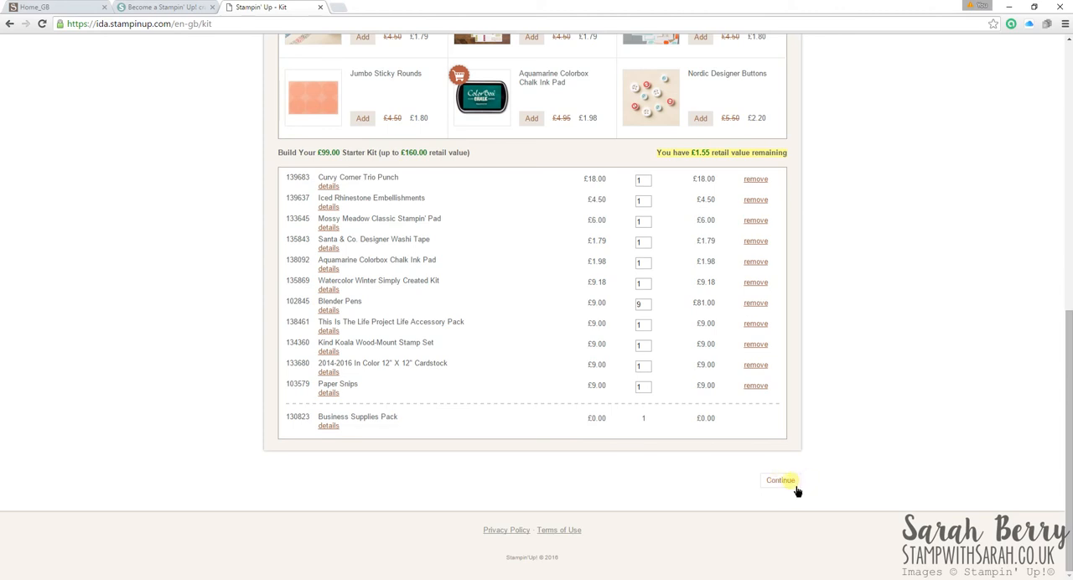
mouse_move(845, 397)
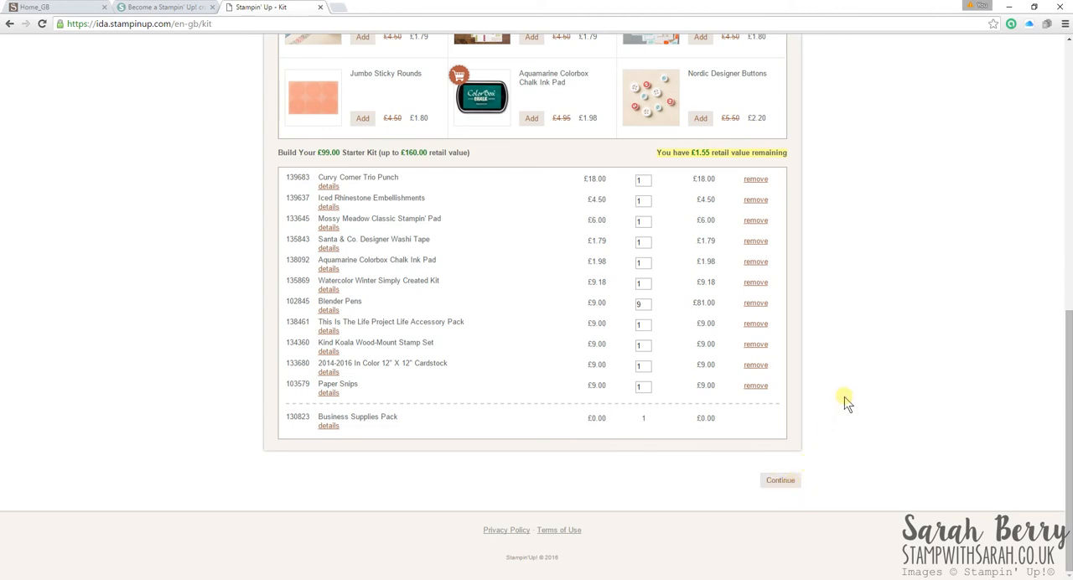
mouse_move(842, 398)
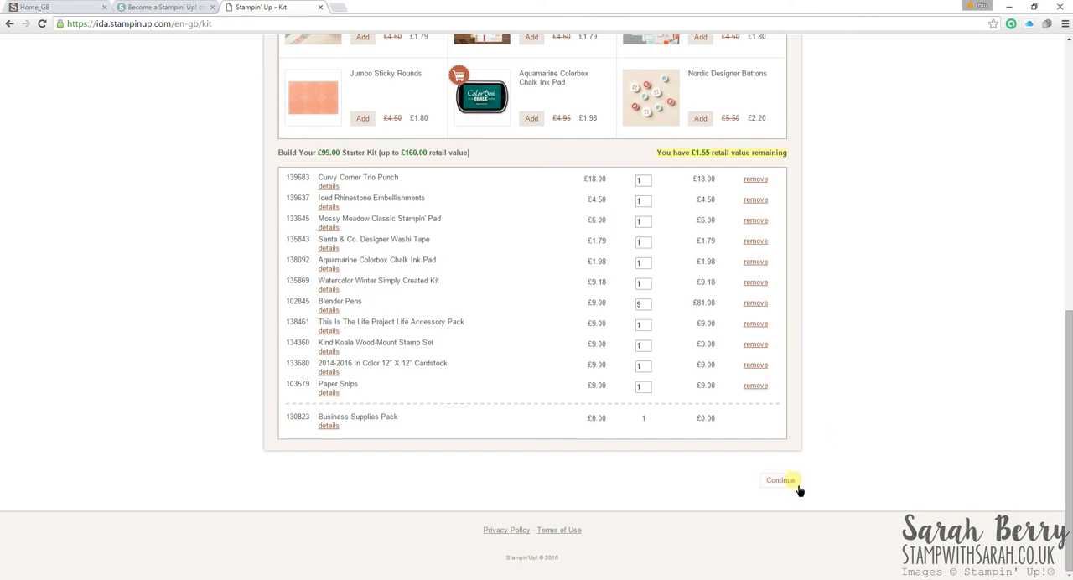
Step: Continue to the Information form and enter first name 'Sarah' and middle name 'Elizabe'
click(780, 480)
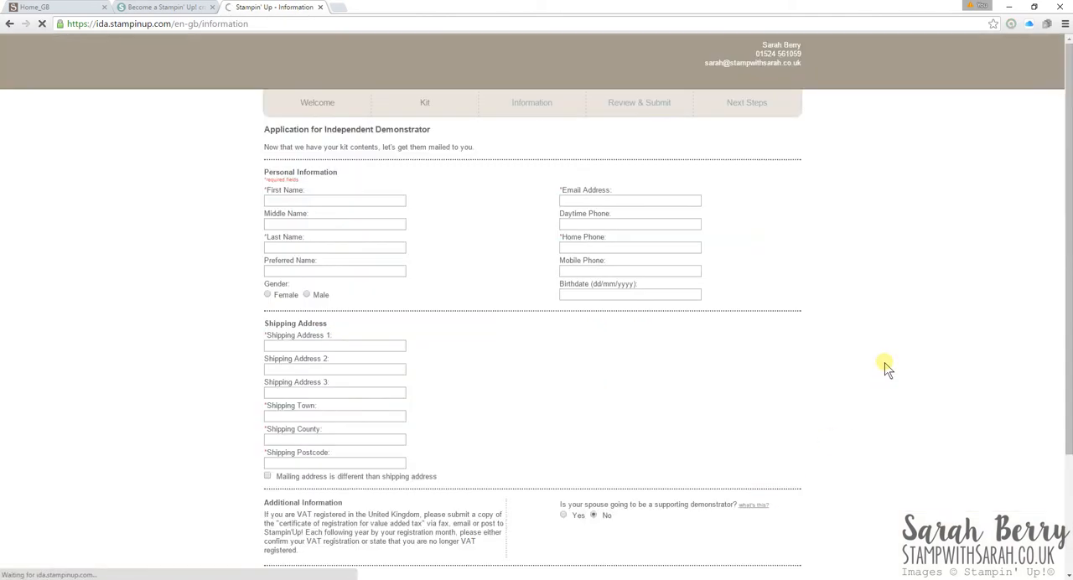
click(334, 200)
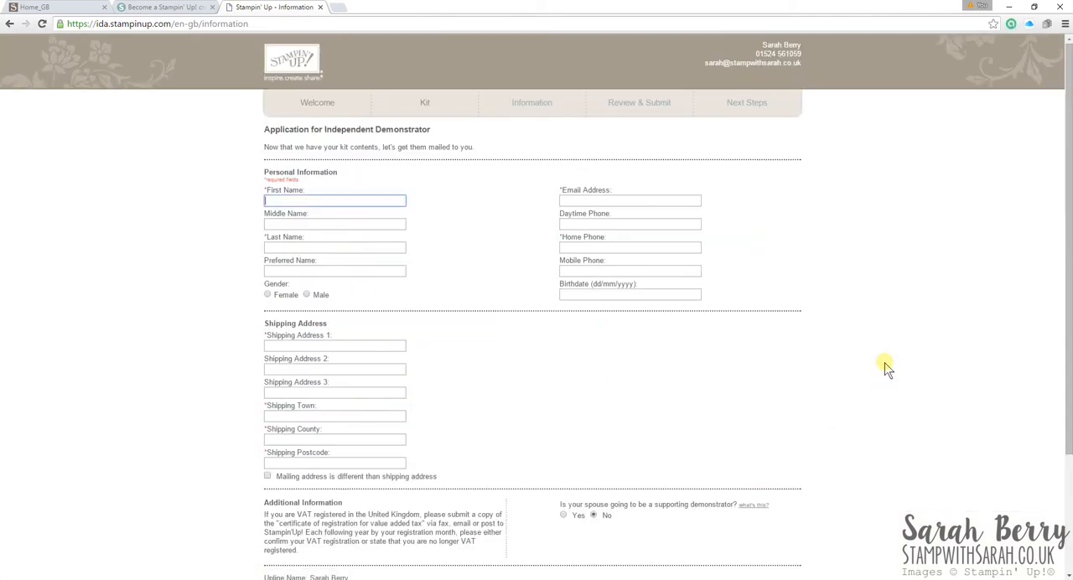
scroll(down, 3)
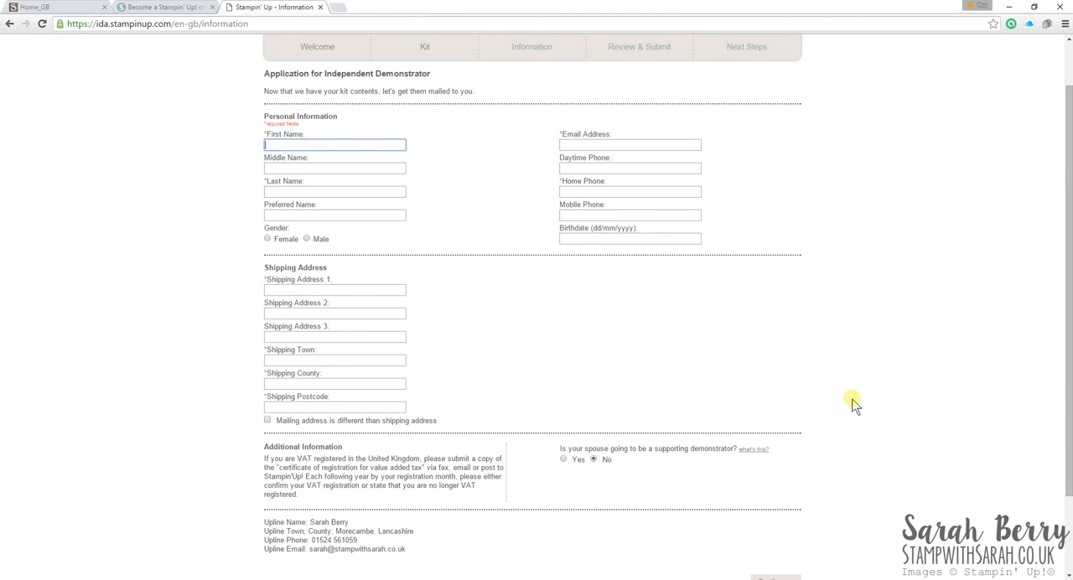
scroll(down, 3)
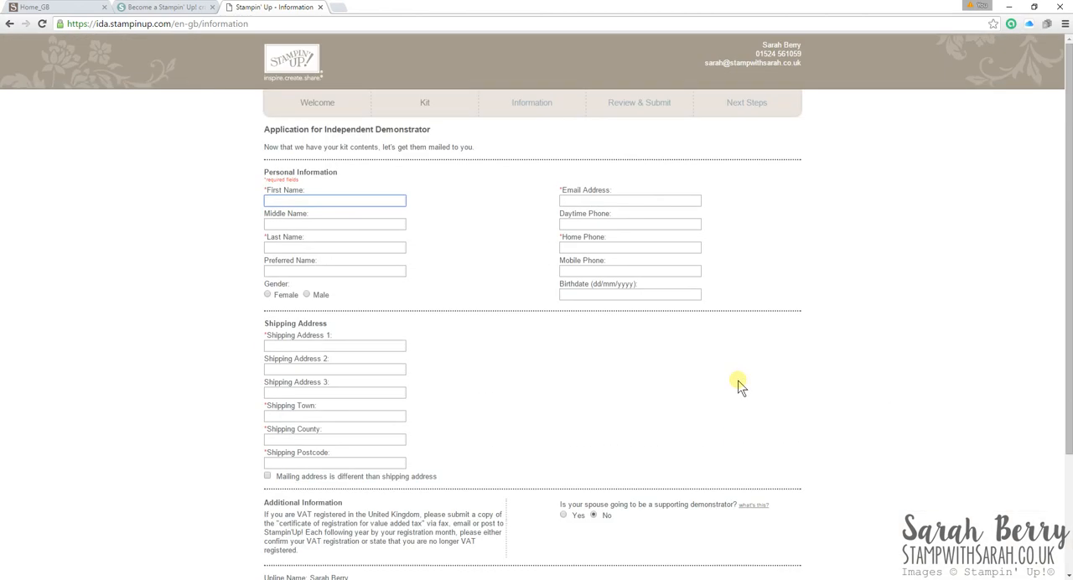
mouse_move(285, 172)
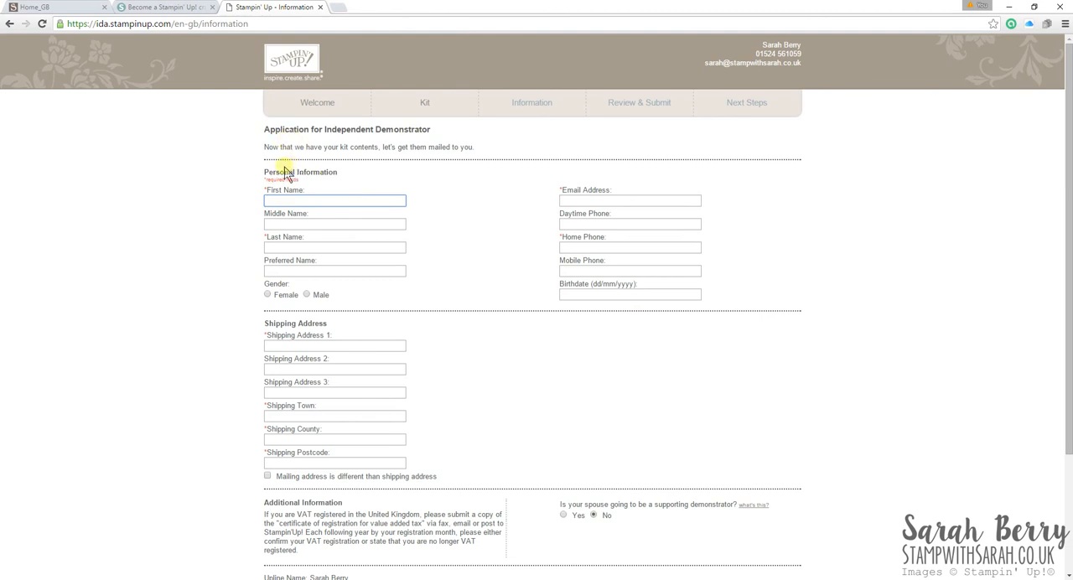
mouse_move(470, 191)
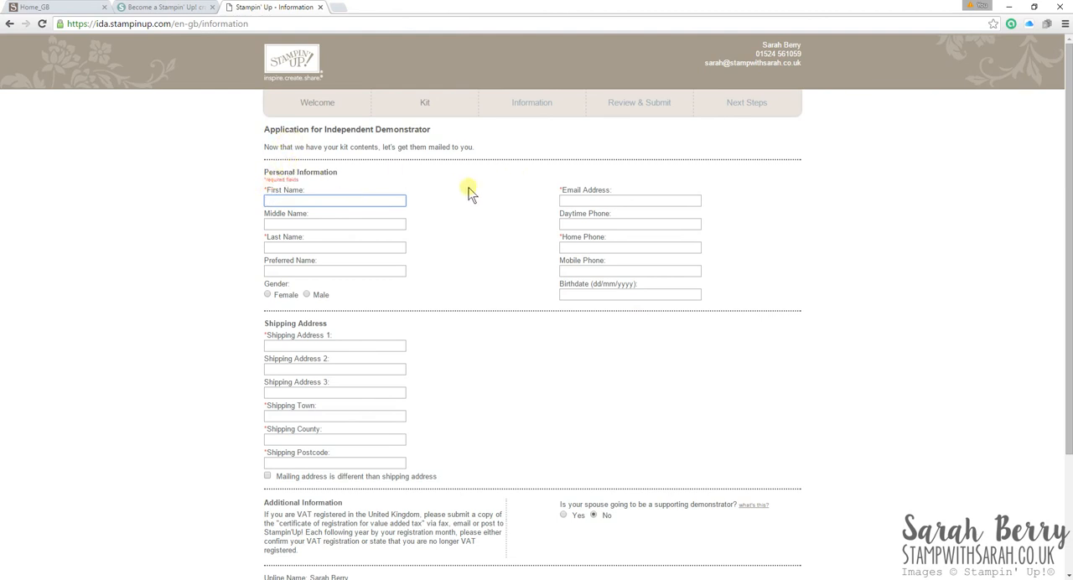
mouse_move(502, 210)
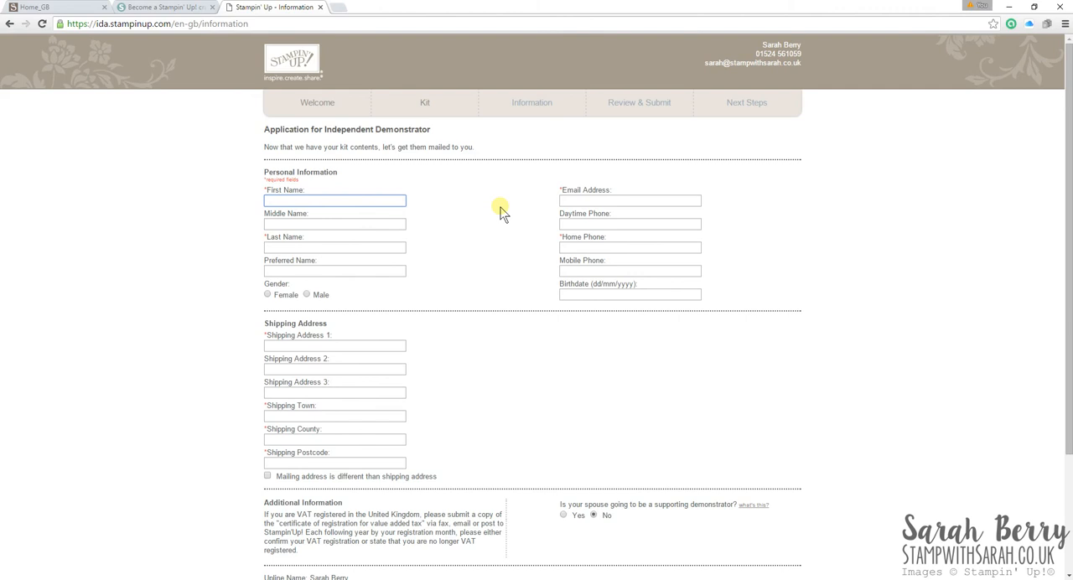
text(Sarah)
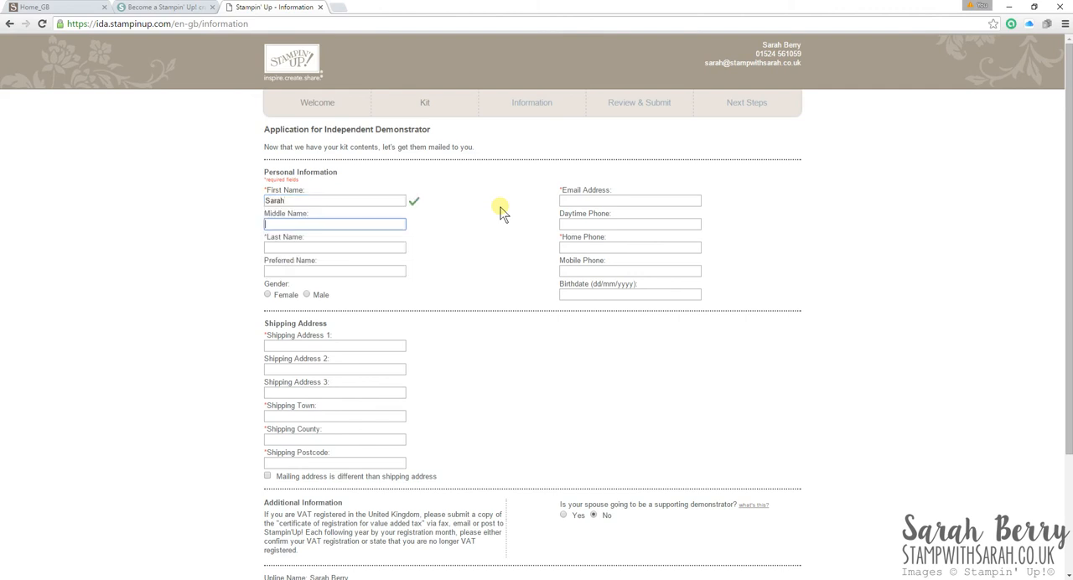
text(Elizabether)
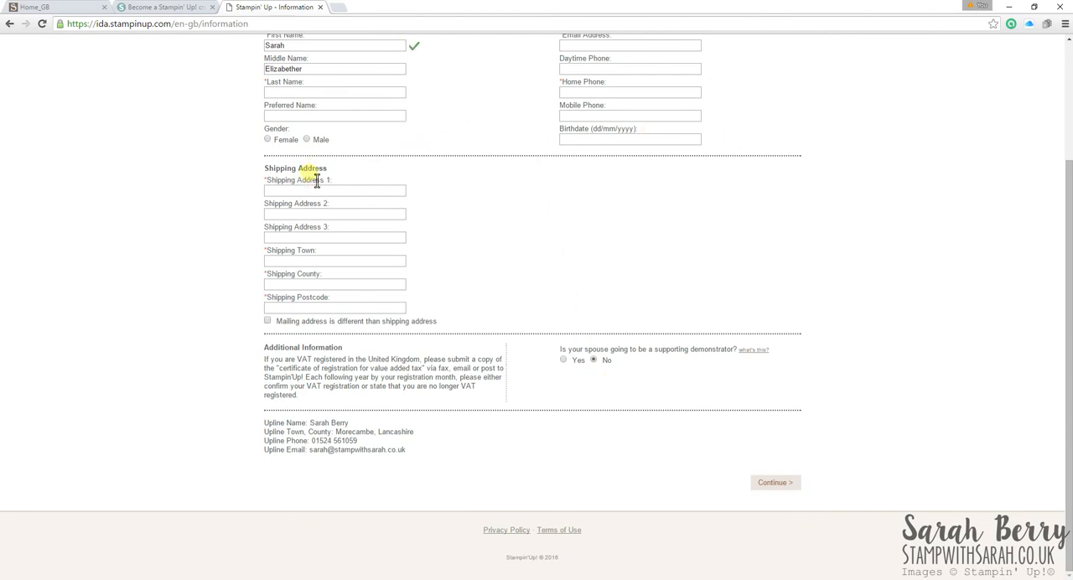
mouse_move(561, 208)
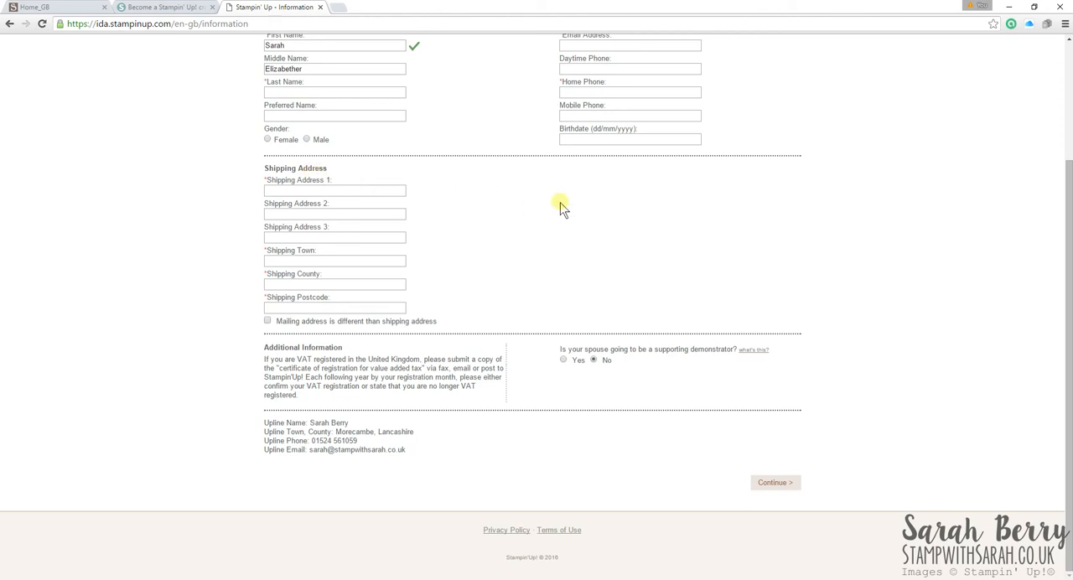
mouse_move(428, 212)
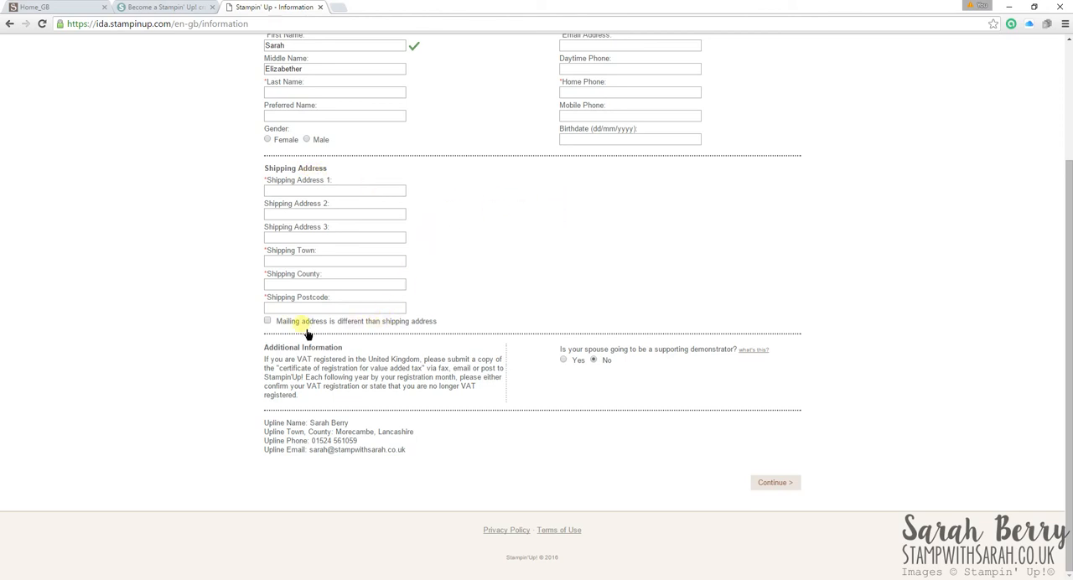
mouse_move(830, 239)
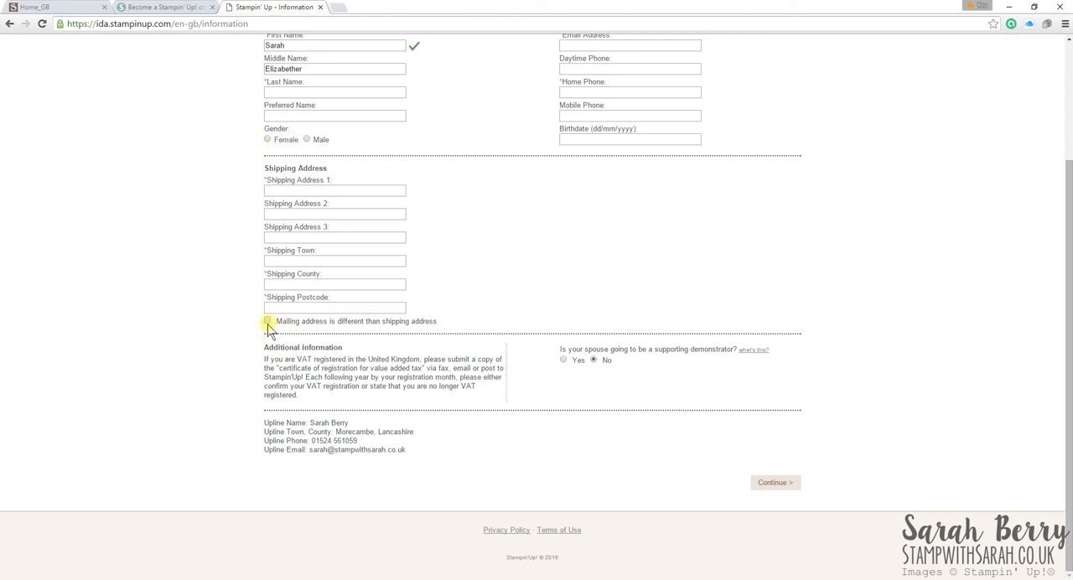
Step: Tick 'Mailing address is different than shipping address' so Mailing Address 1 shows as required
click(267, 321)
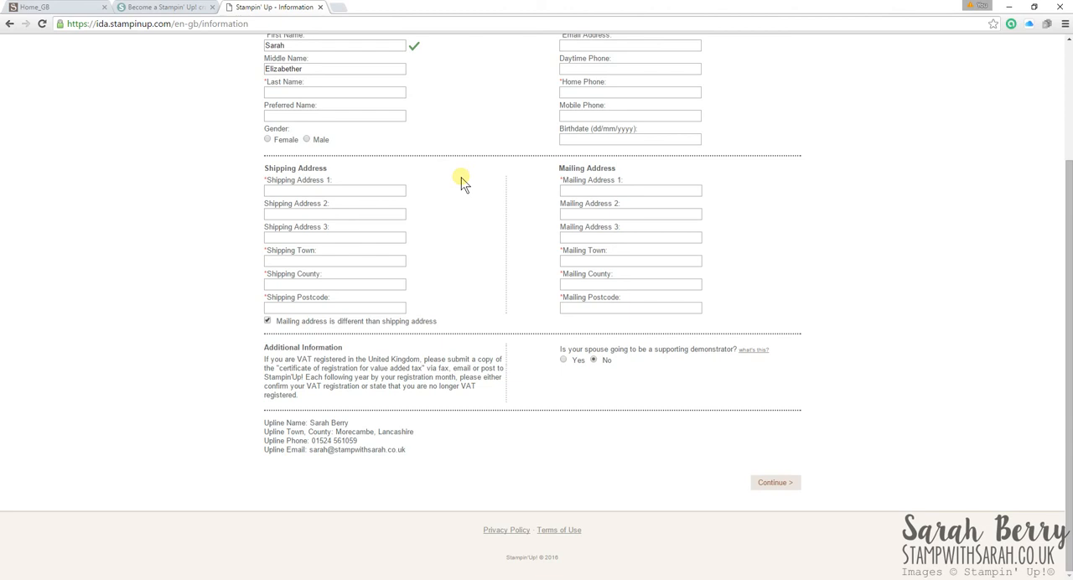
mouse_move(426, 255)
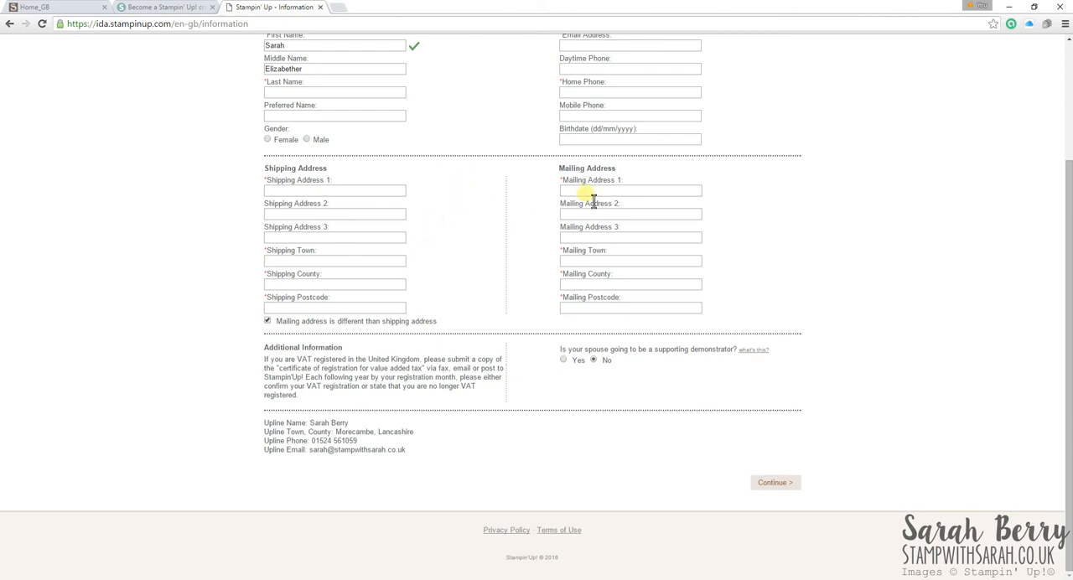
mouse_move(604, 155)
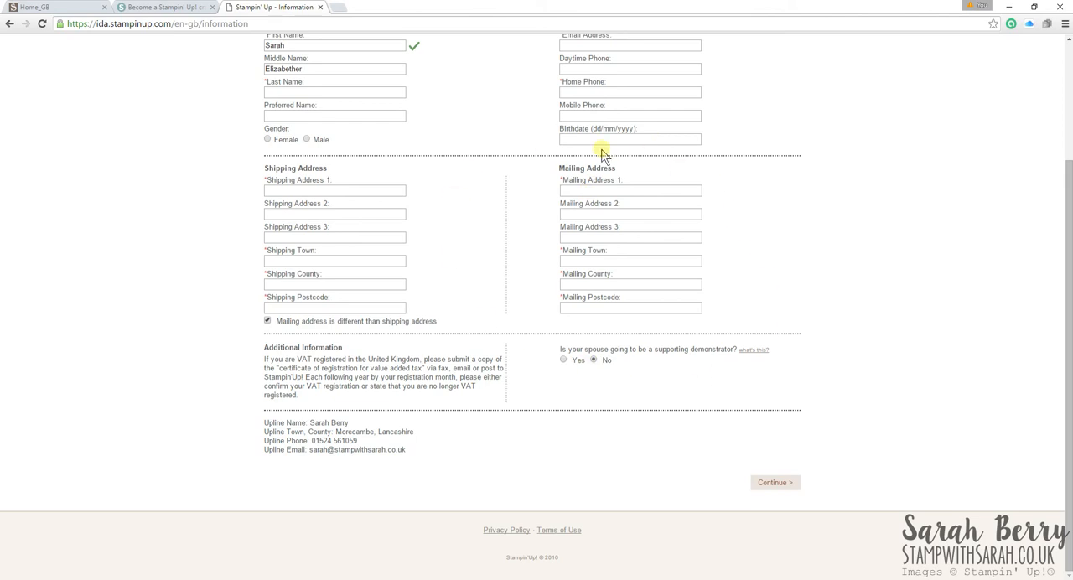
mouse_move(541, 264)
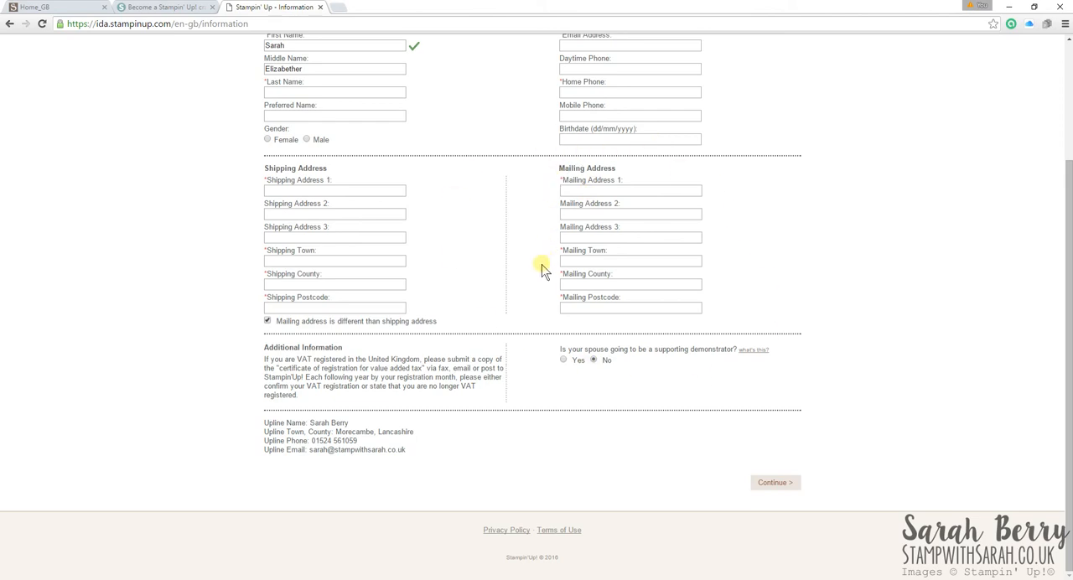
click(631, 191)
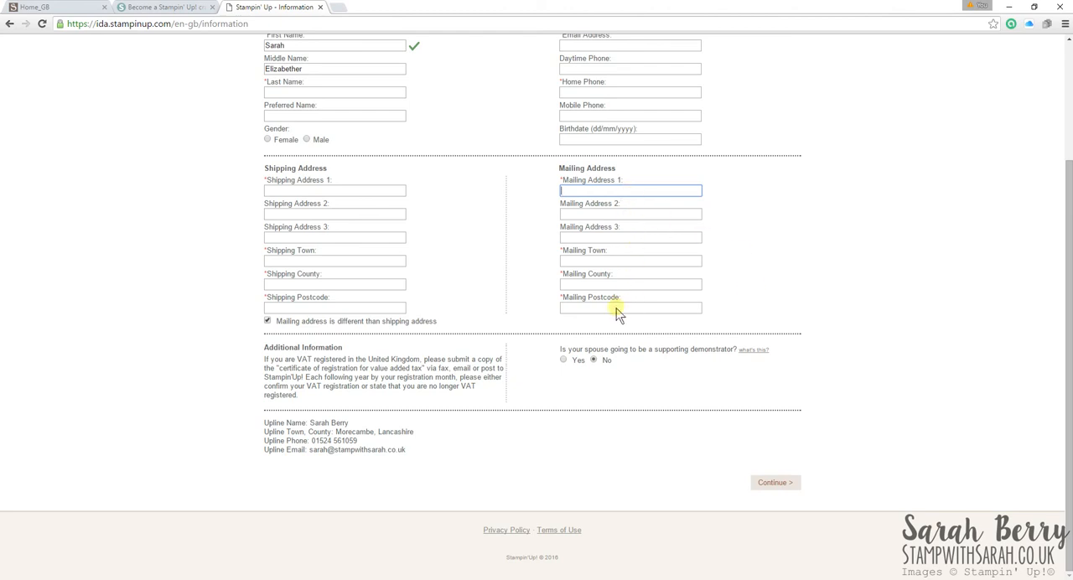
mouse_move(720, 352)
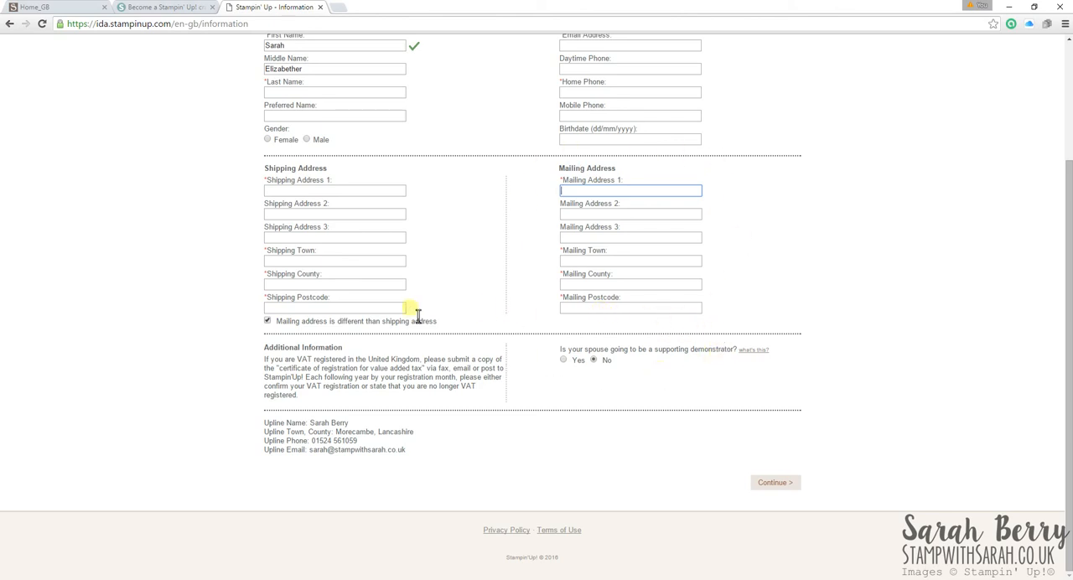
click(268, 320)
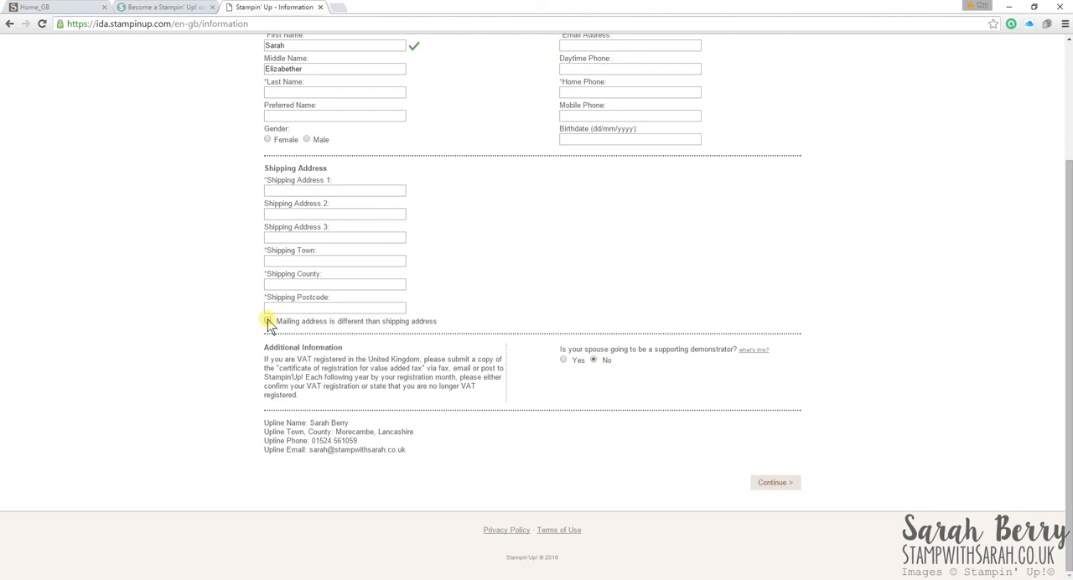
click(268, 320)
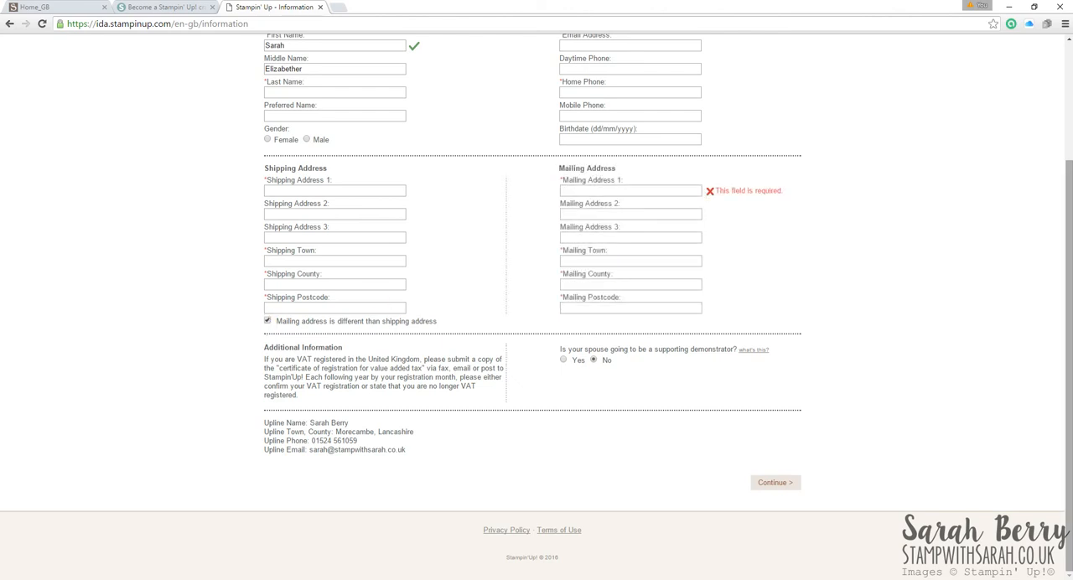
double_click(389, 381)
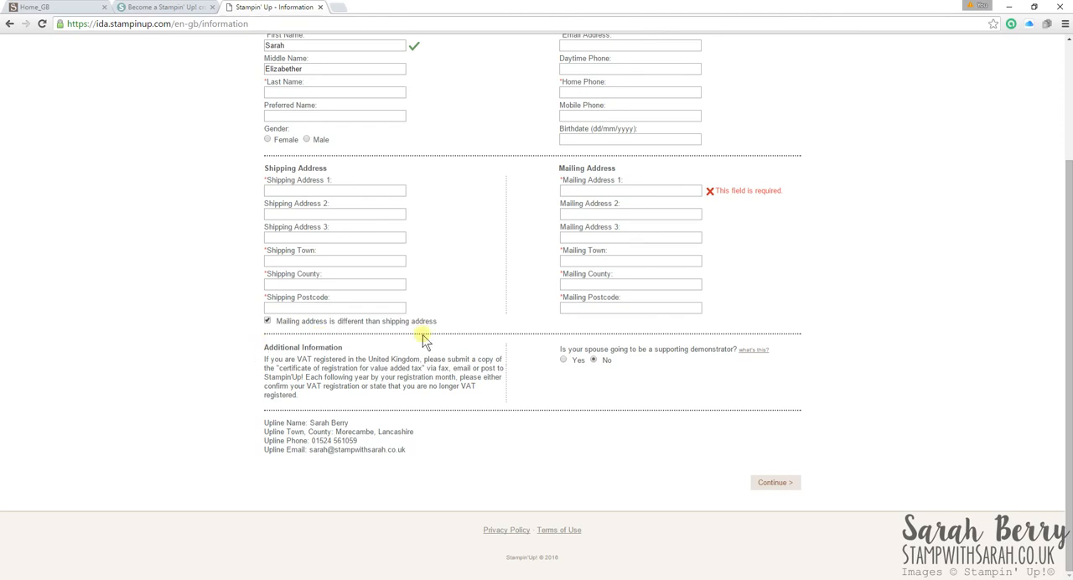
mouse_move(270, 386)
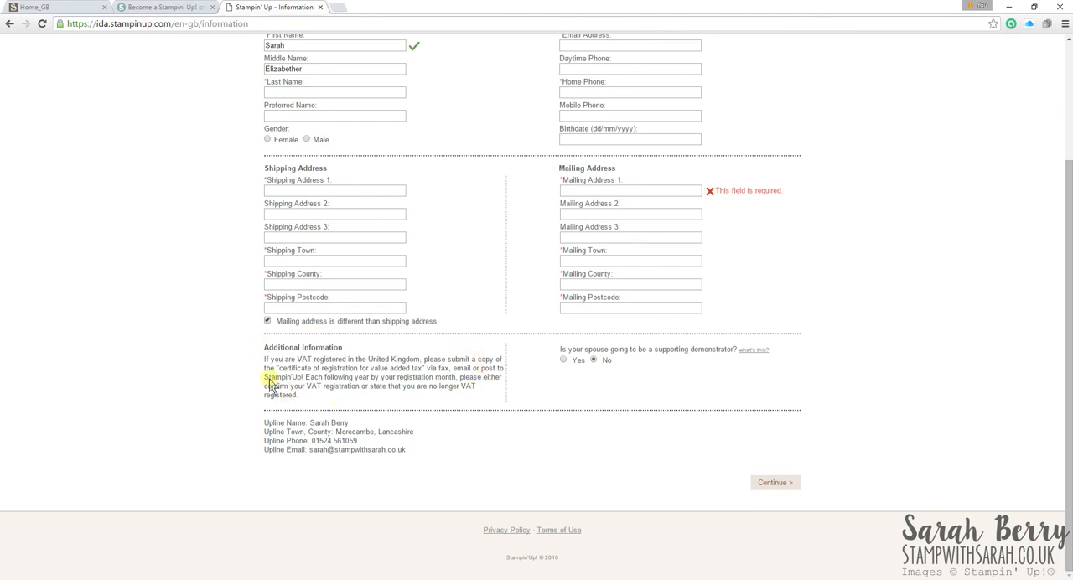
mouse_move(264, 356)
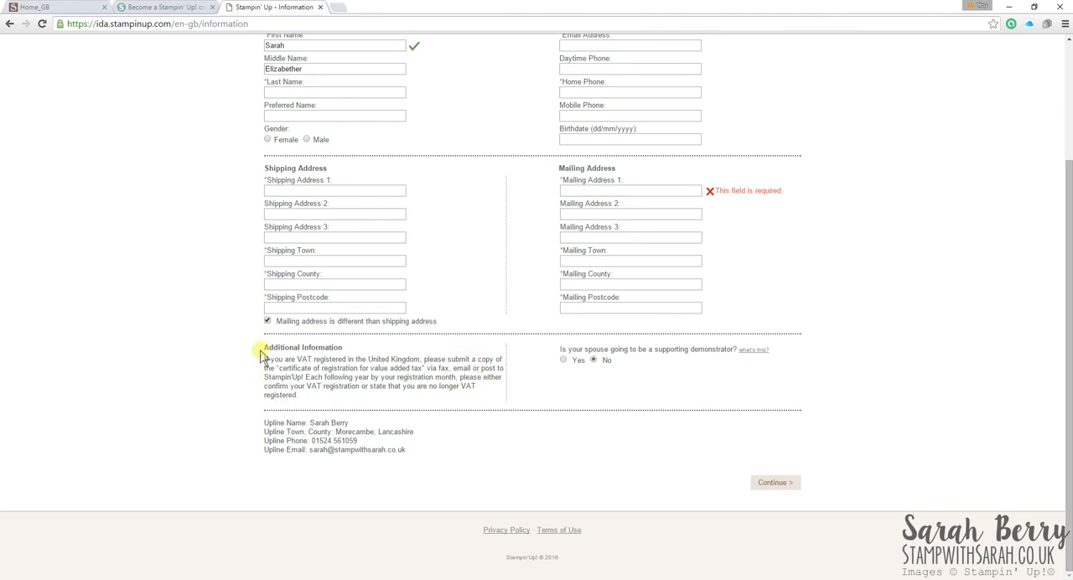
mouse_move(757, 400)
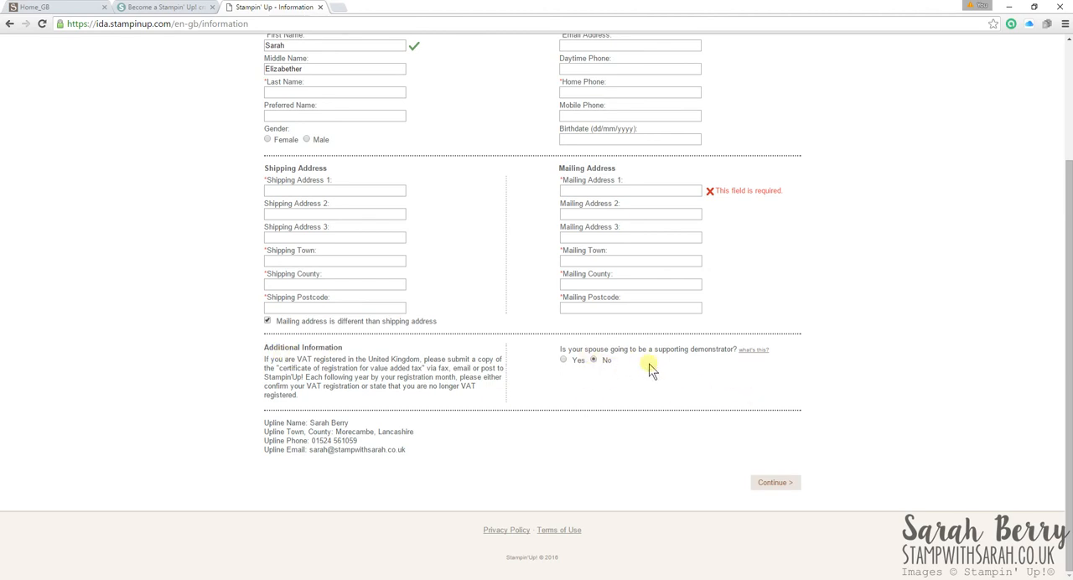
mouse_move(745, 384)
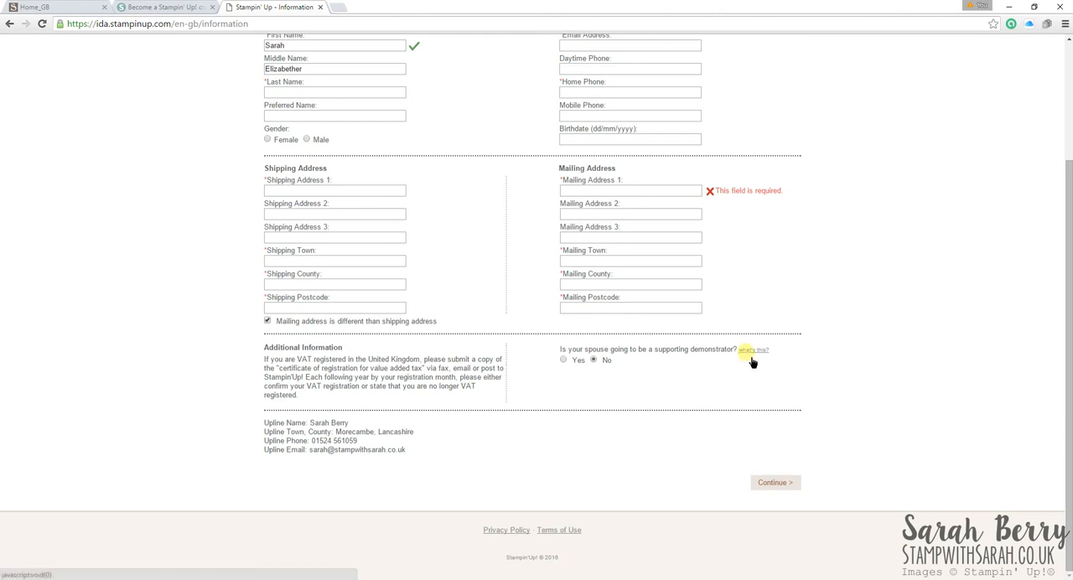
mouse_move(692, 374)
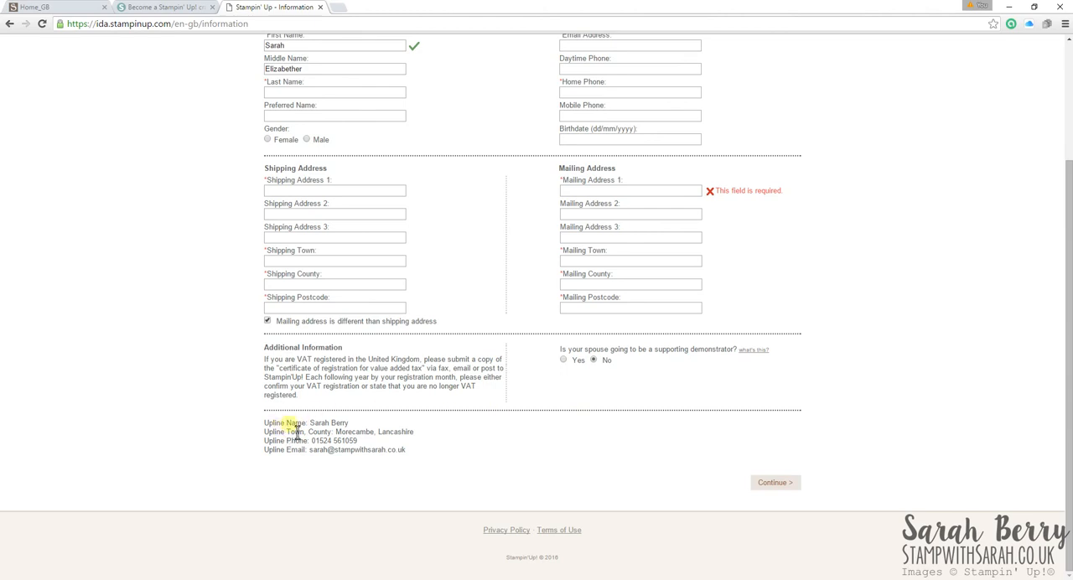
mouse_move(470, 424)
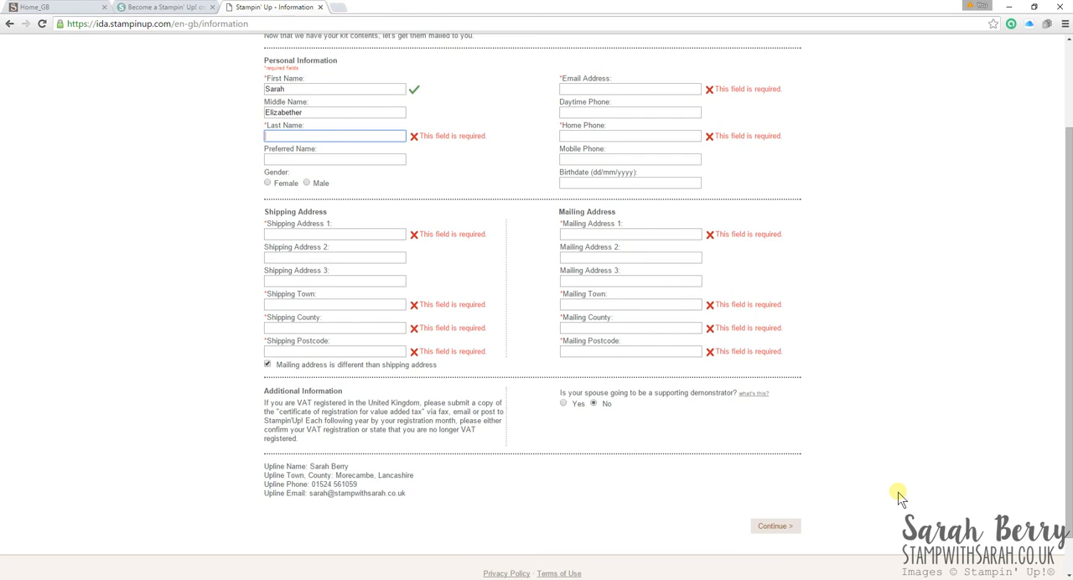
mouse_move(473, 182)
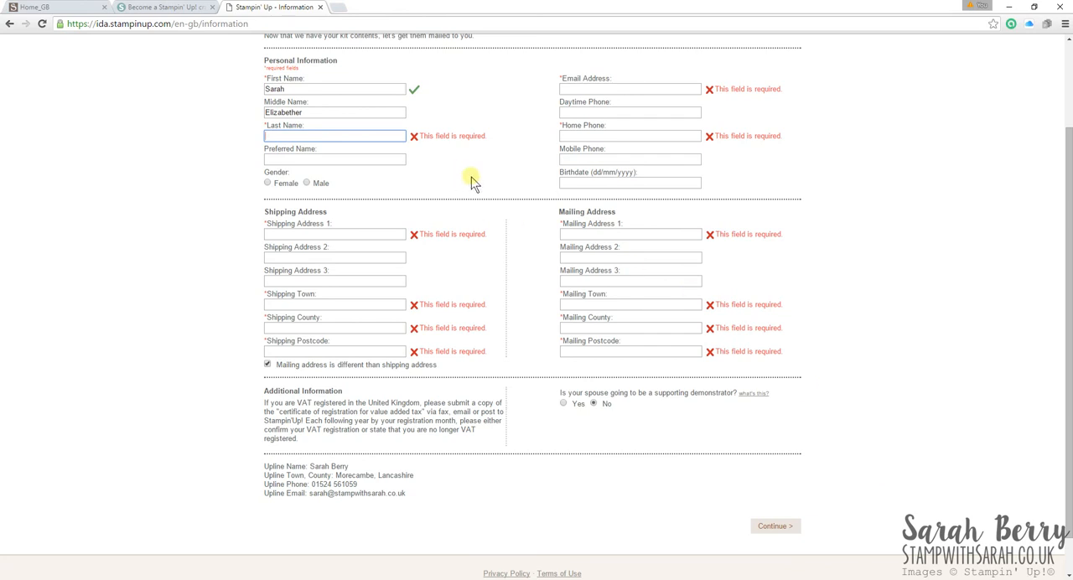
mouse_move(936, 401)
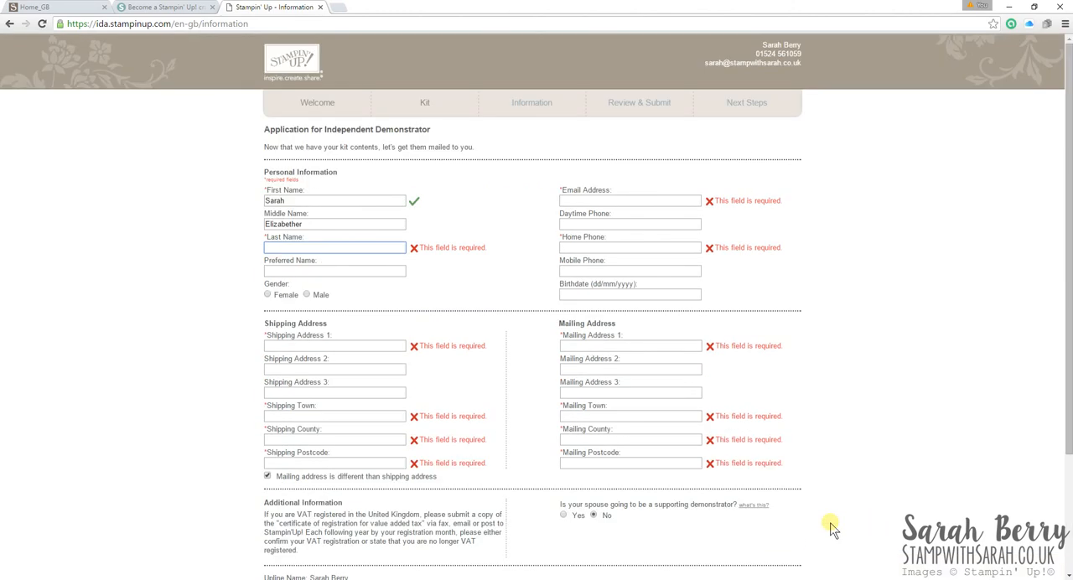
mouse_move(871, 342)
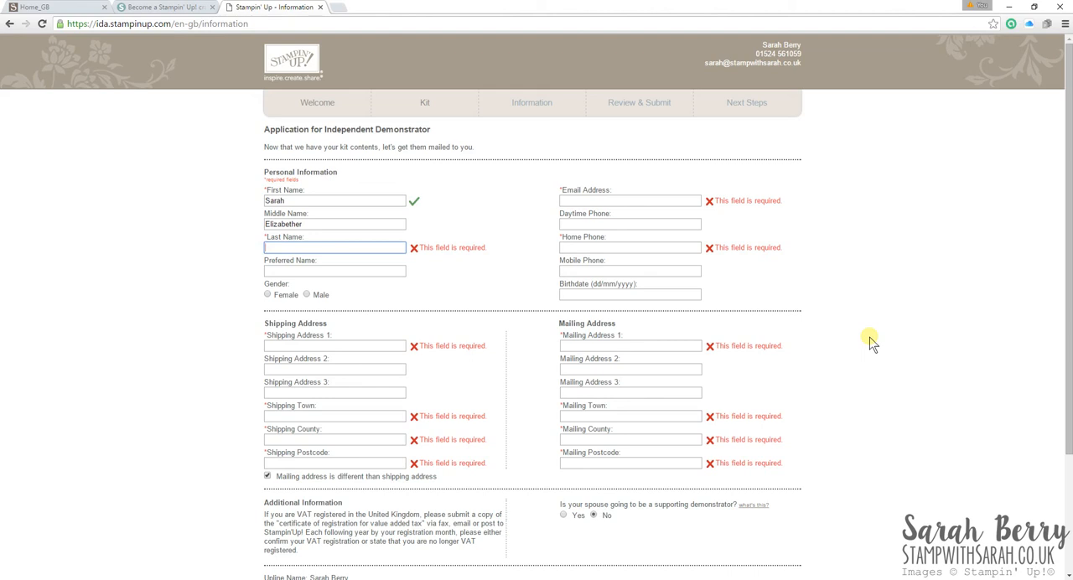
Step: Scroll the Information form to review 'This field is required' messages on Last Name and Email Address
scroll(down, 3)
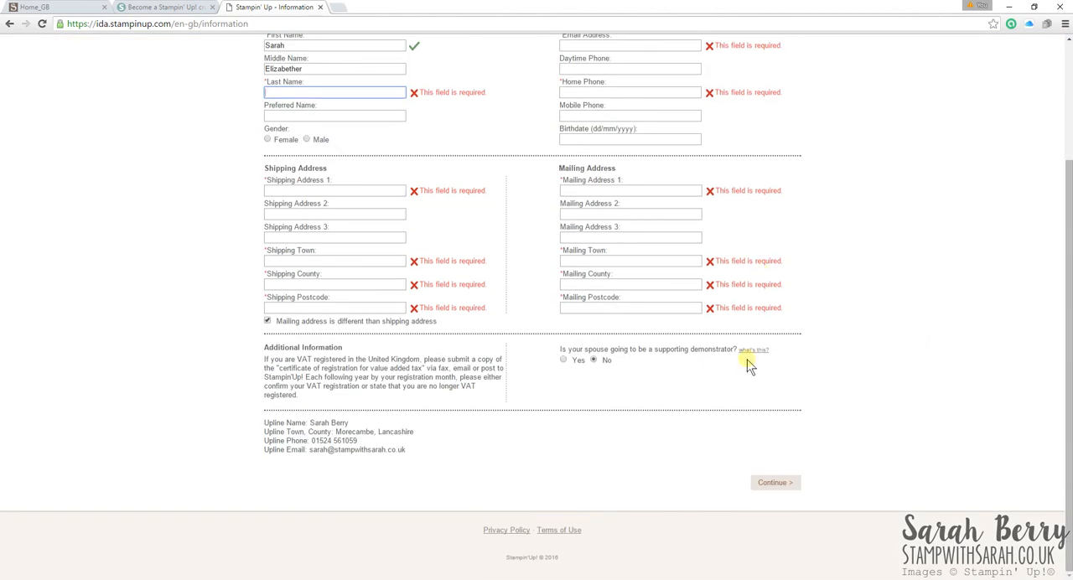
scroll(up, 3)
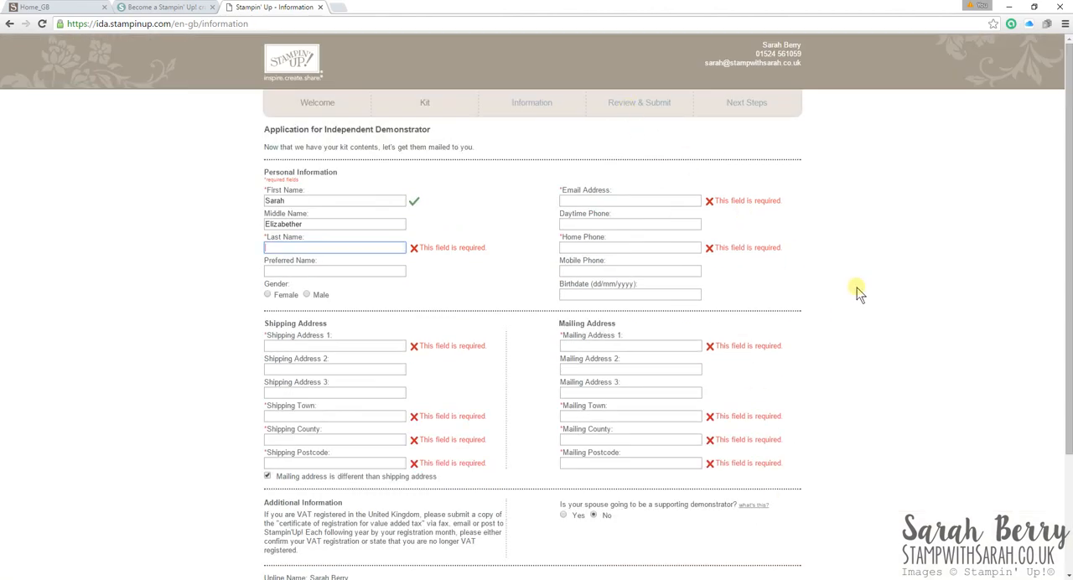
scroll(down, 3)
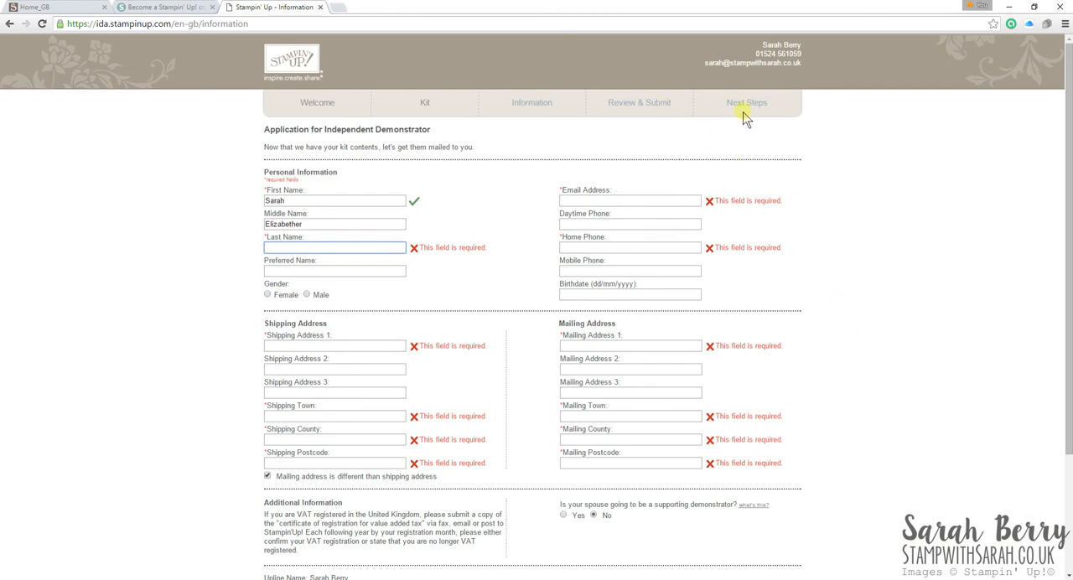
mouse_move(970, 221)
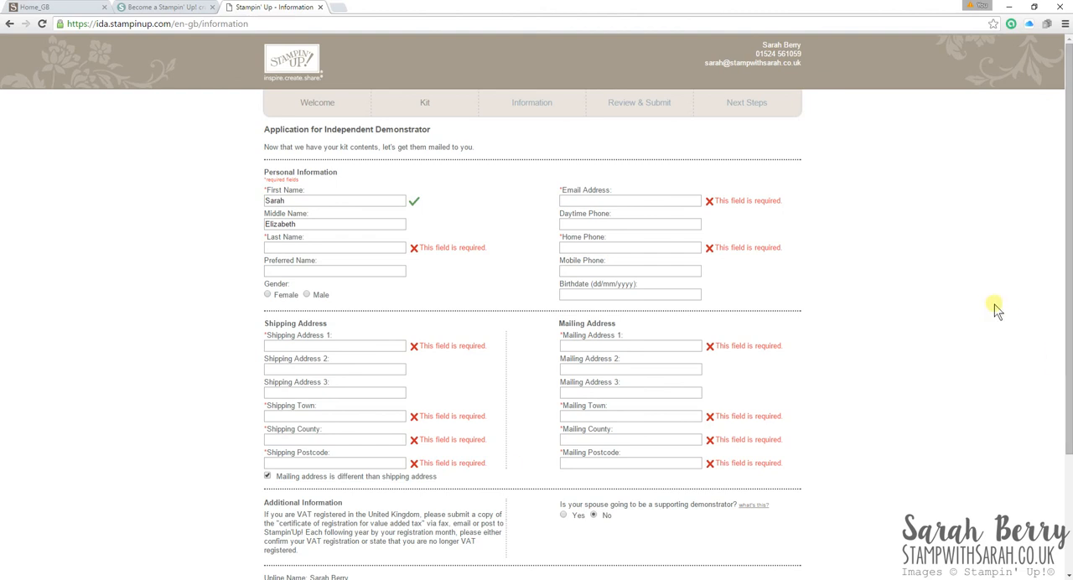
scroll(down, 3)
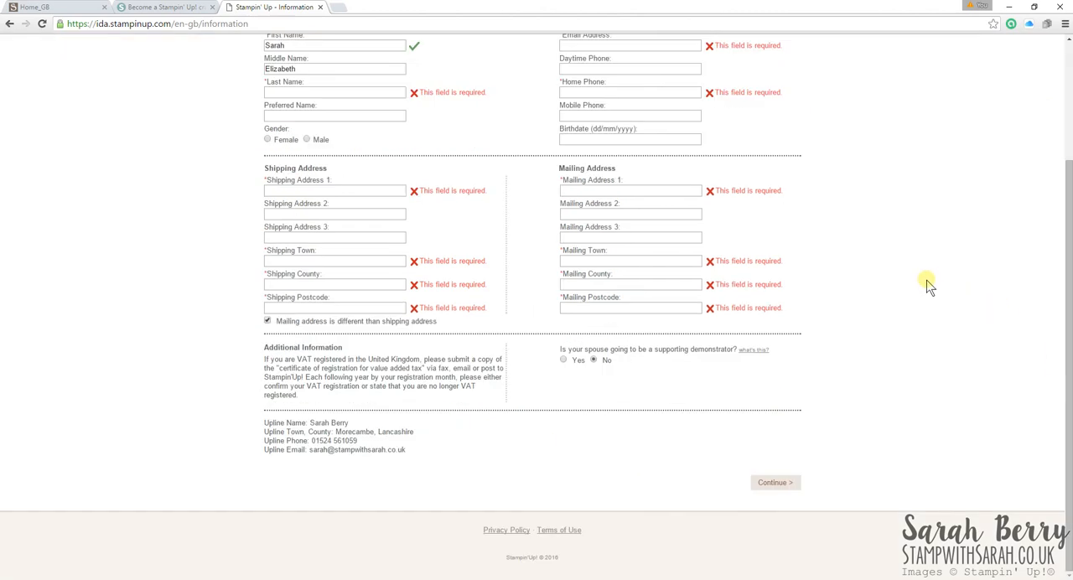
scroll(up, 3)
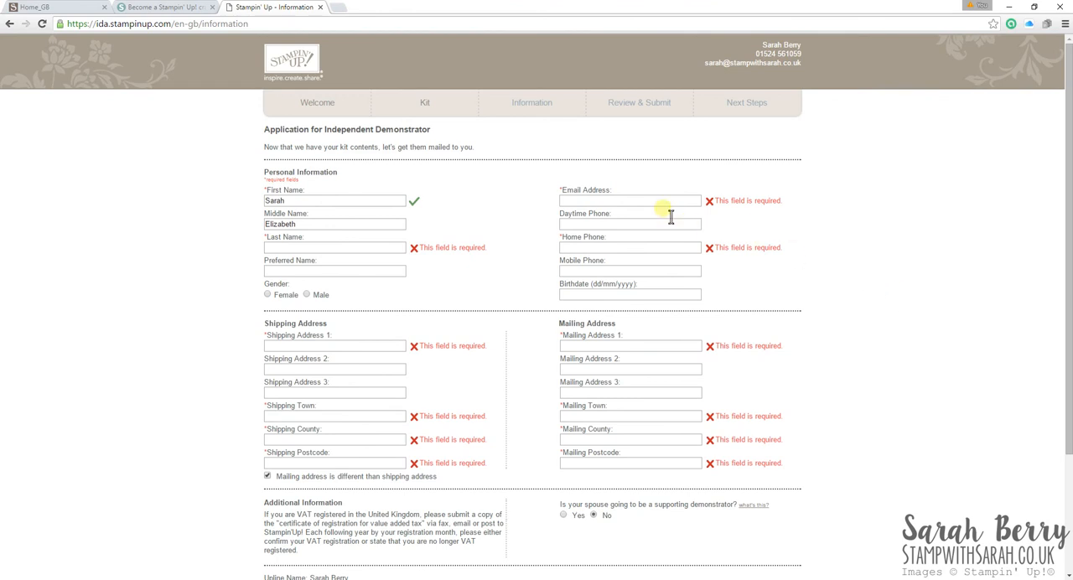
click(630, 200)
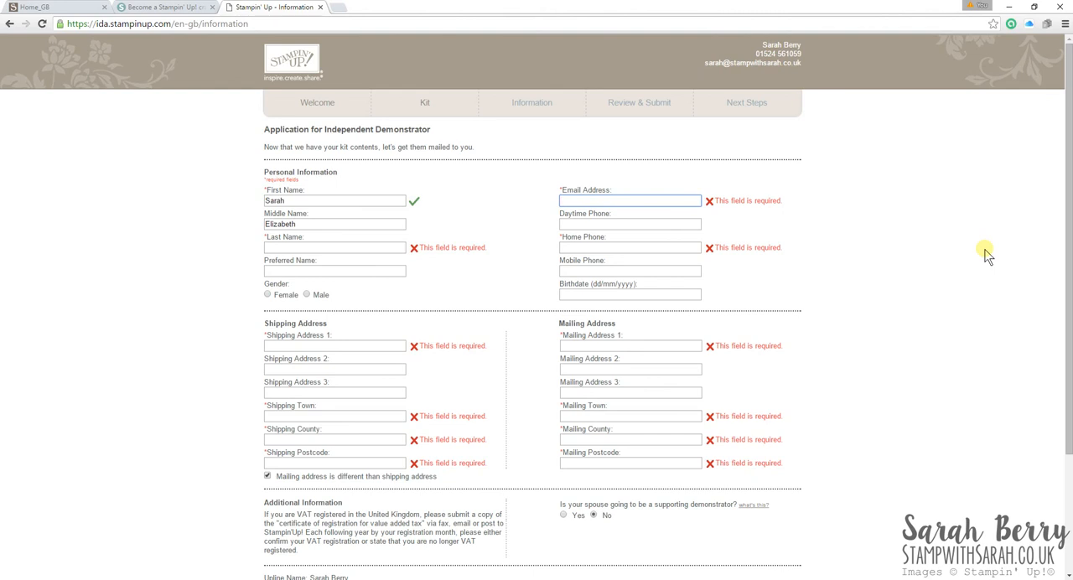
click(630, 201)
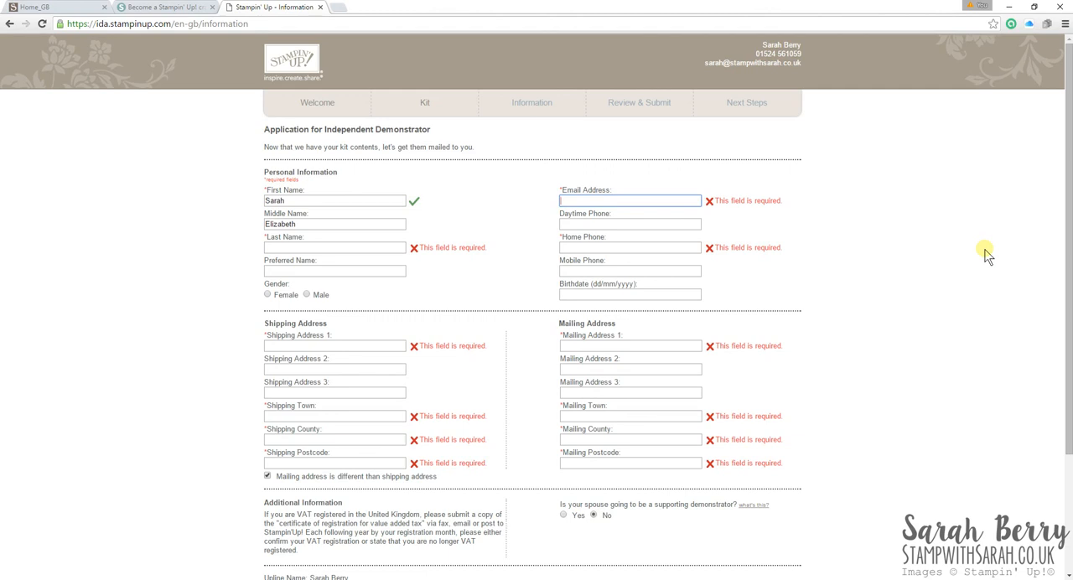
mouse_move(1029, 295)
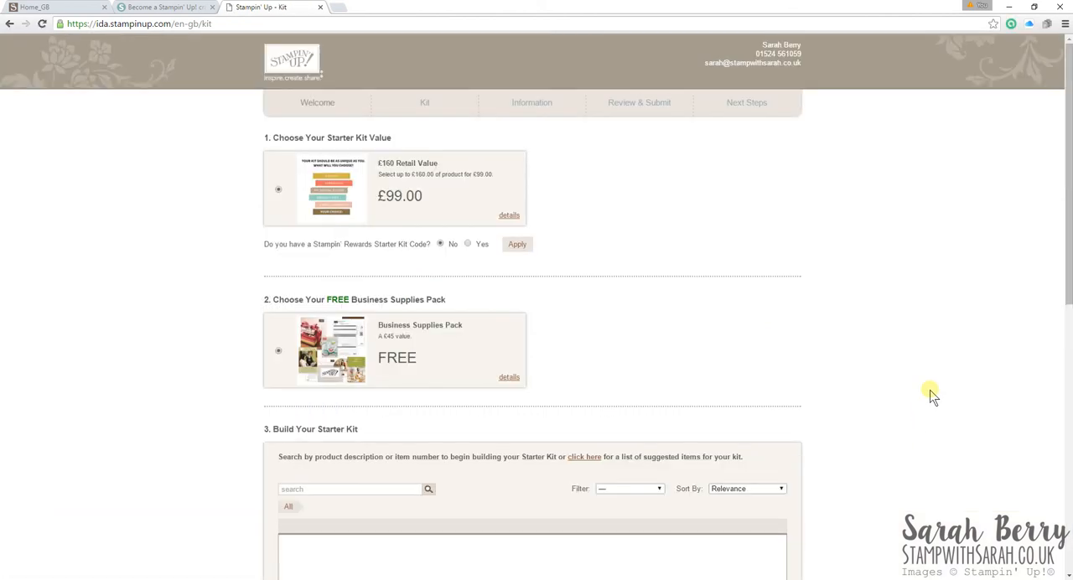
mouse_move(937, 375)
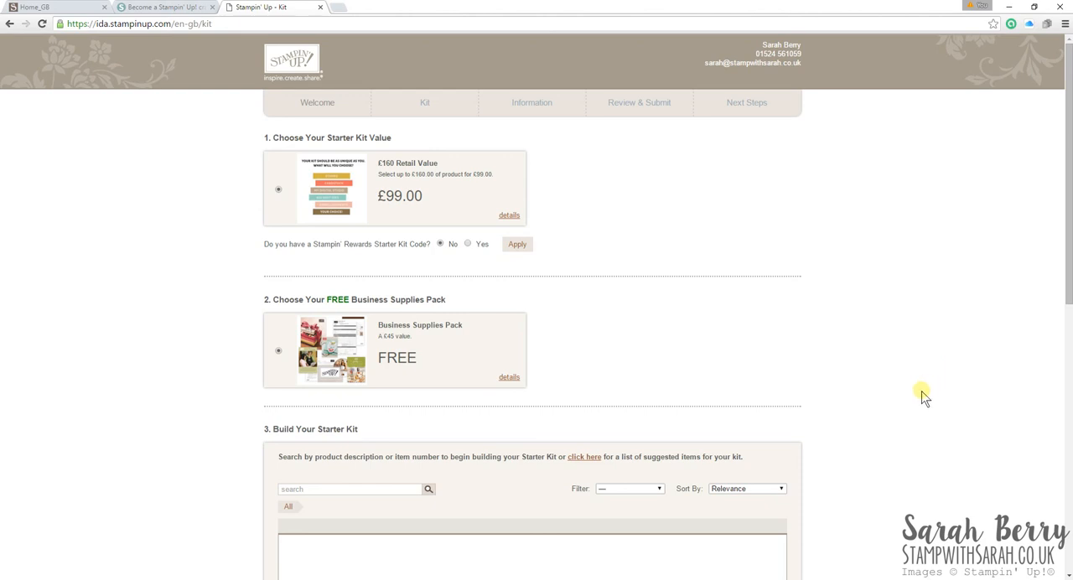
mouse_move(610, 313)
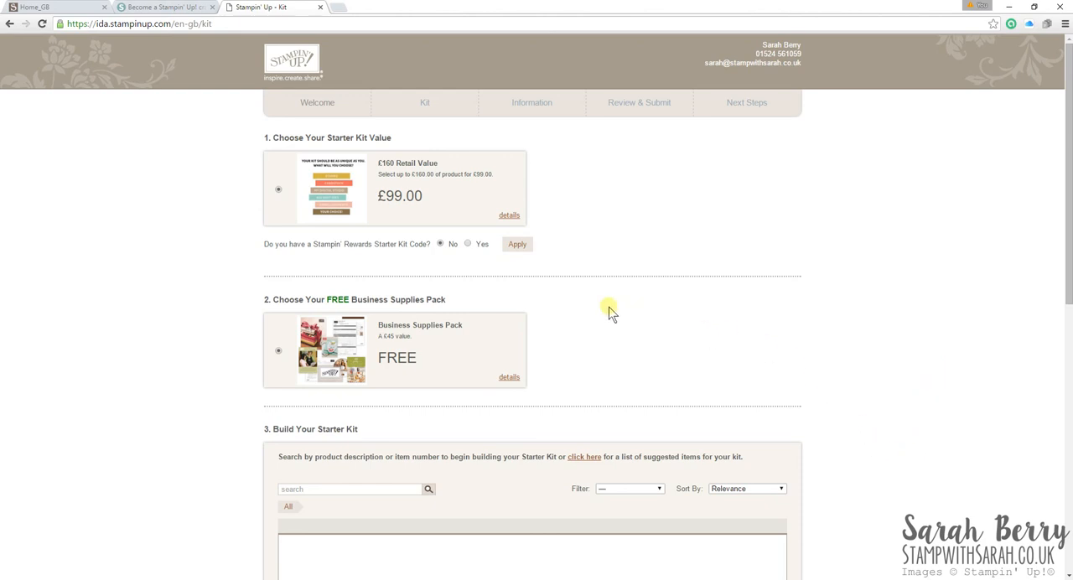